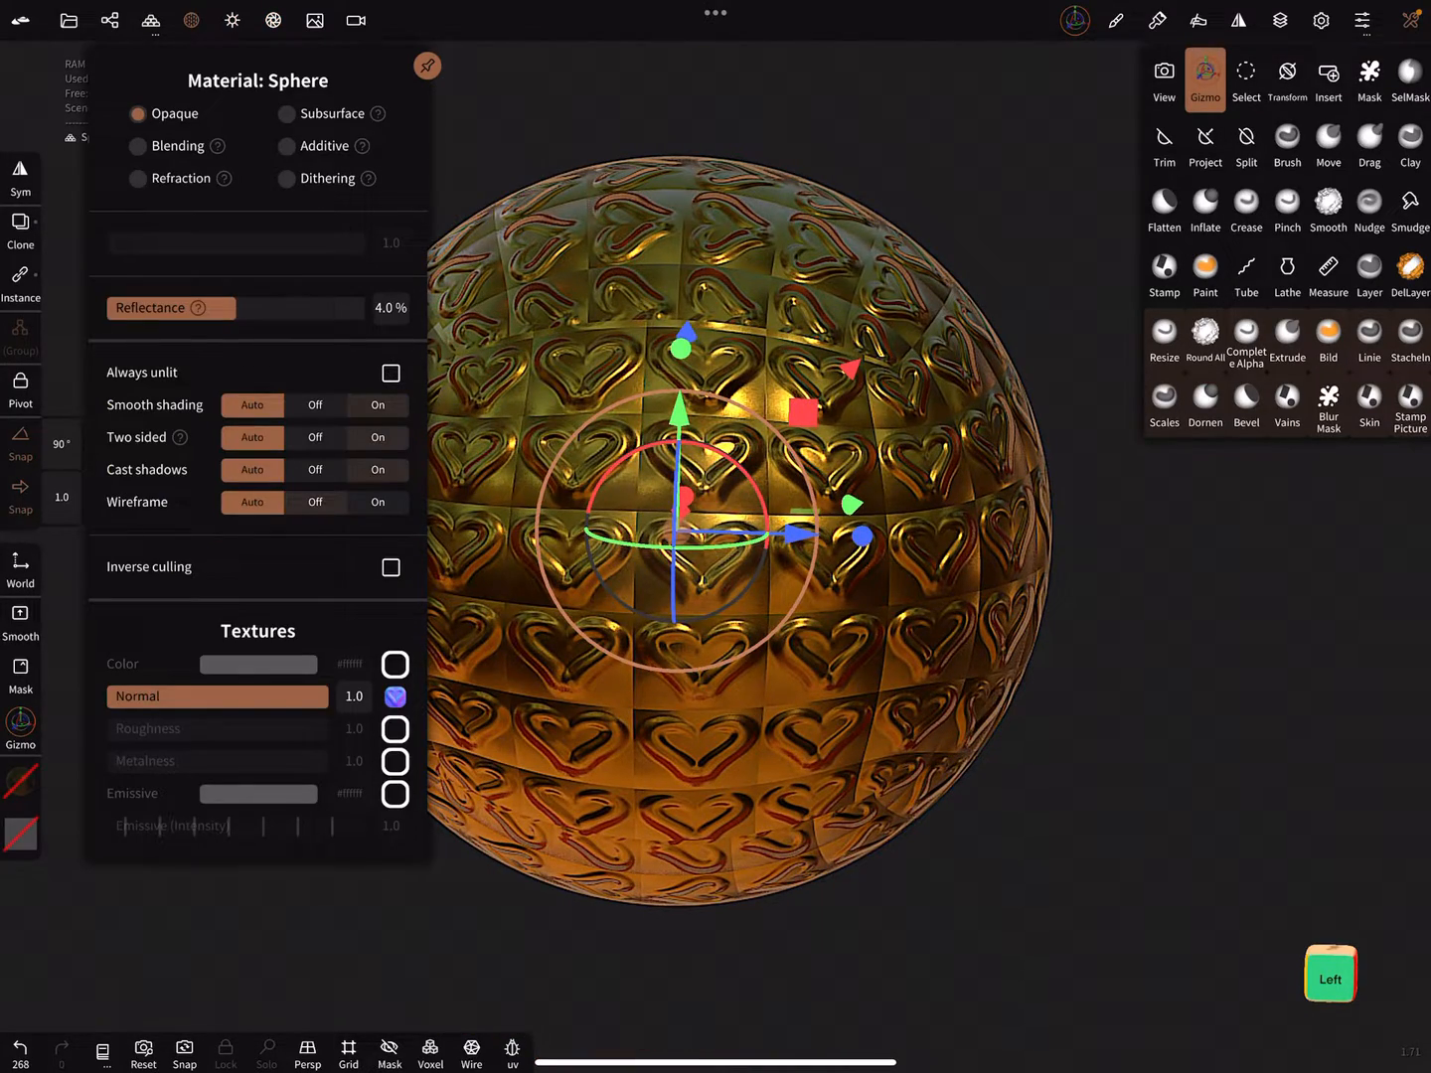
- Raise the heart normal texture's scale so smaller hearts repeat densely over the sphere
{"action": "left_click", "coordinate": [395, 696]}
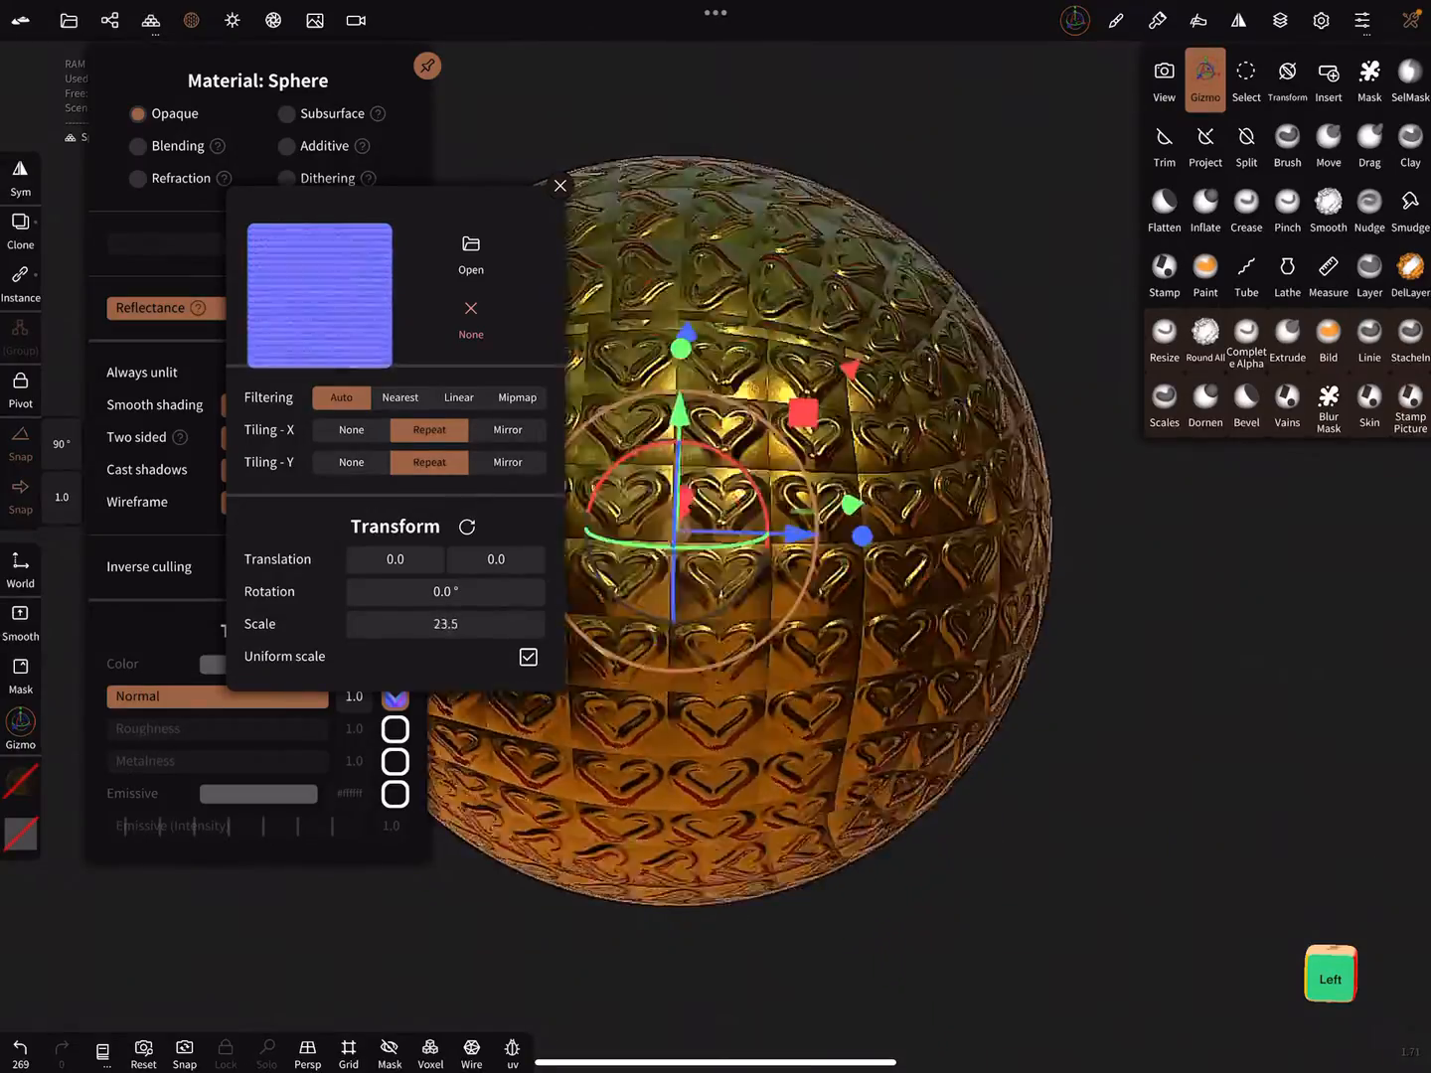
{"action": "left_click", "coordinate": [559, 186]}
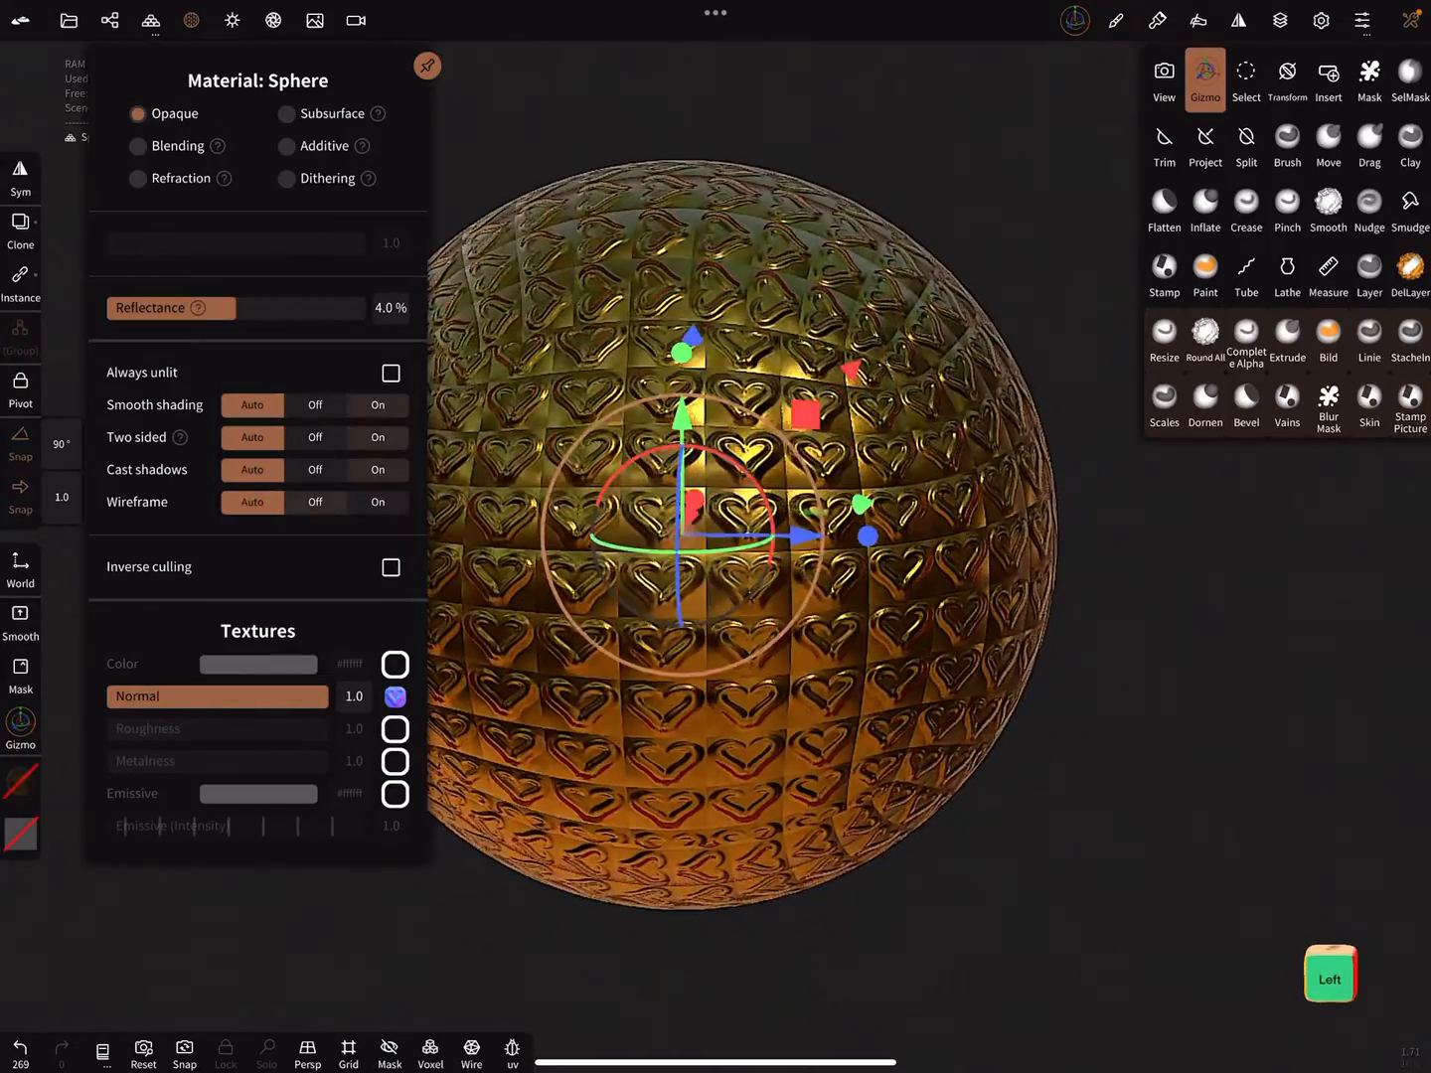
{"action": "left_click", "coordinate": [273, 20]}
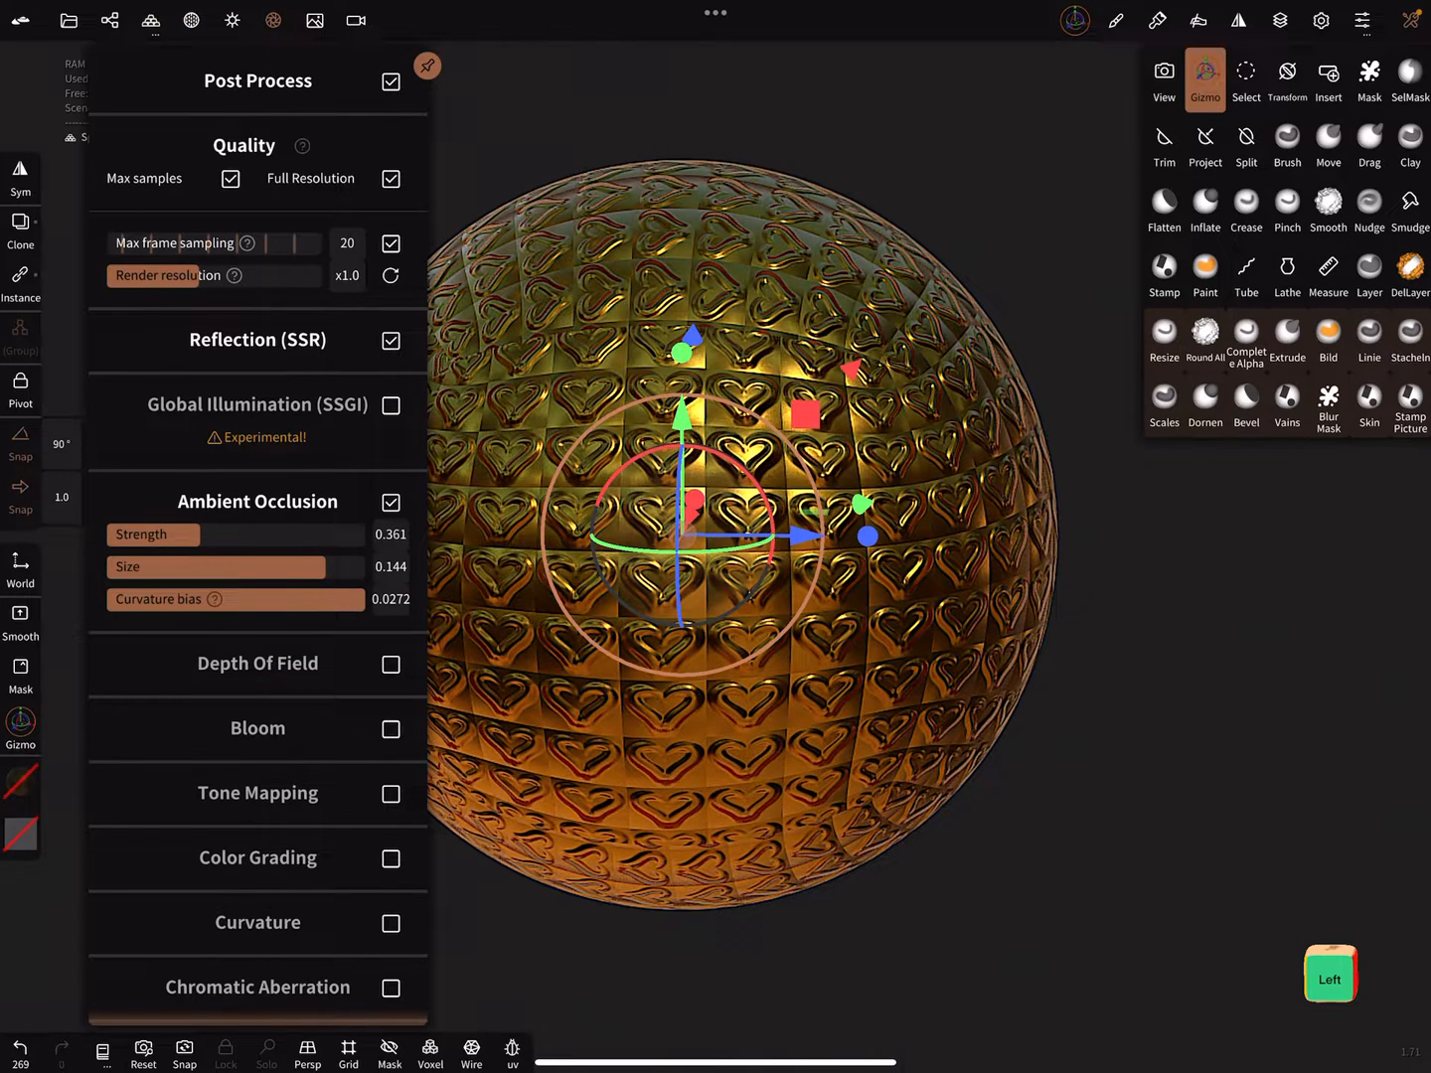
{"action": "left_click", "coordinate": [389, 82]}
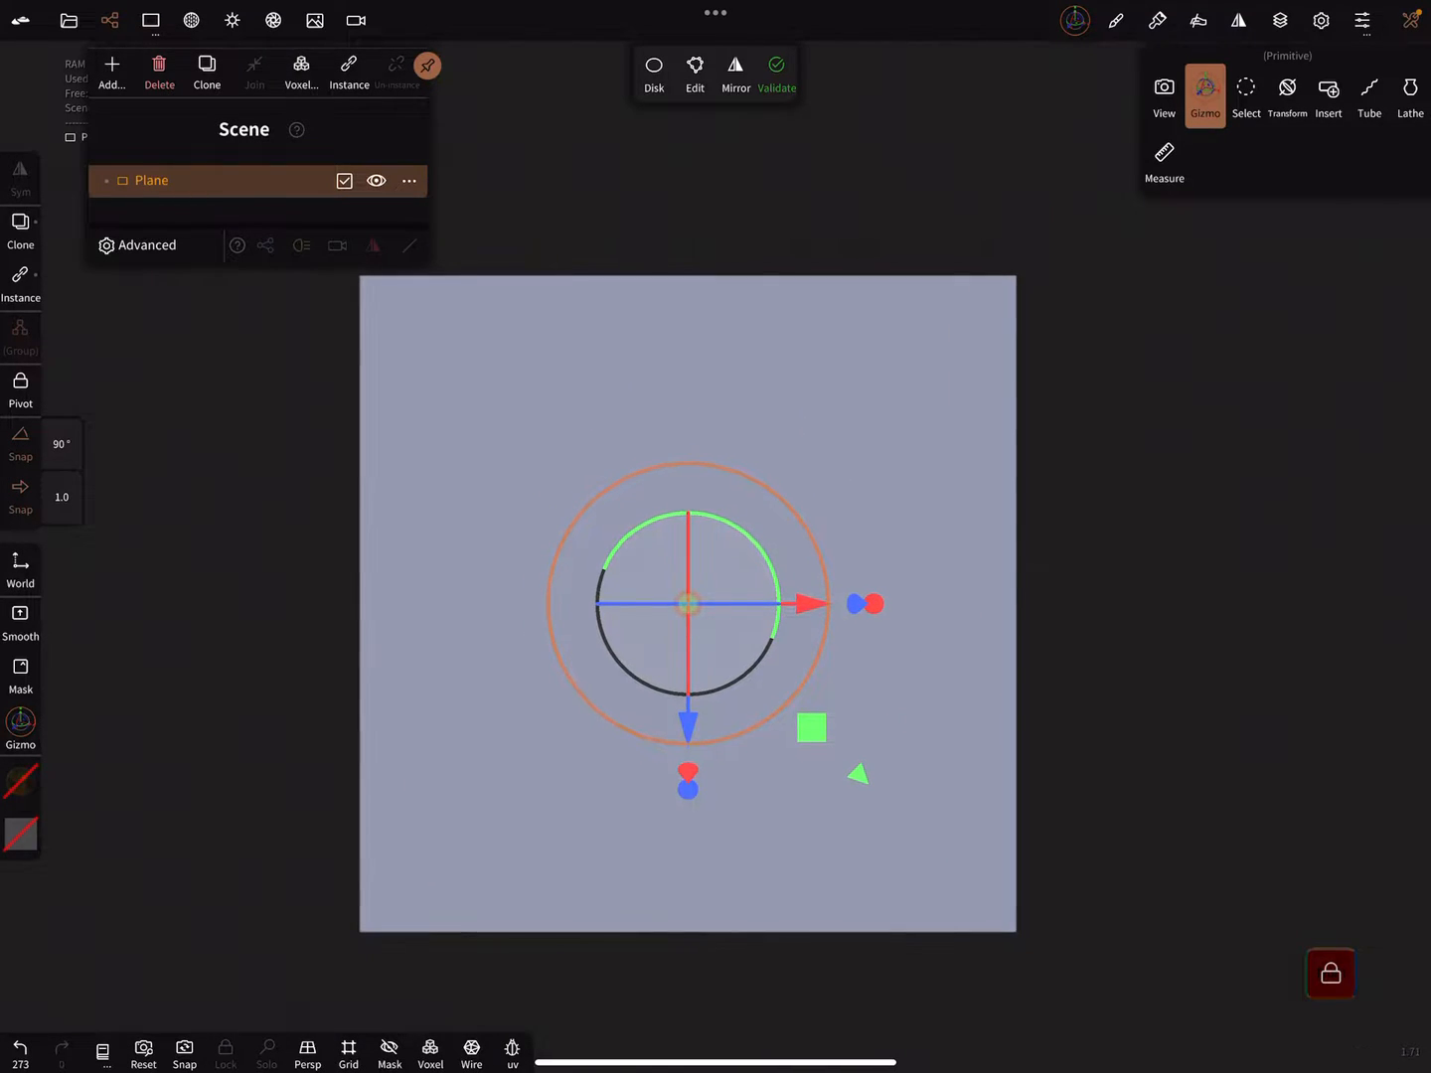
- Validate the plane and linearly subdivide it to about 68.1k vertices
{"action": "left_click", "coordinate": [471, 1053]}
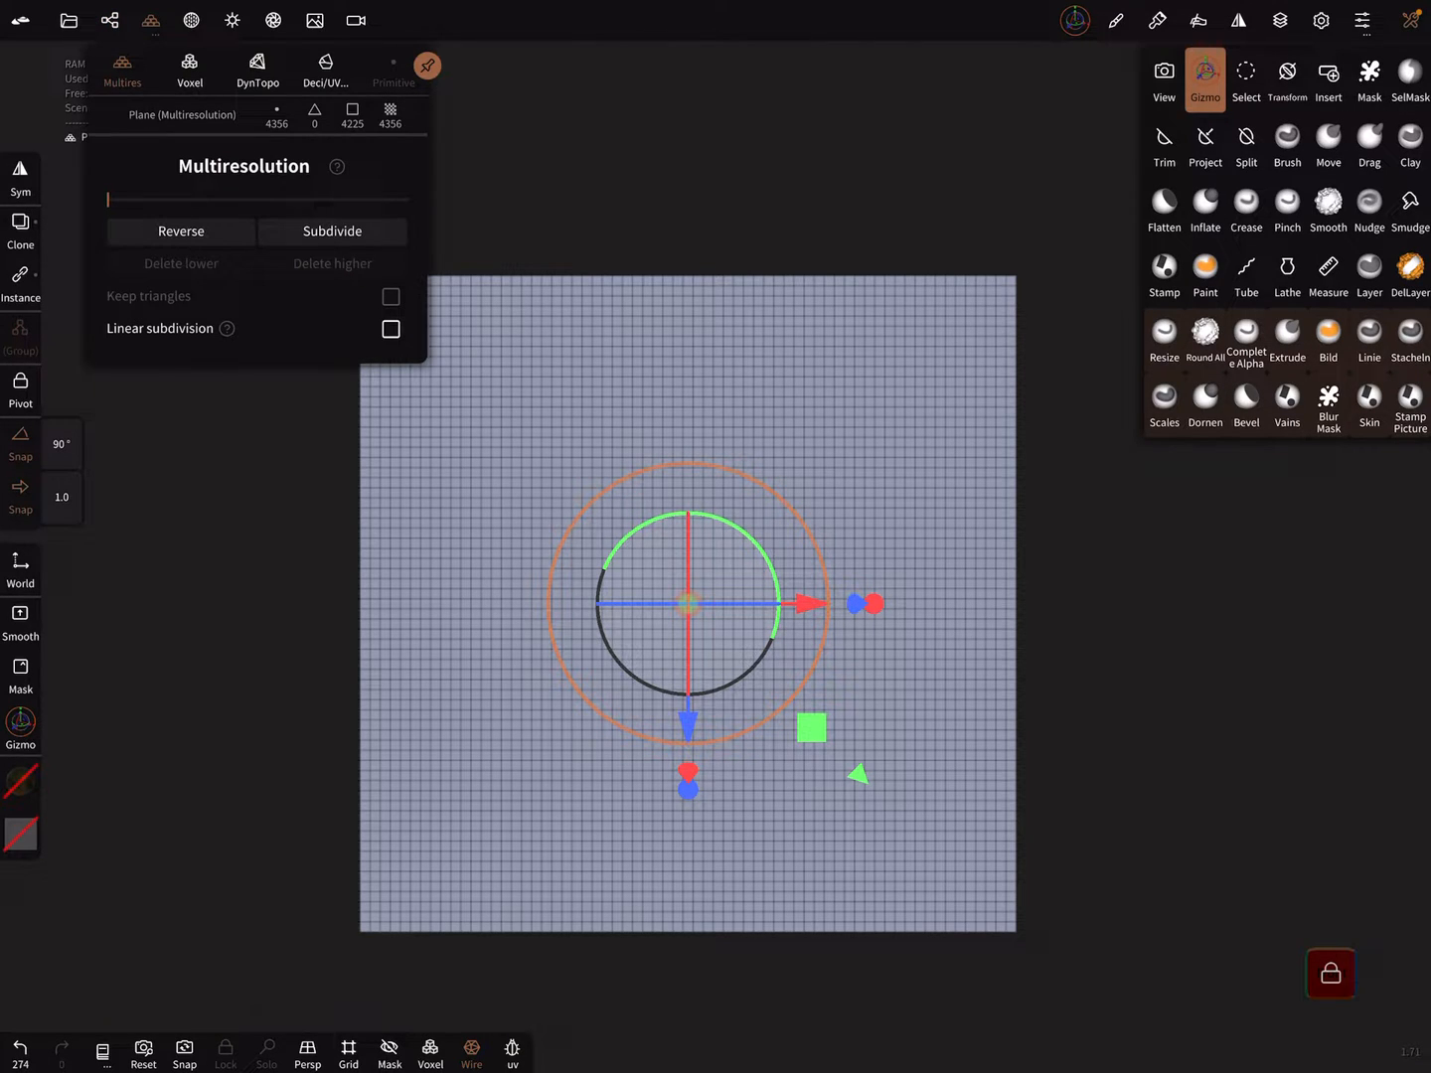
{"action": "left_click", "coordinate": [332, 231]}
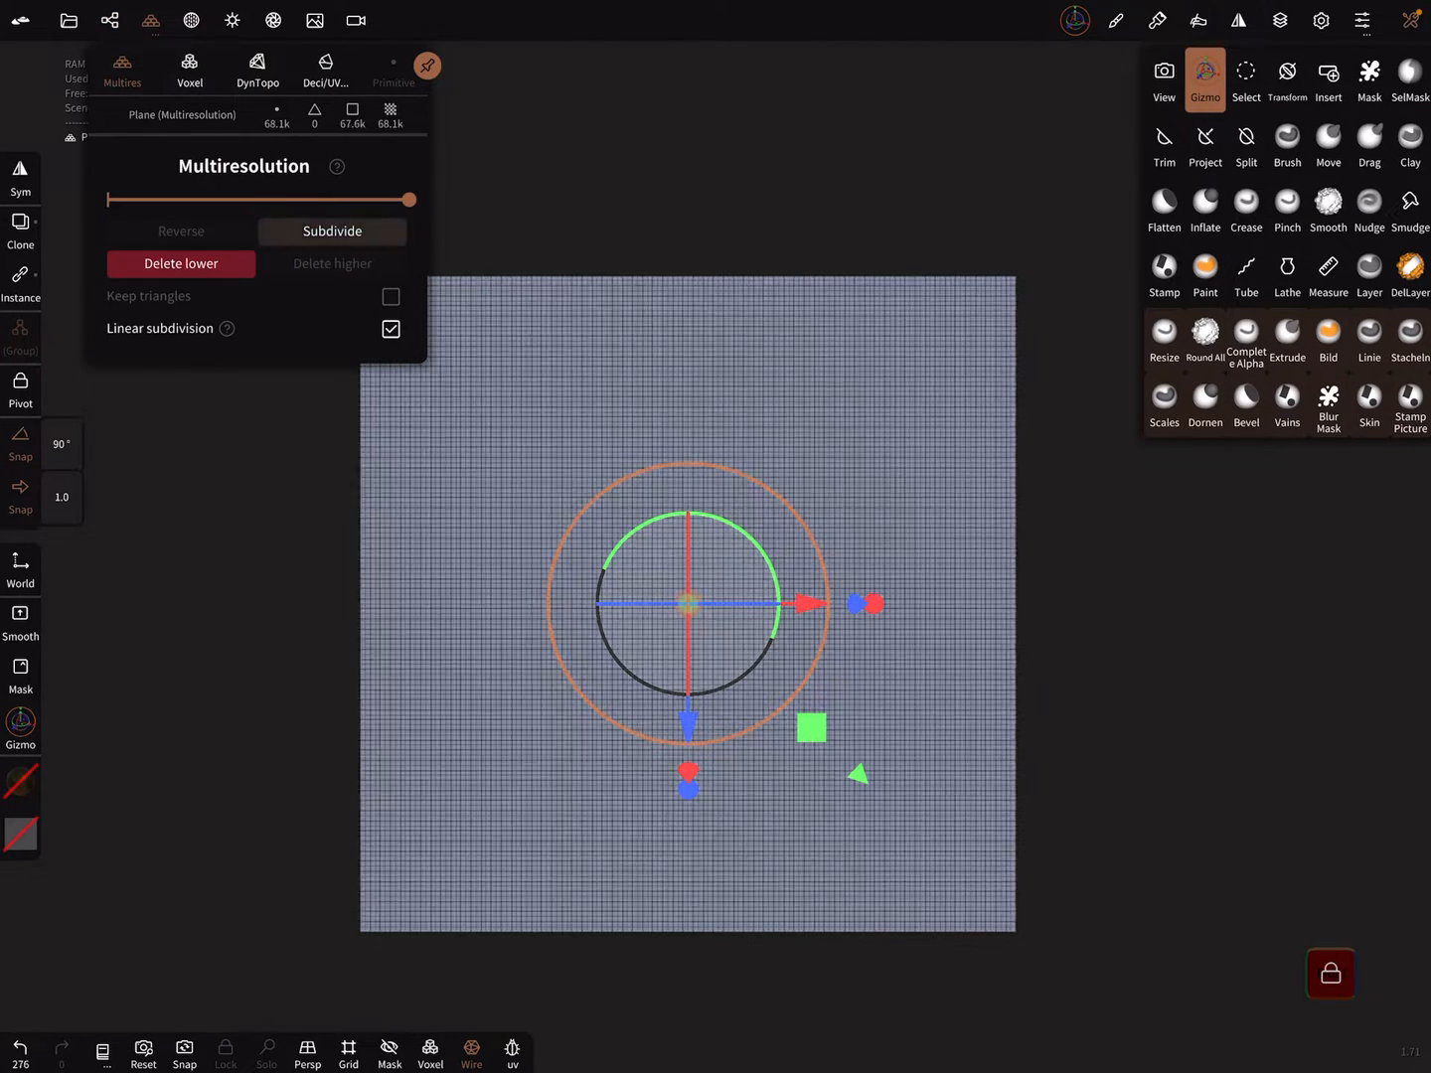
{"action": "left_click_drag", "start_coordinate": [407, 200], "coordinate": [258, 199]}
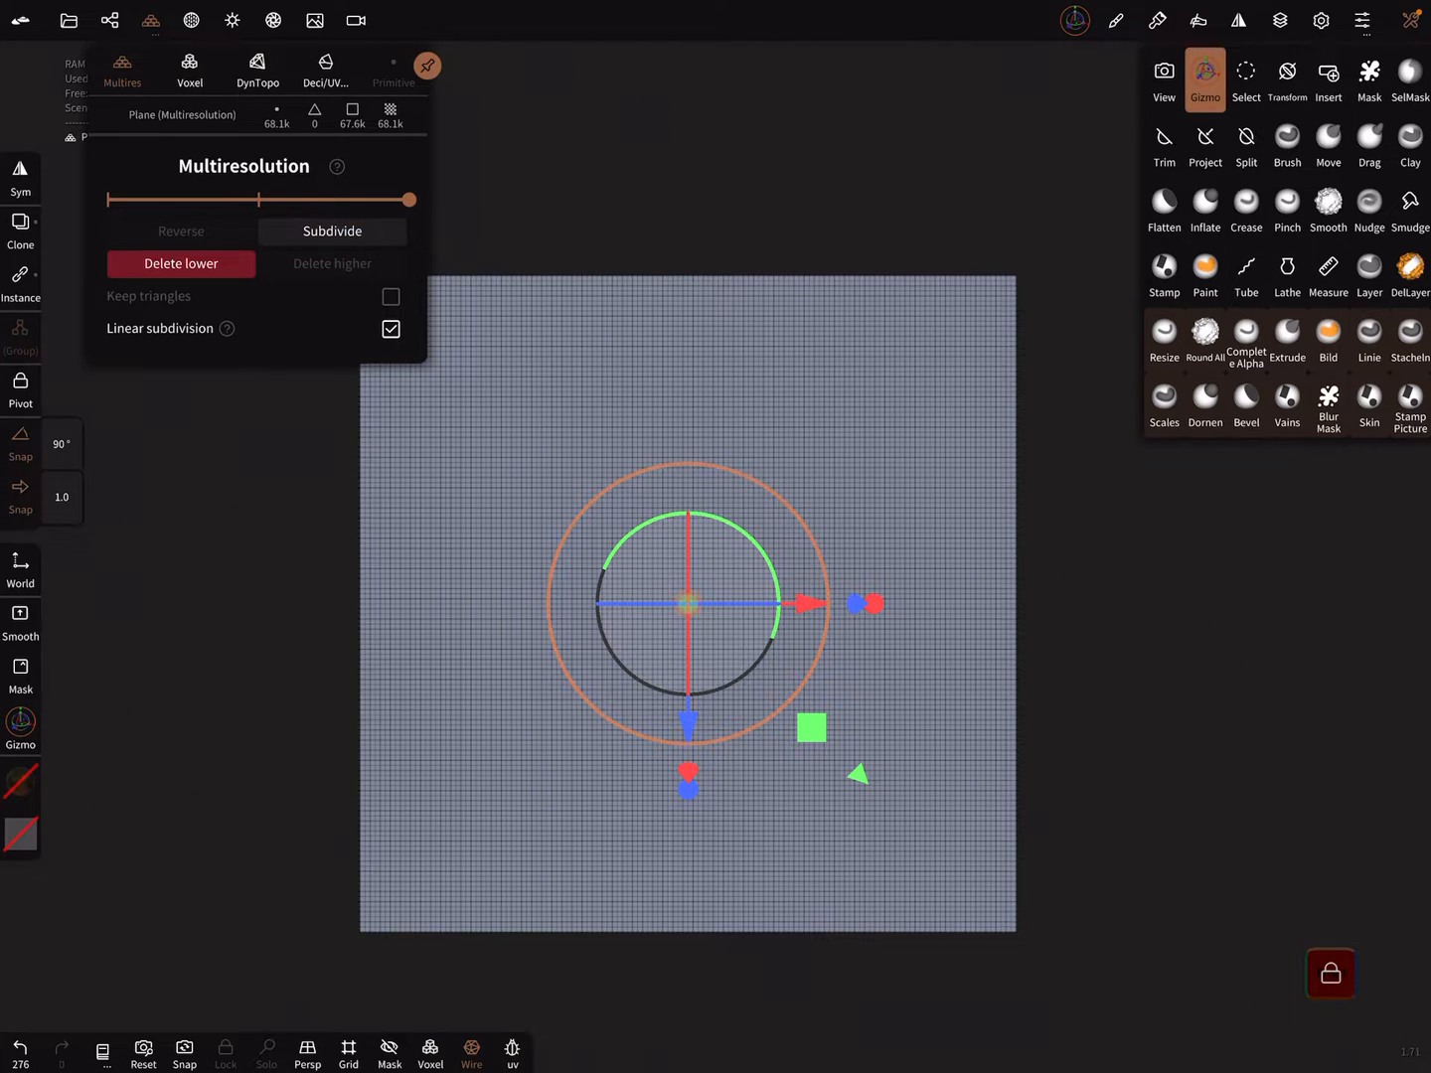
{"action": "left_click", "coordinate": [428, 65]}
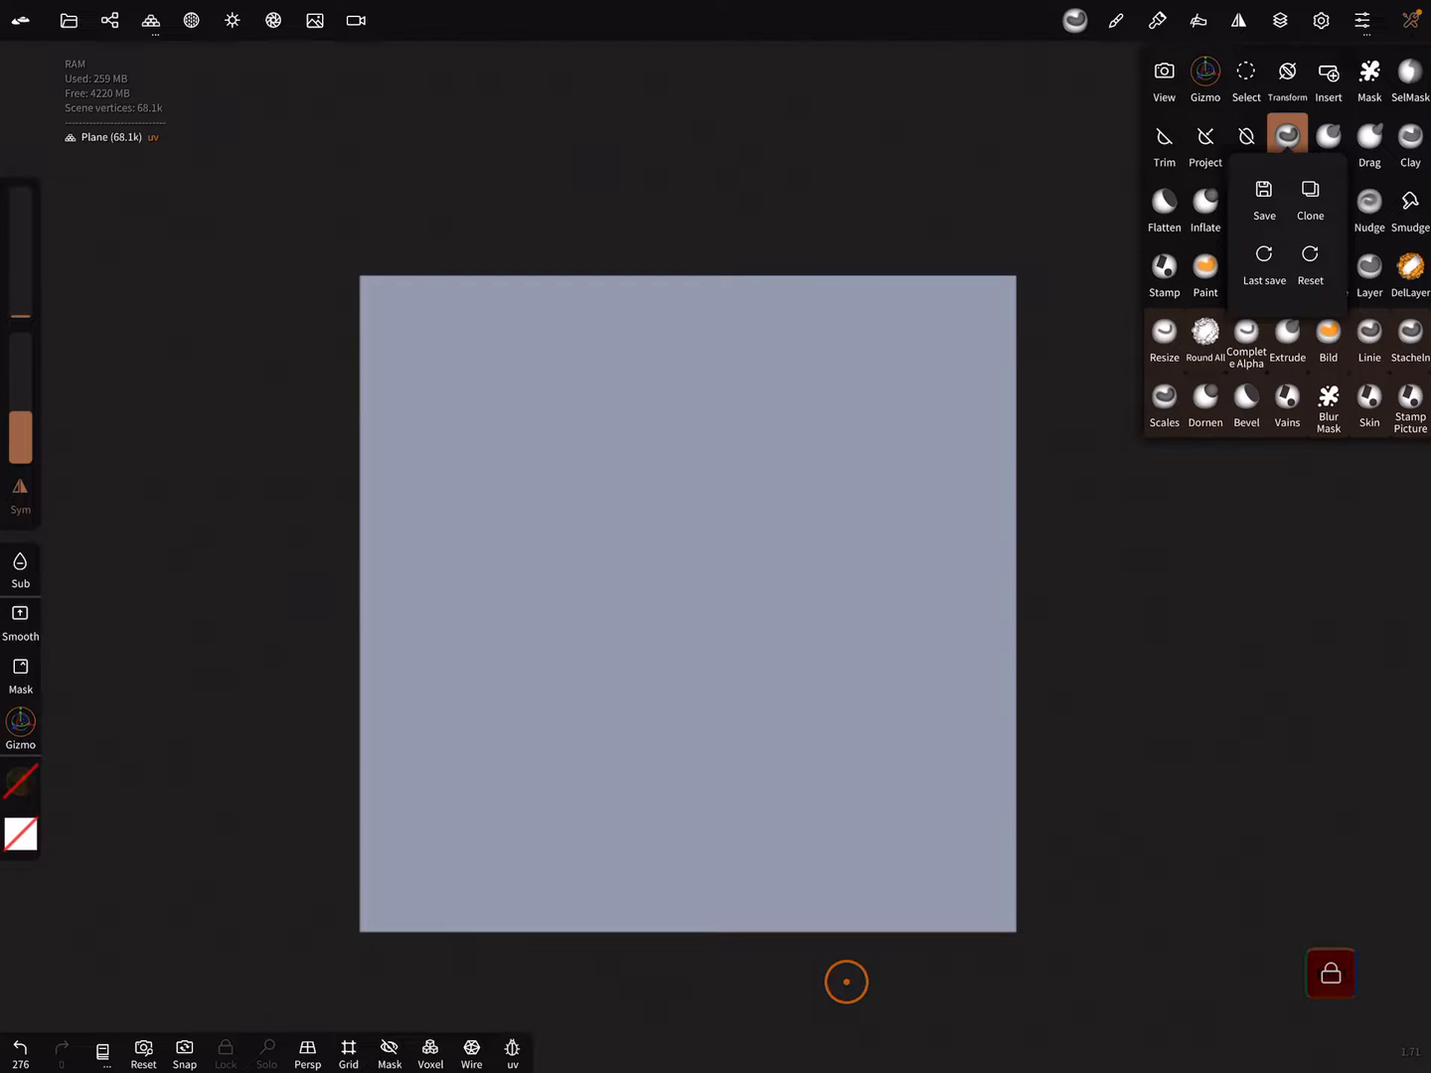
- Sculpt two brows, round eyes, a round nose and a wide smile with the basic brush
{"action": "left_click", "coordinate": [1287, 144]}
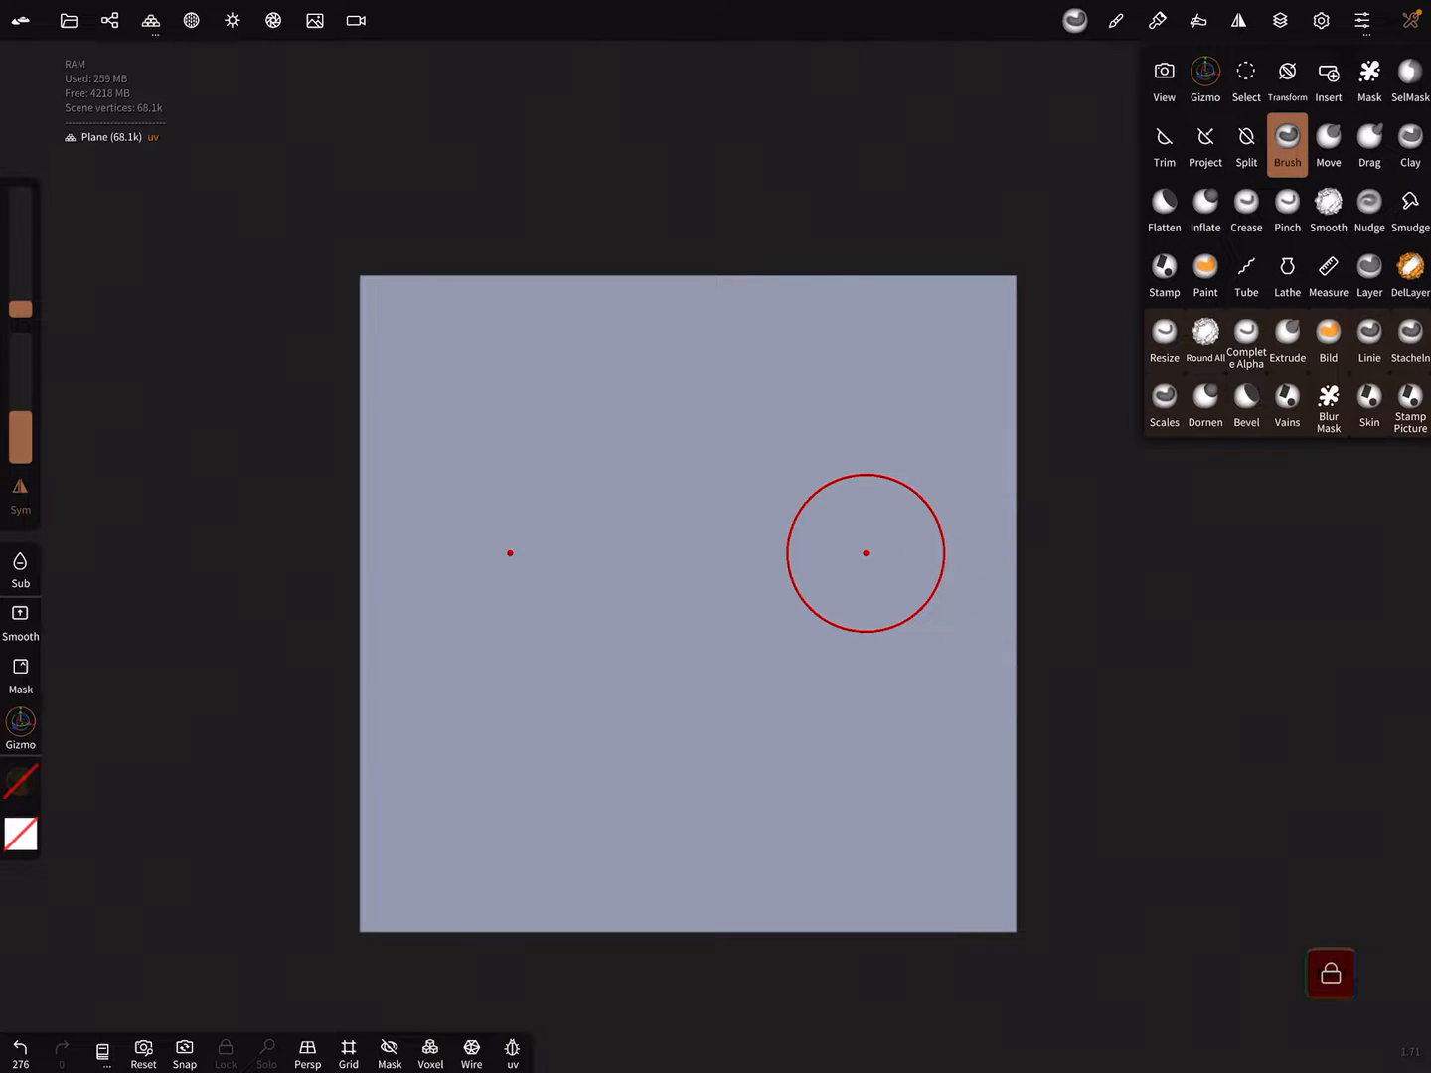
{"action": "mouse_move", "coordinate": [900, 652]}
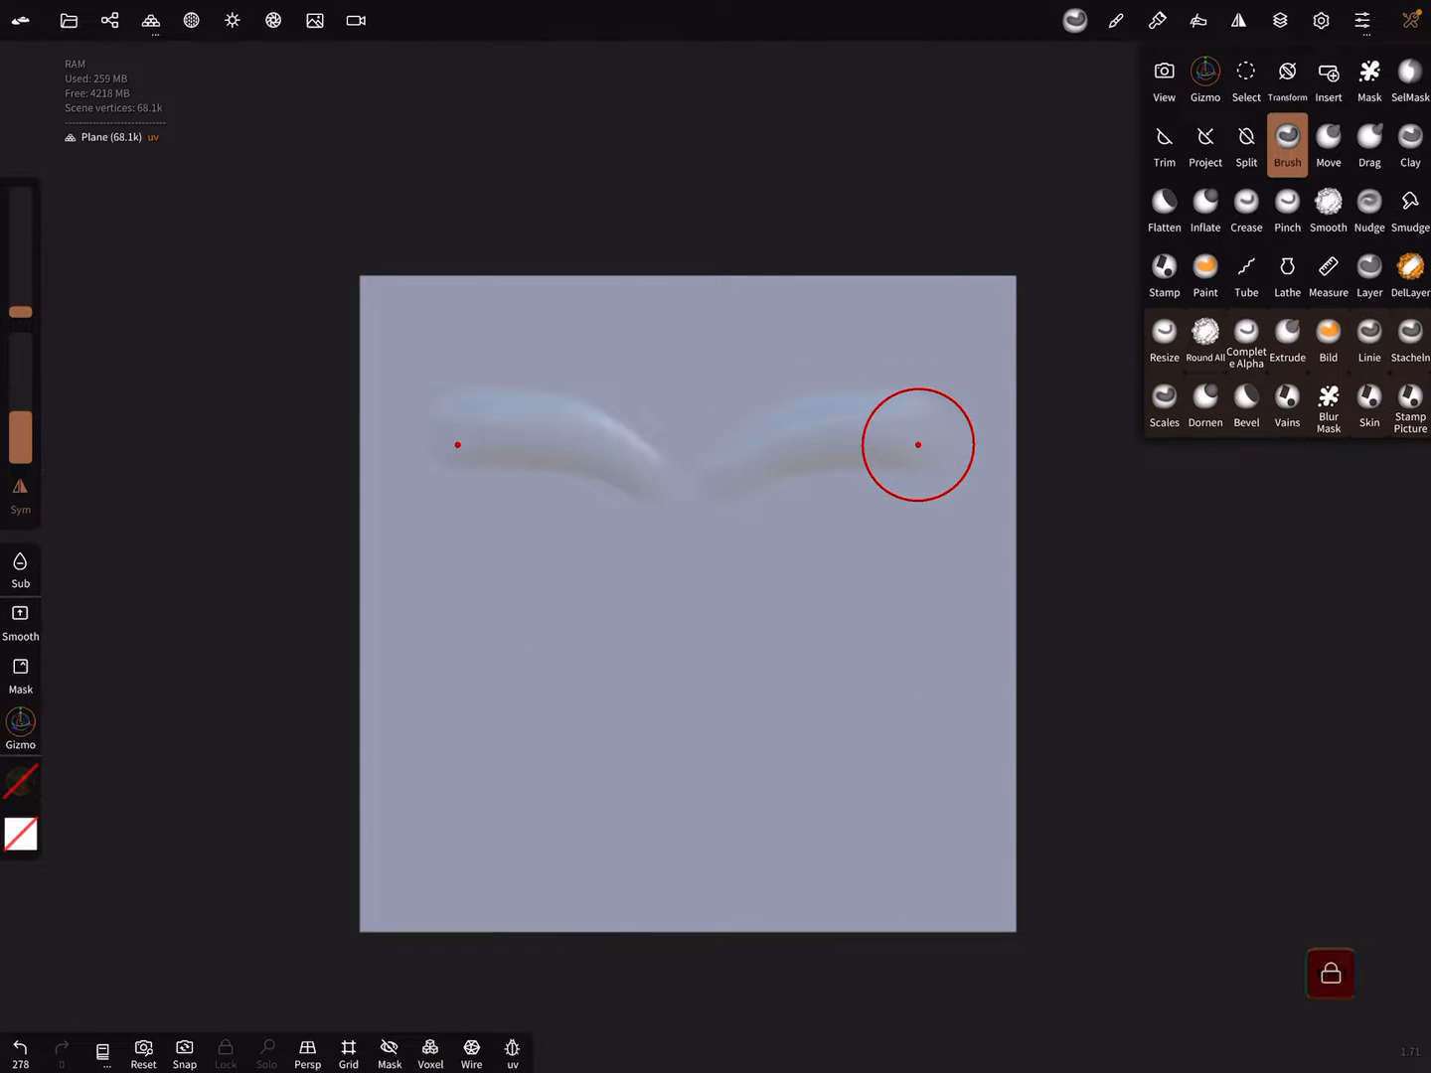
{"action": "left_click_drag", "start_coordinate": [918, 444], "coordinate": [788, 544]}
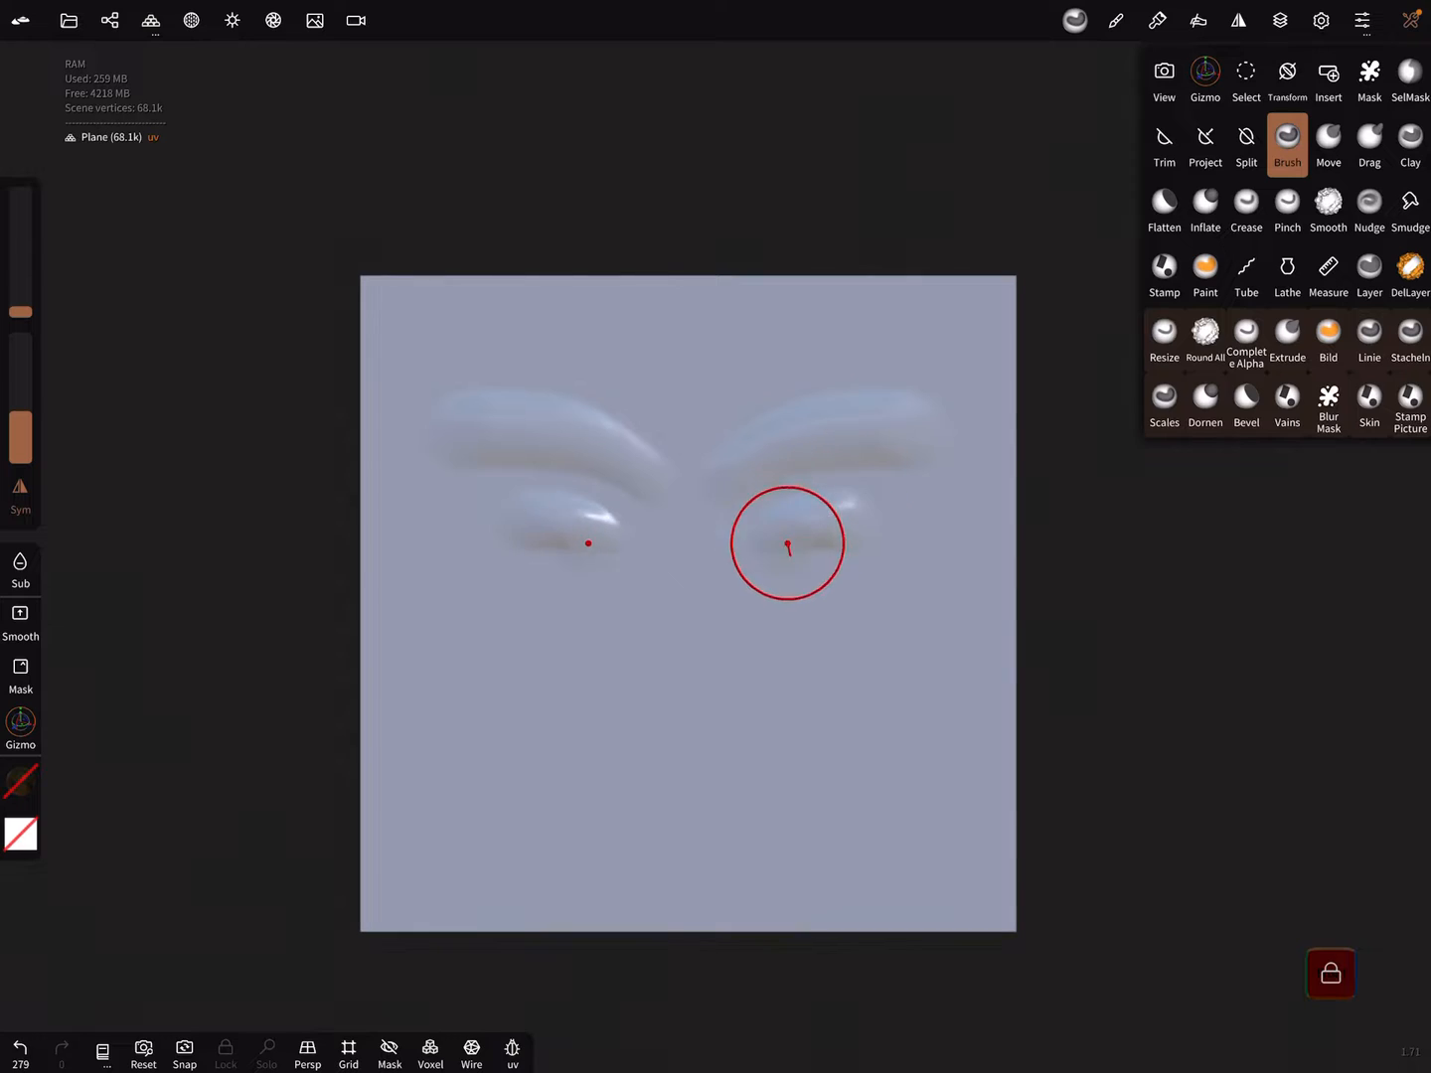
{"action": "left_click_drag", "start_coordinate": [787, 543], "coordinate": [550, 543]}
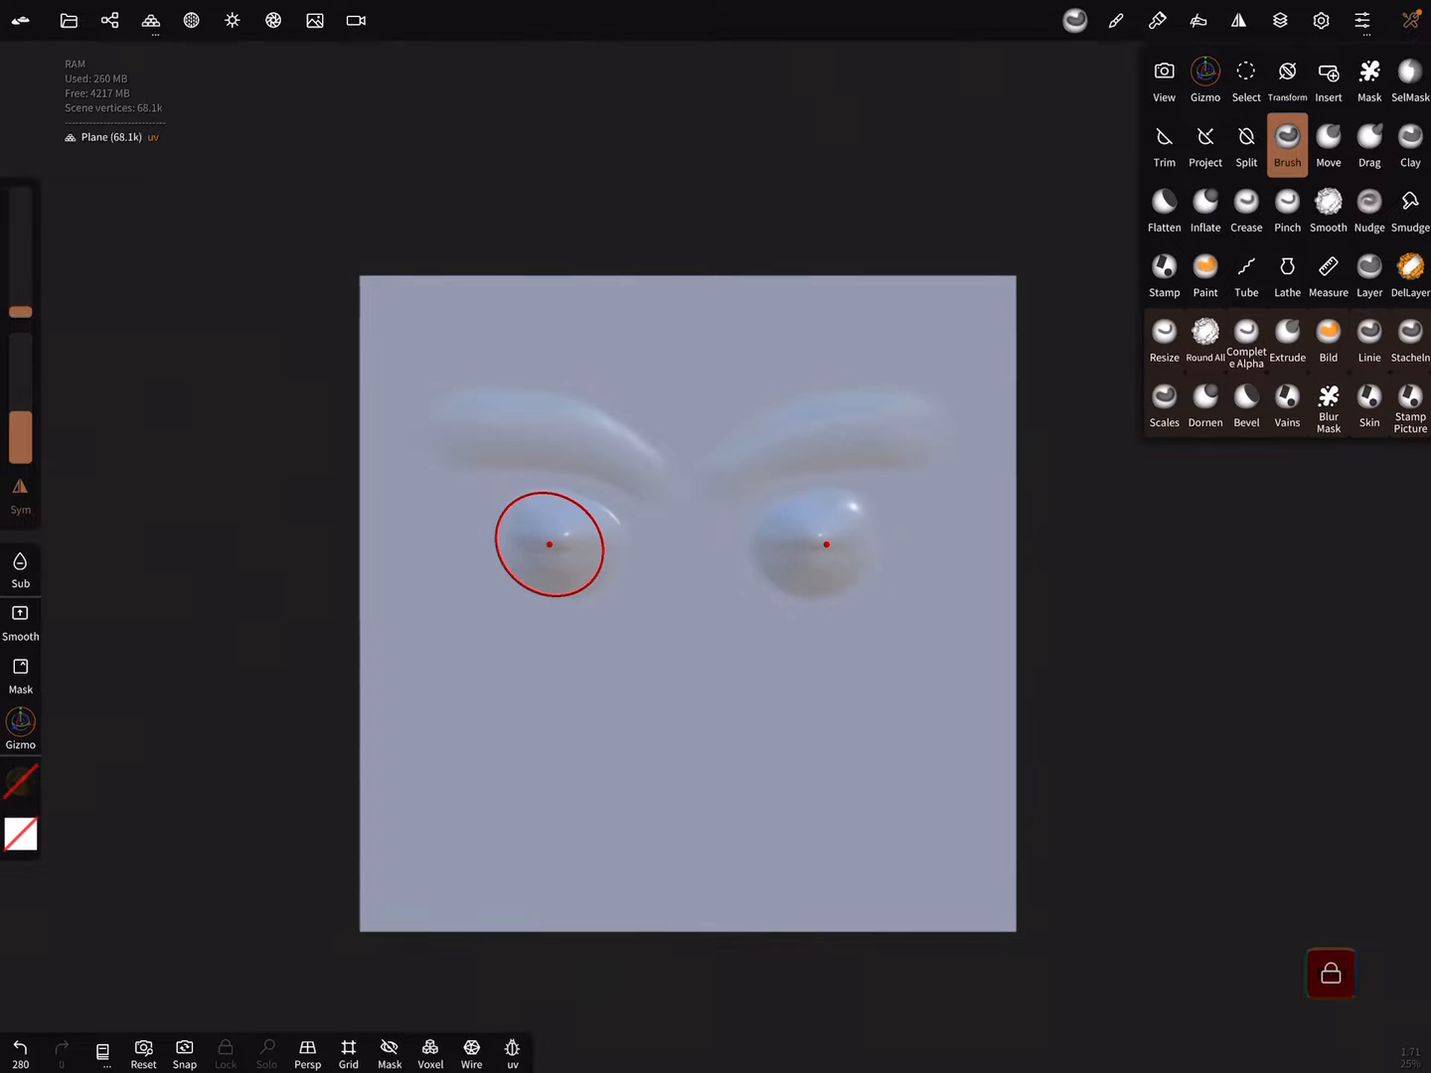
{"action": "left_click_drag", "start_coordinate": [549, 545], "coordinate": [685, 635]}
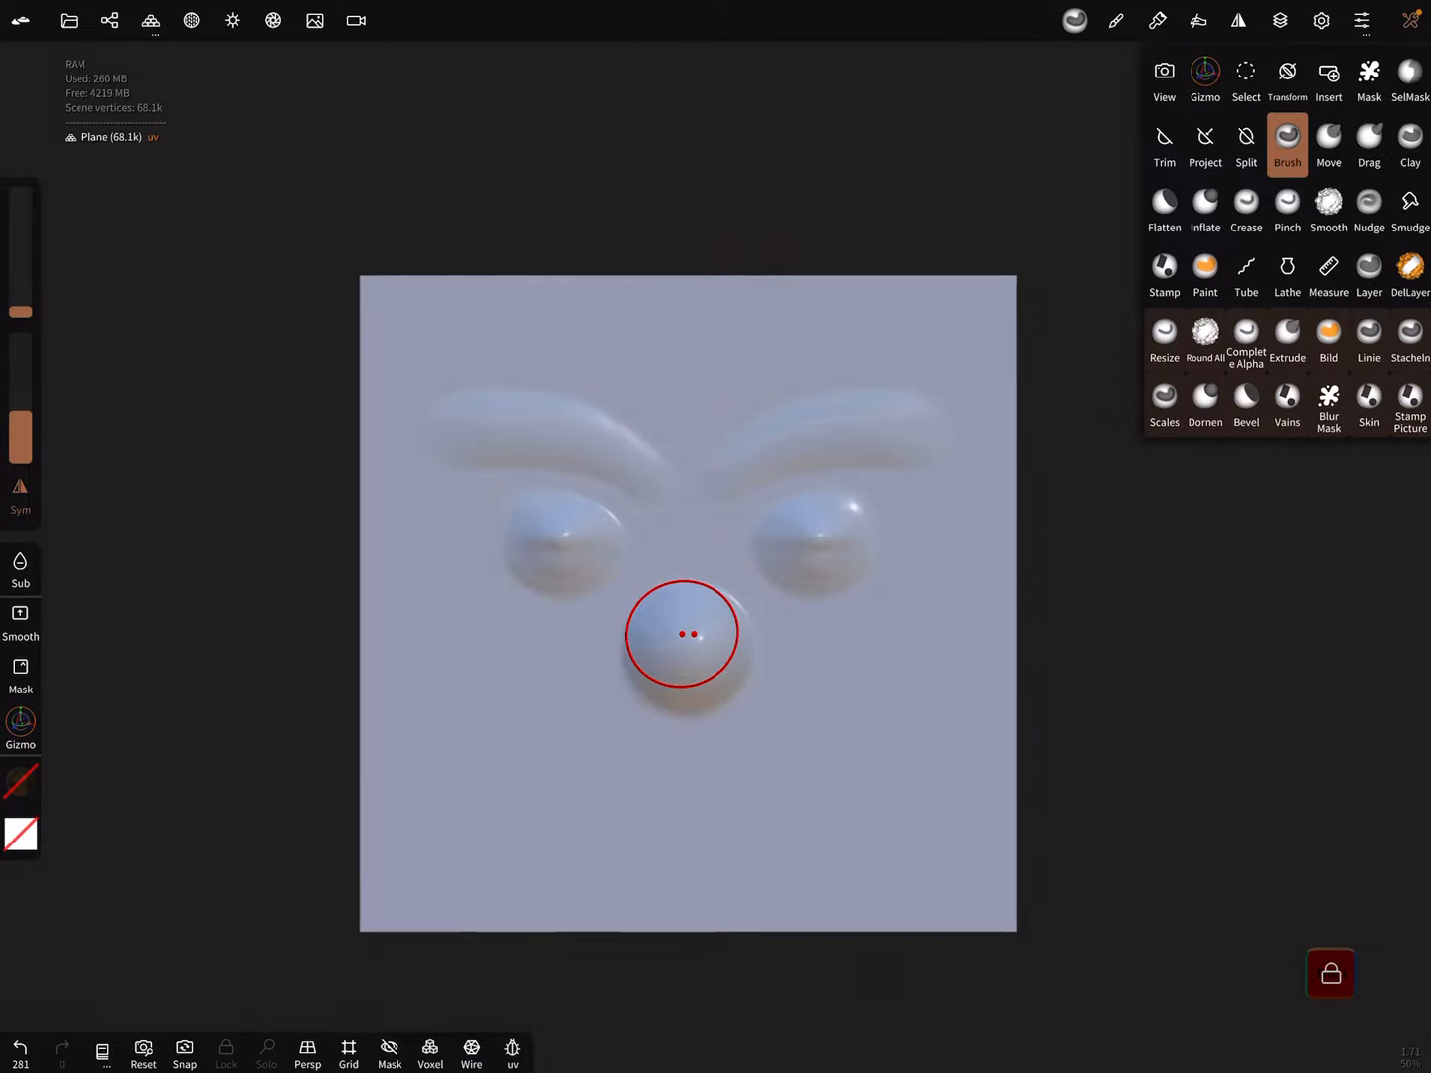
{"action": "left_click_drag", "start_coordinate": [681, 633], "coordinate": [737, 808]}
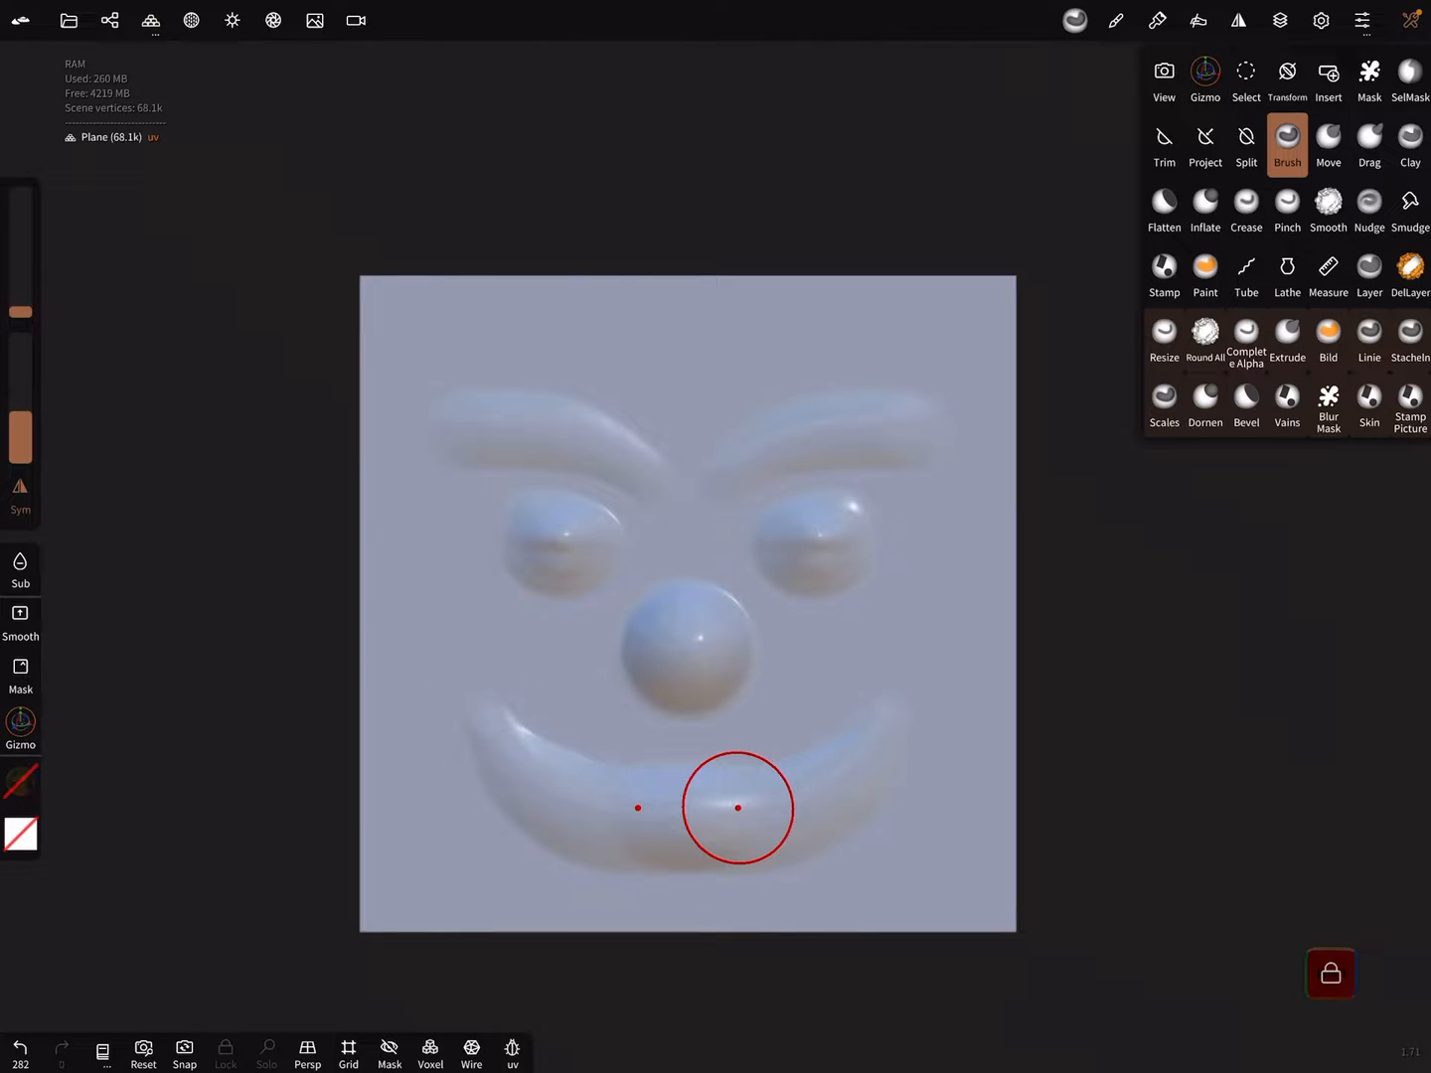
{"action": "left_click", "coordinate": [232, 20]}
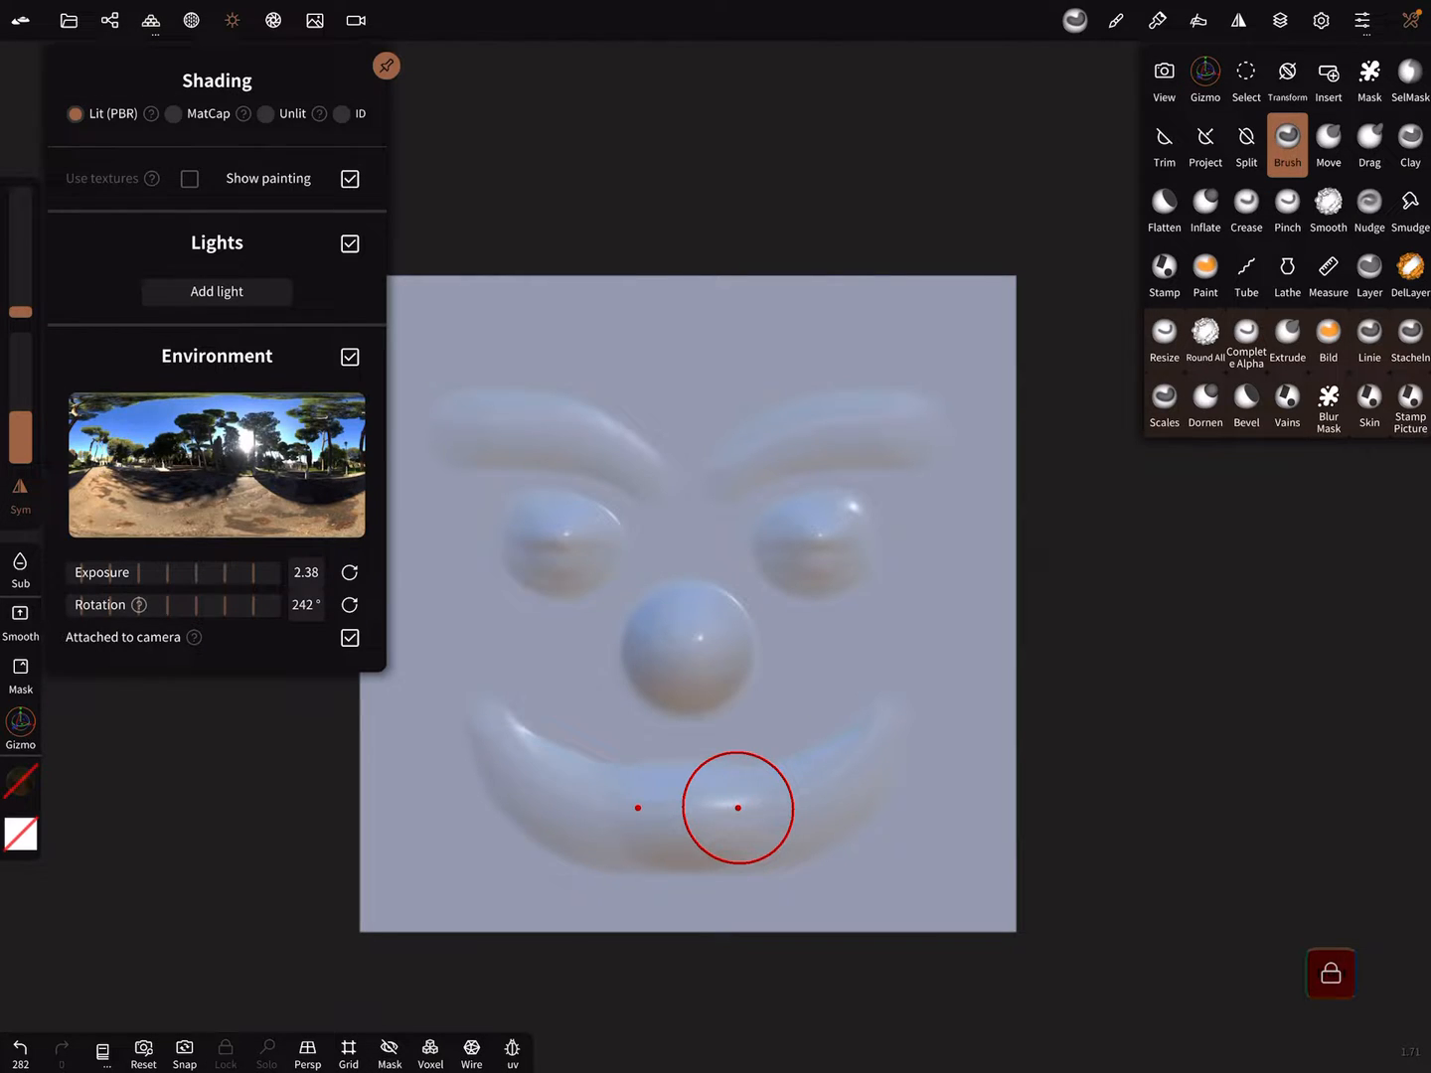
- Switch to MatCap shading, try the grey matcap, then settle on the zzNormal matcap
{"action": "left_click", "coordinate": [174, 114]}
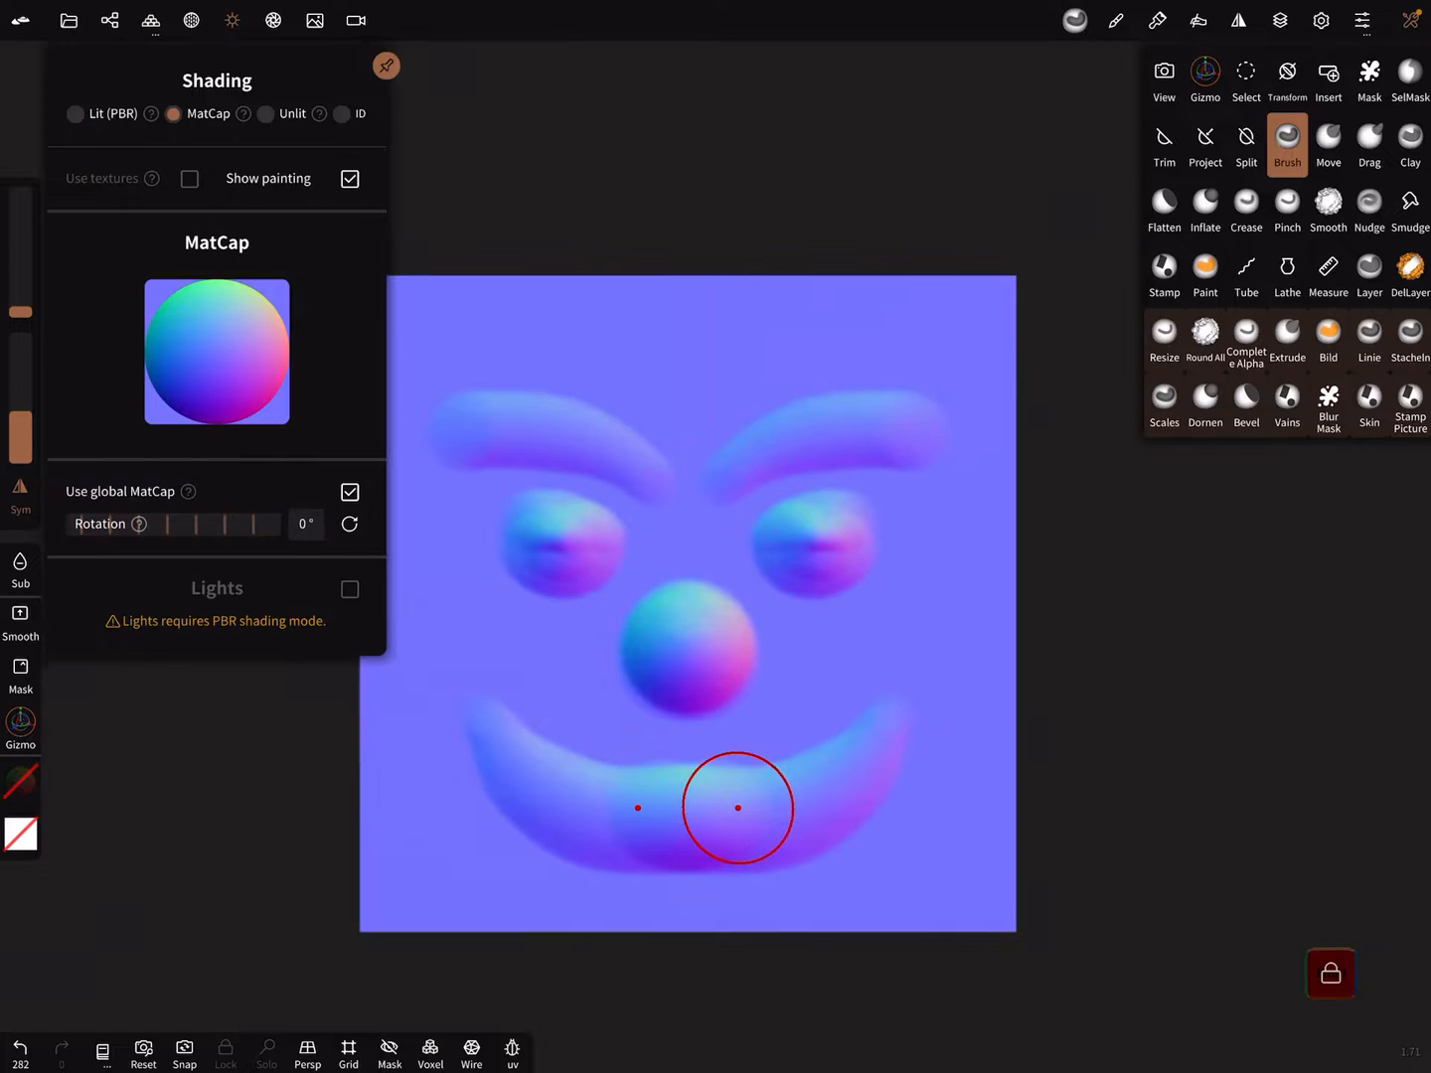
{"action": "left_click", "coordinate": [216, 351]}
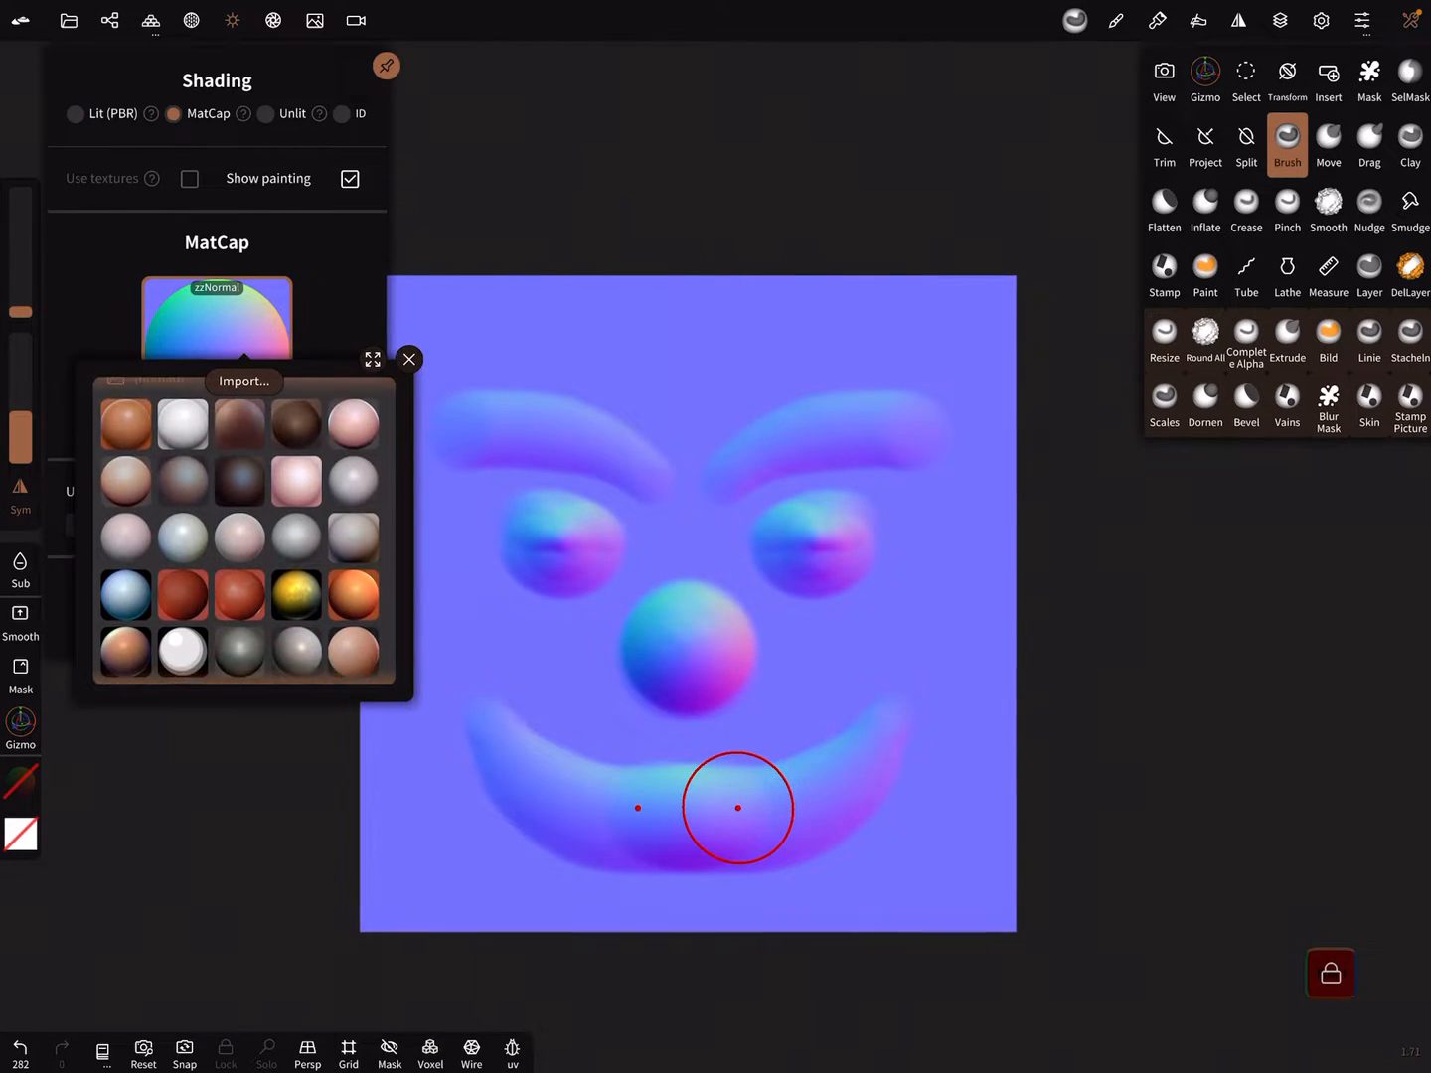
{"action": "left_click", "coordinate": [239, 402]}
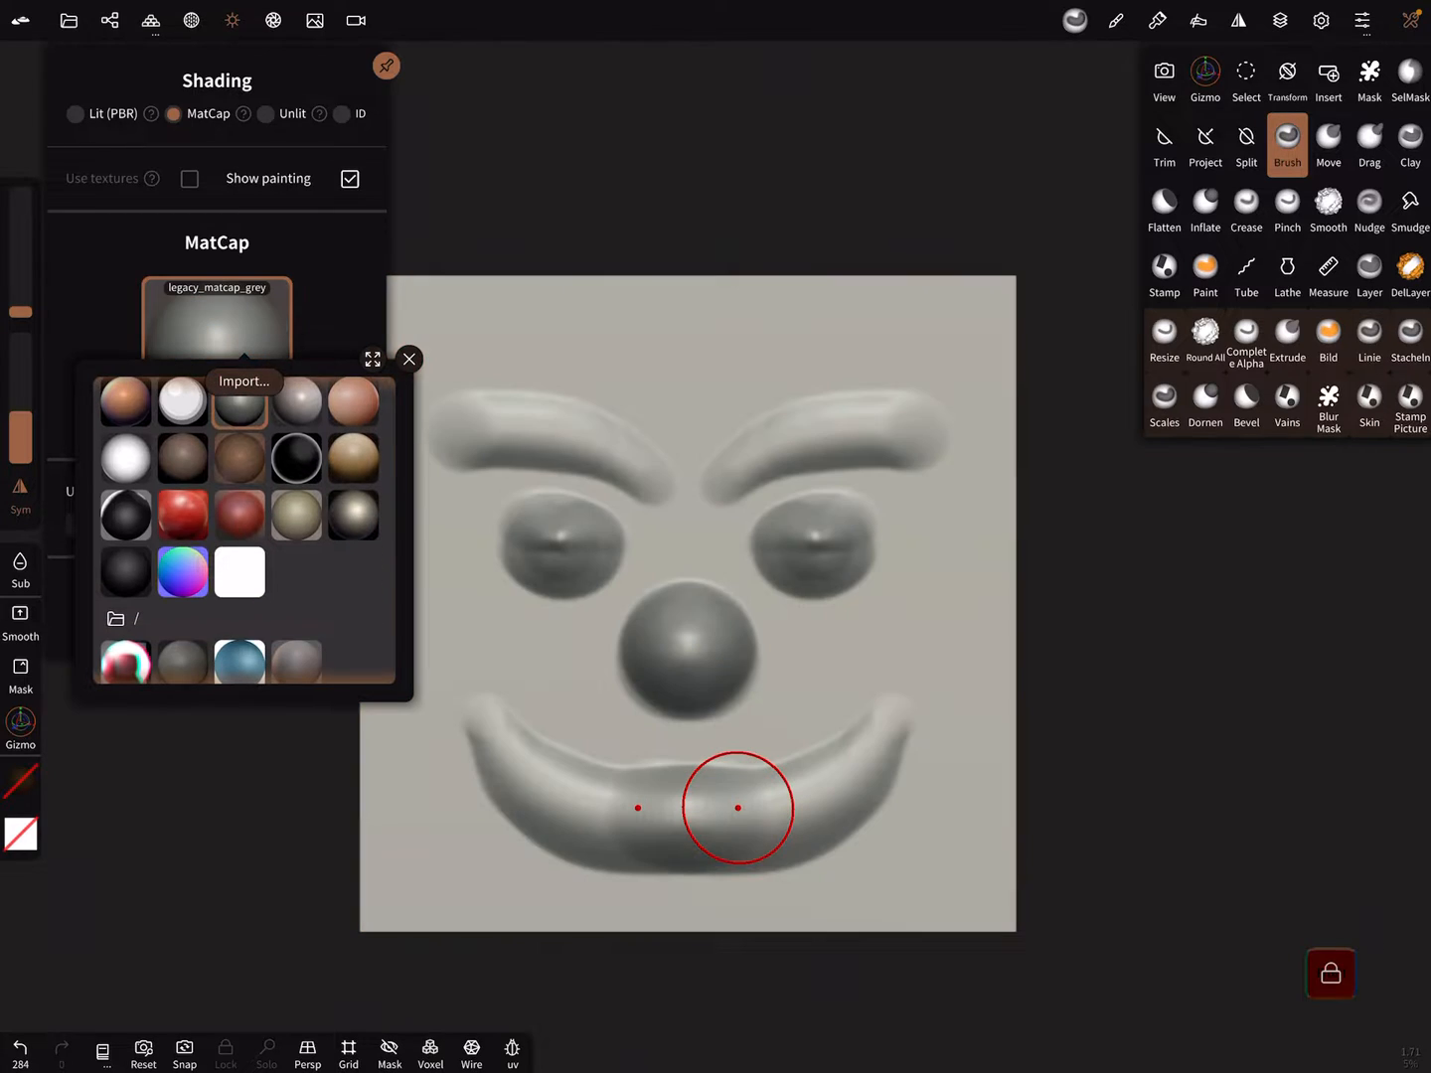
{"action": "left_click", "coordinate": [182, 572]}
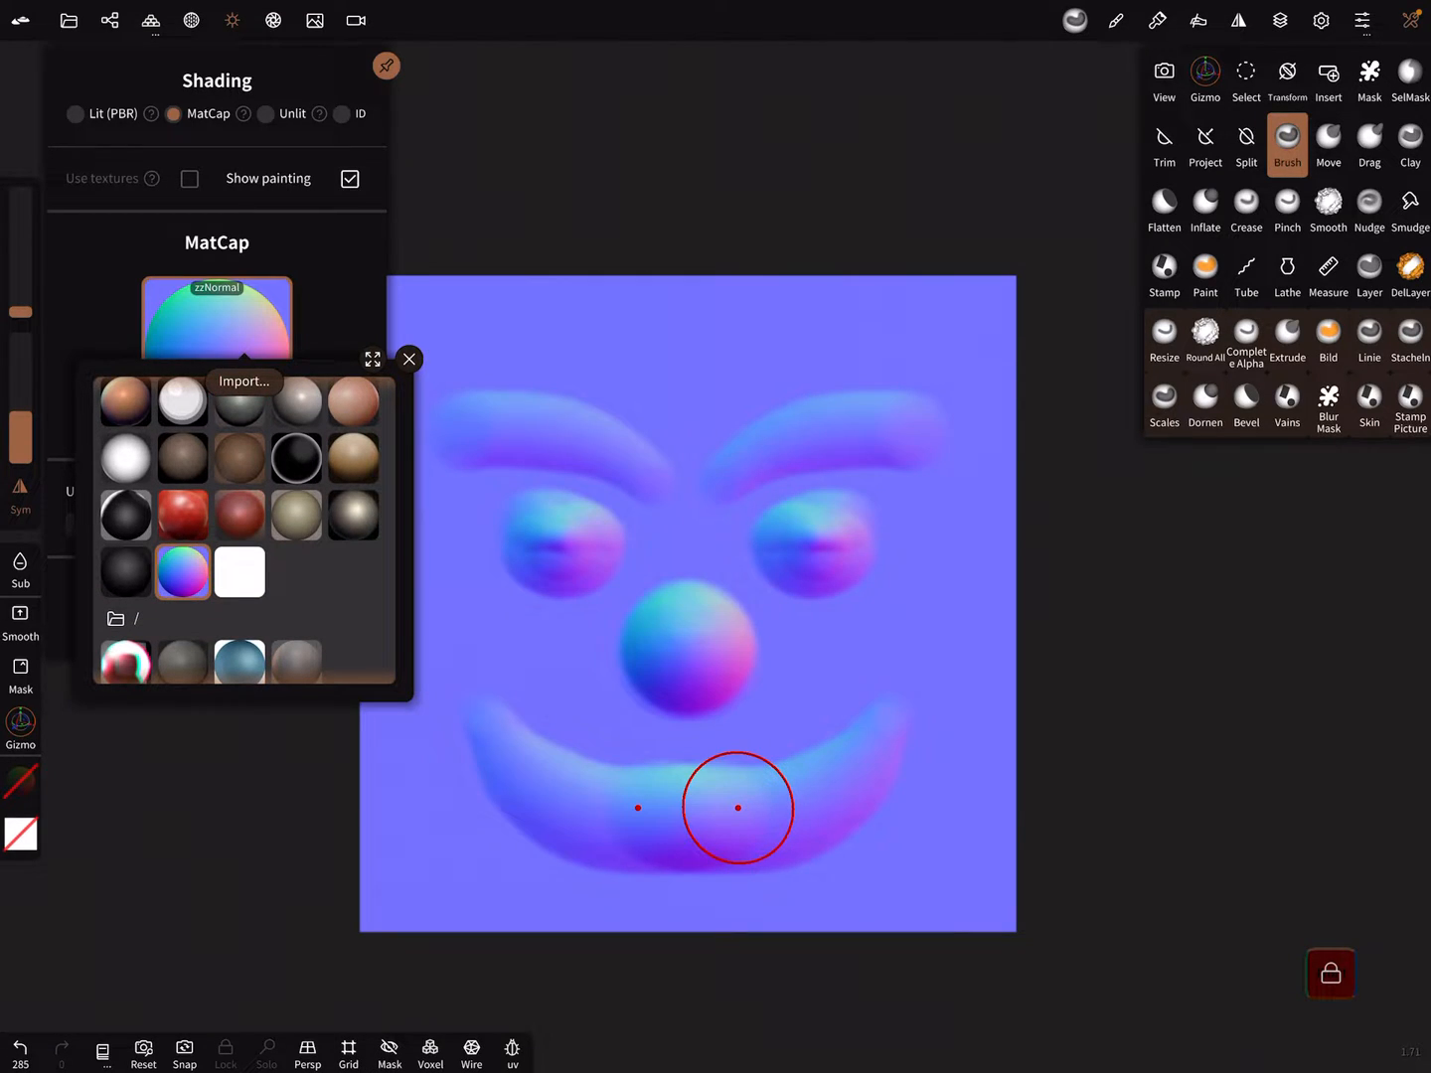
{"action": "left_click", "coordinate": [409, 359]}
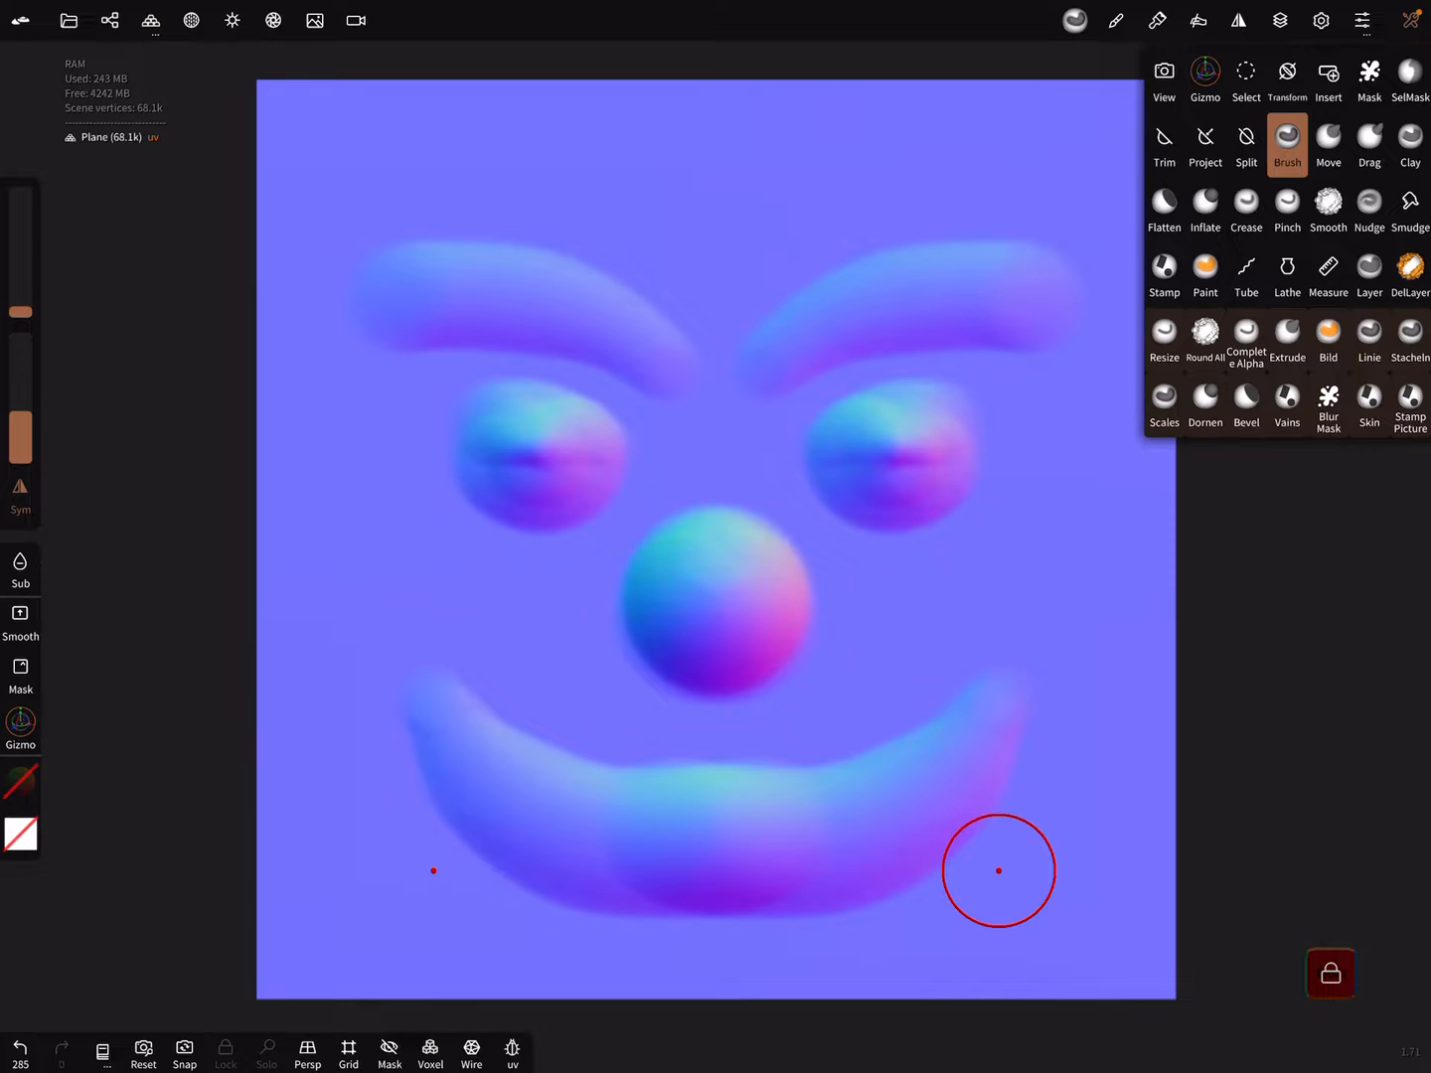
{"action": "left_click", "coordinate": [69, 20]}
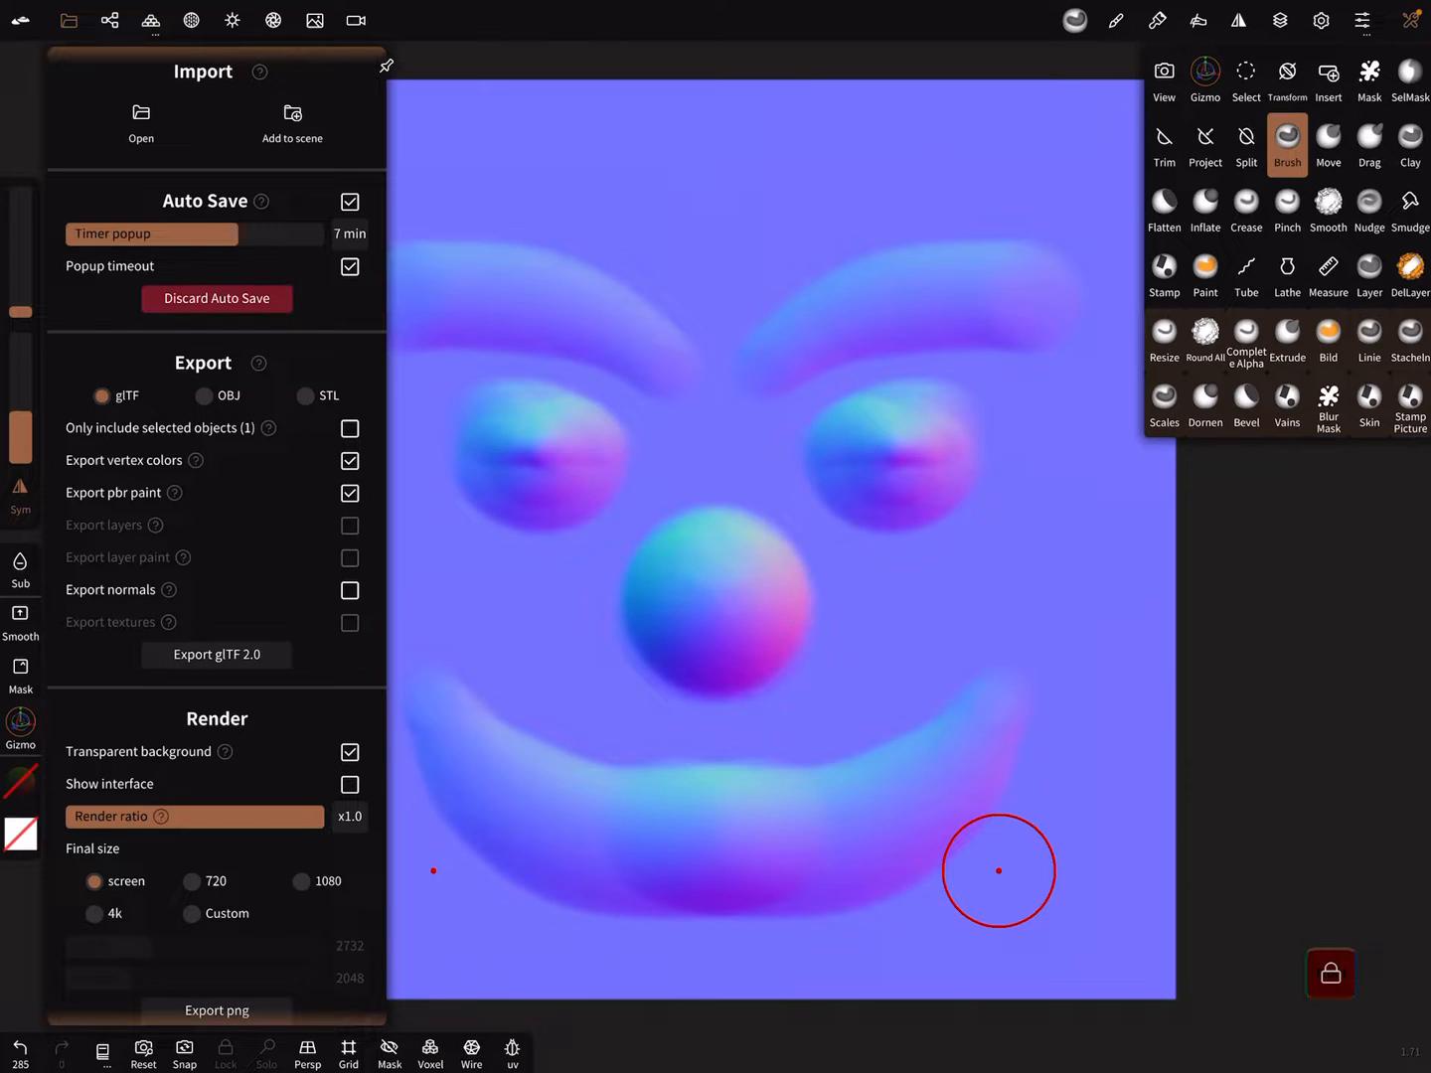
- Set a custom 1024 × 1024 render size and recheck the matcap shading settings
{"action": "left_click", "coordinate": [191, 913]}
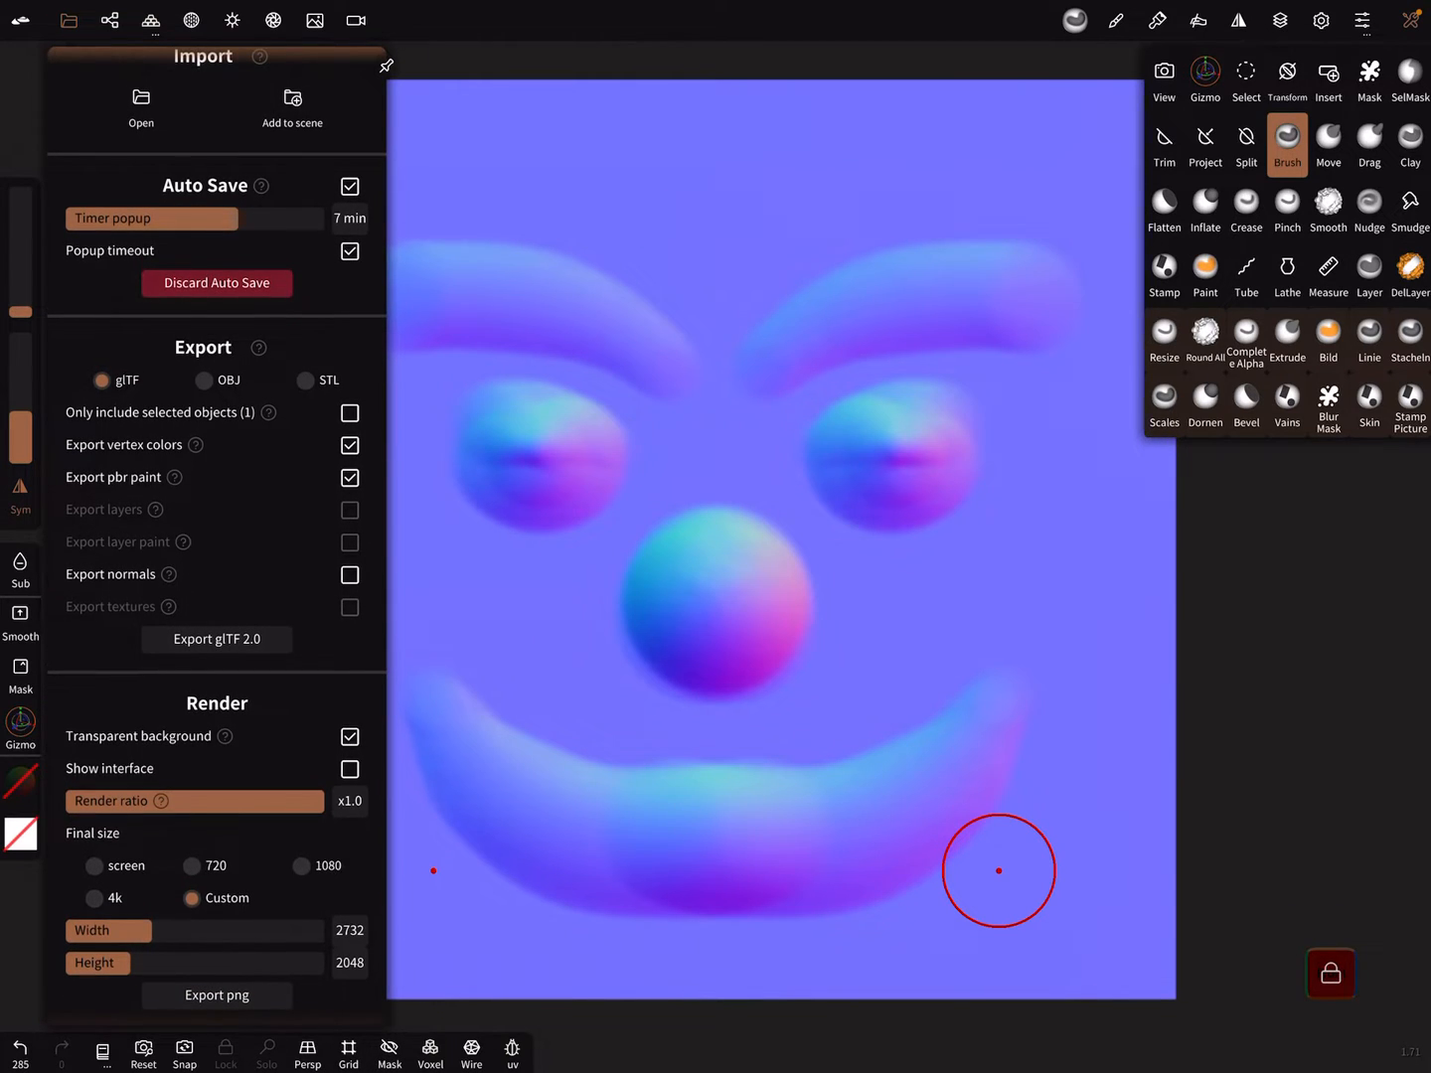
{"action": "left_click", "coordinate": [194, 930]}
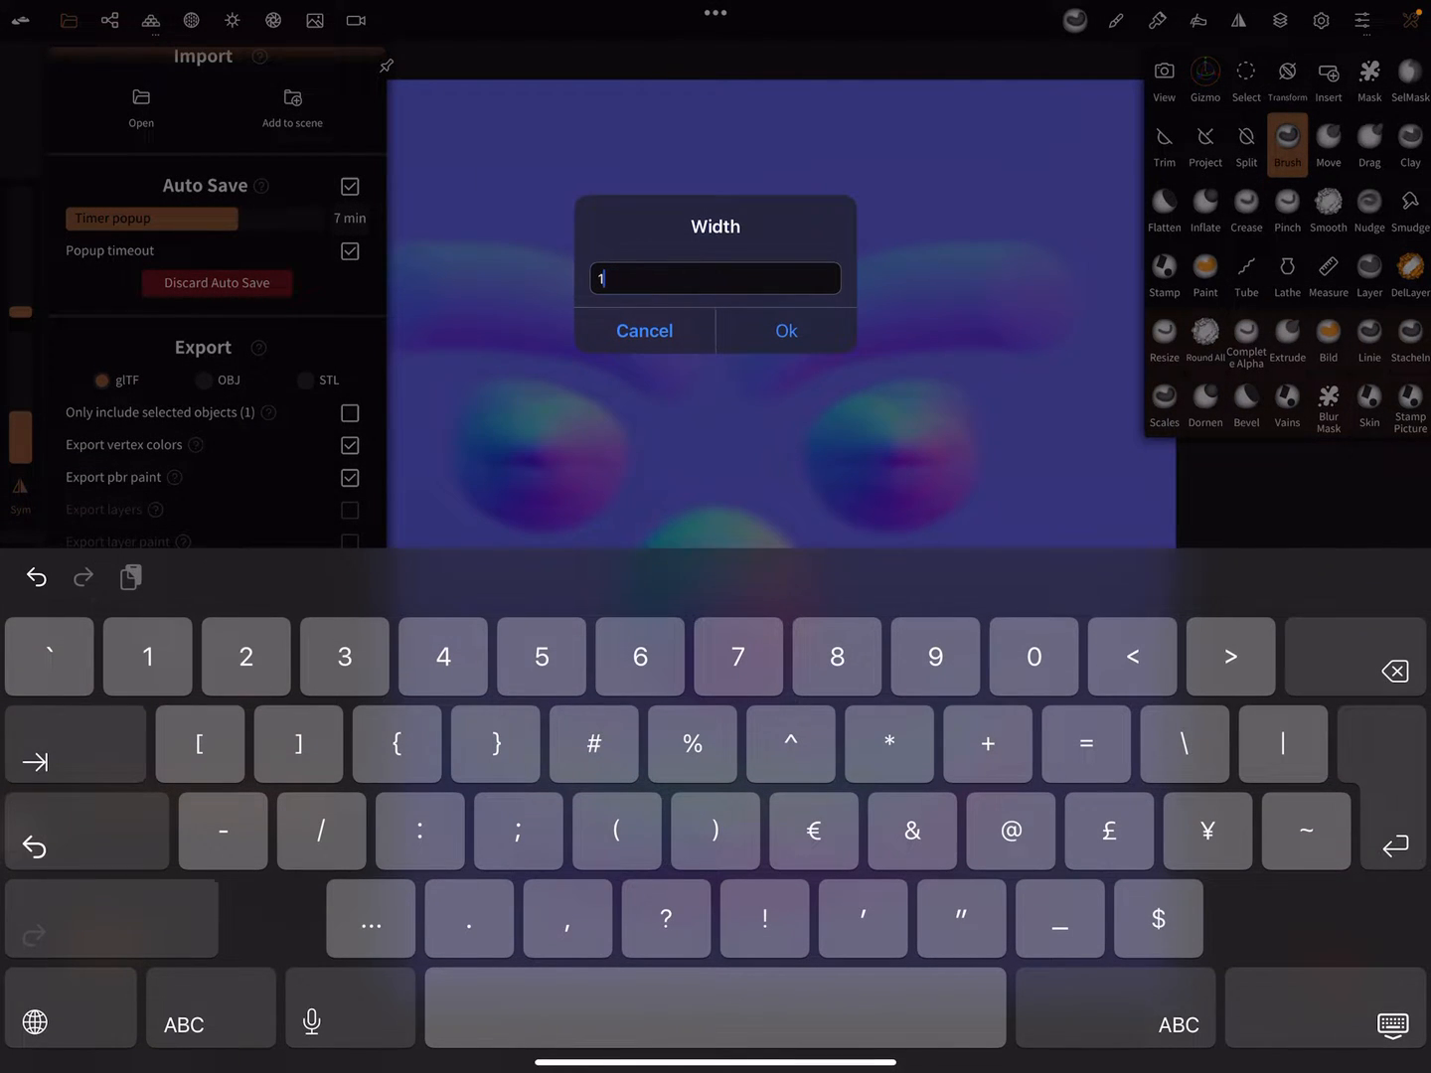
{"action": "type", "text": "1024"}
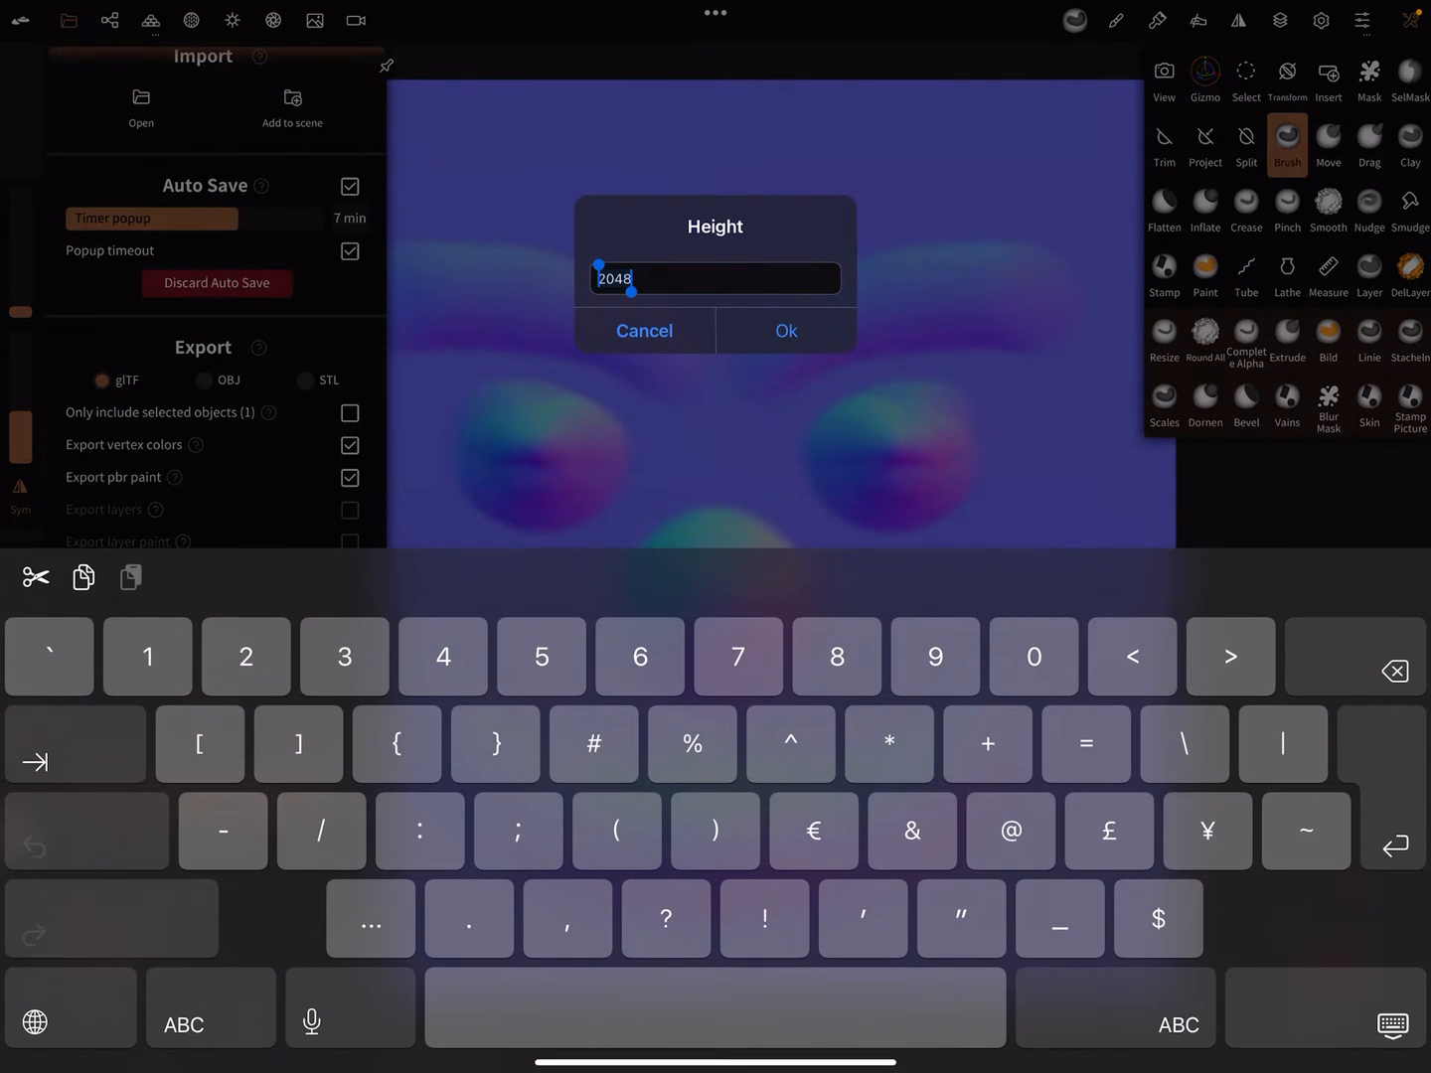
{"action": "type", "text": "102"}
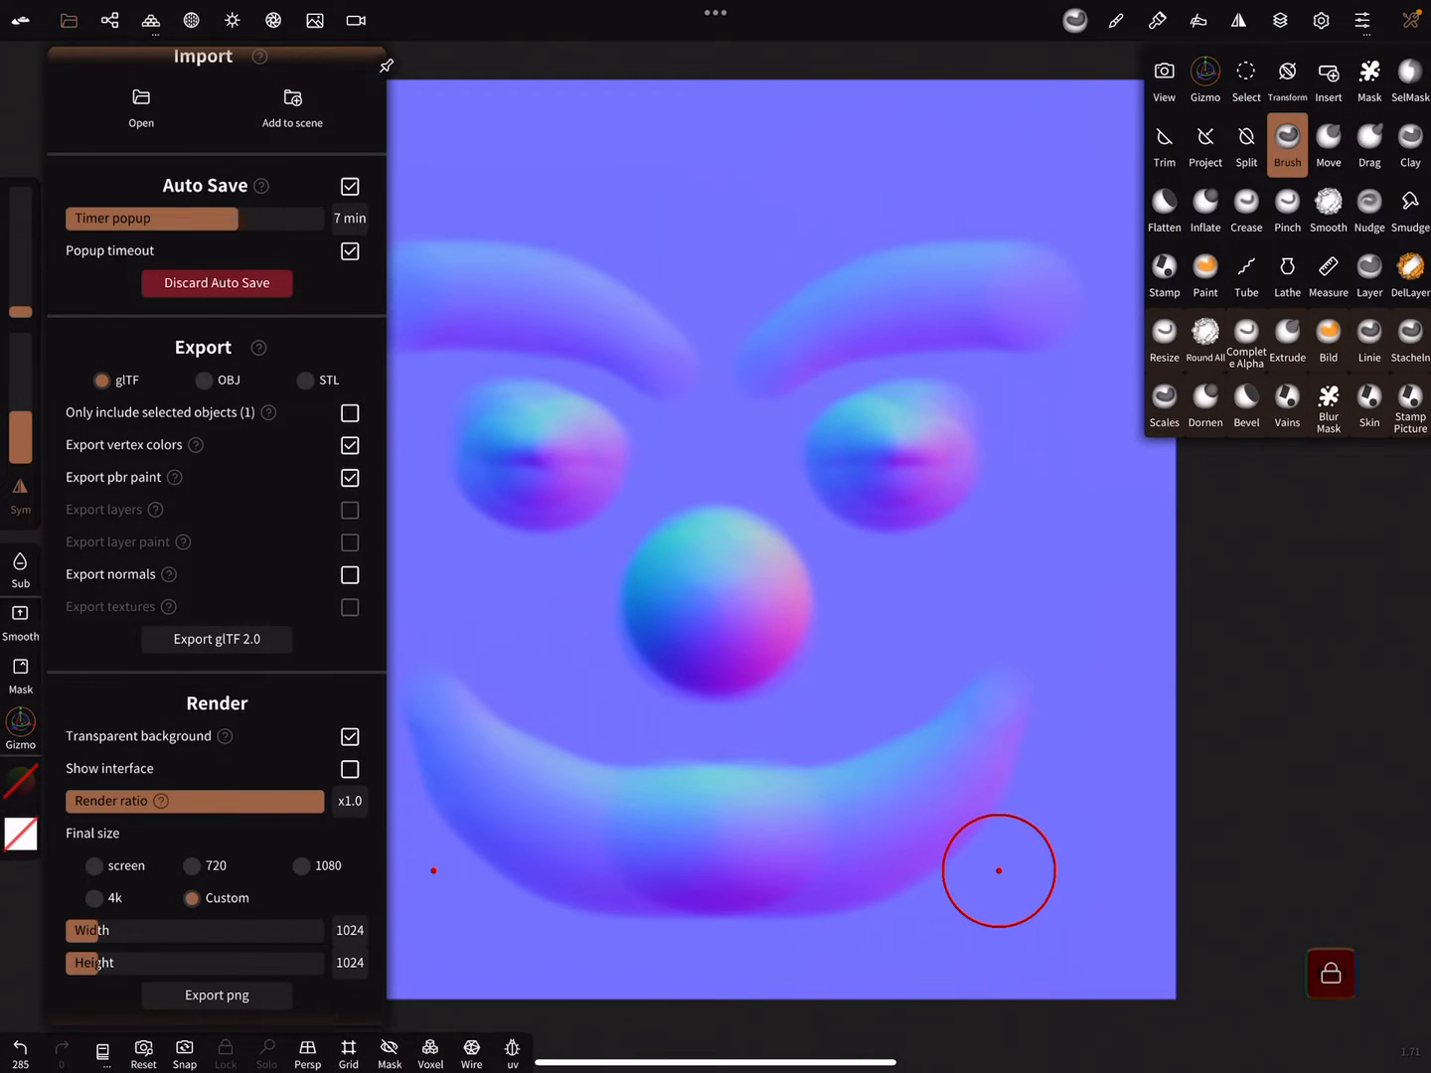
{"action": "left_click", "coordinate": [231, 20]}
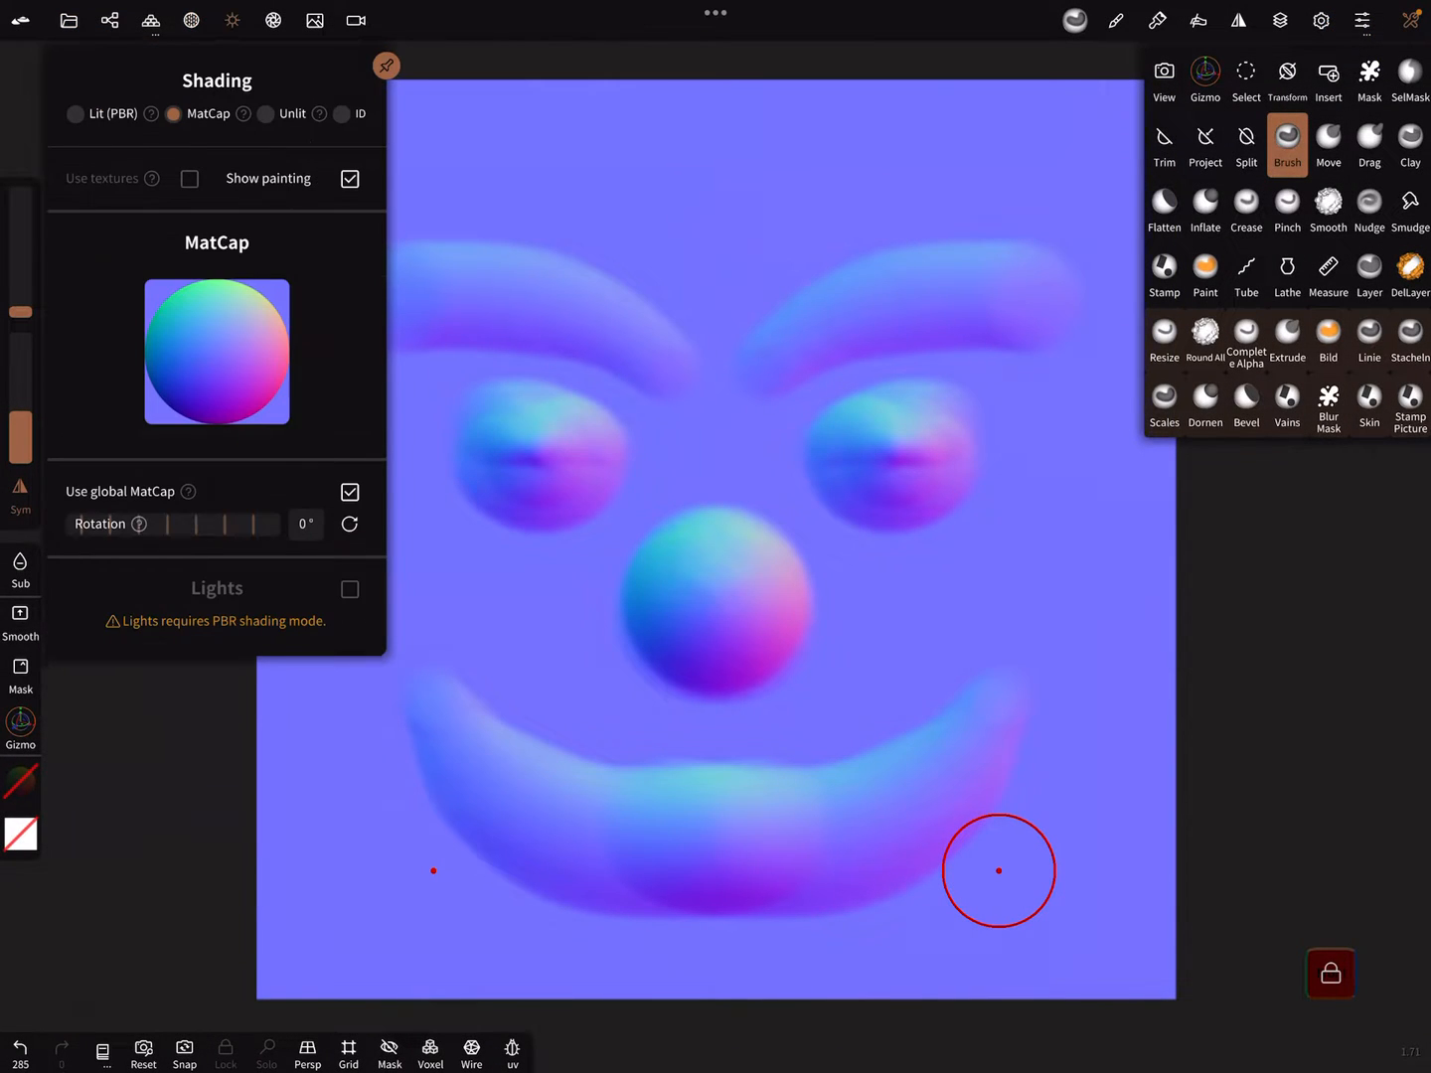
{"action": "left_click", "coordinate": [75, 113]}
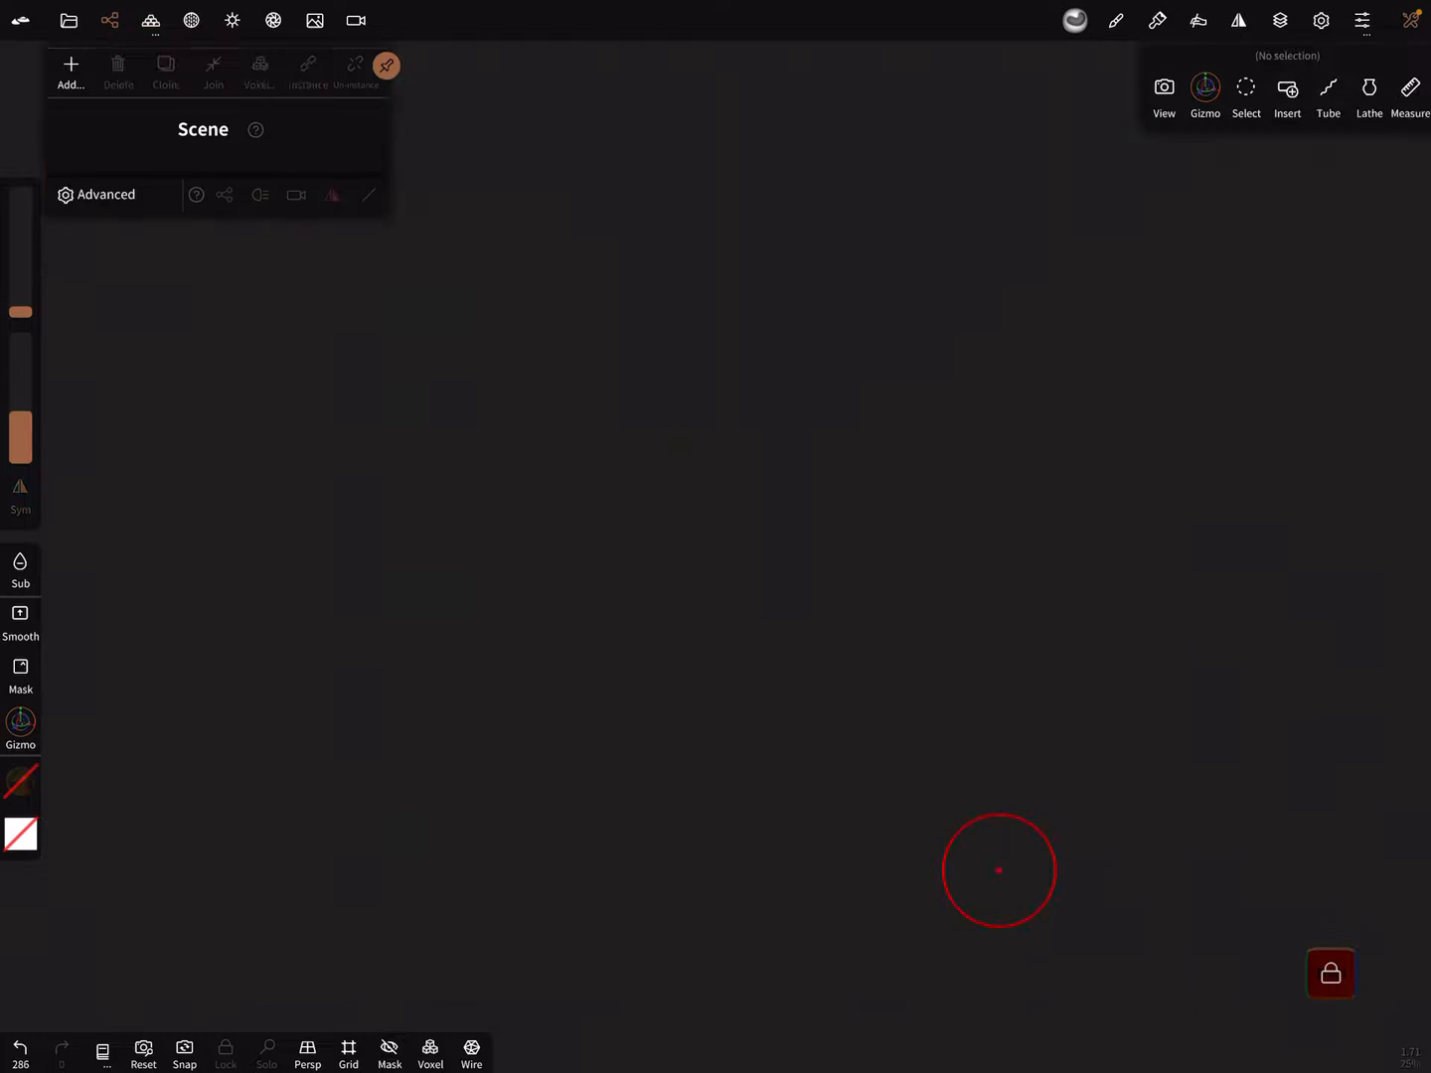
- Add a sphere primitive and validate it into a sculptable mesh
{"action": "left_click", "coordinate": [71, 70]}
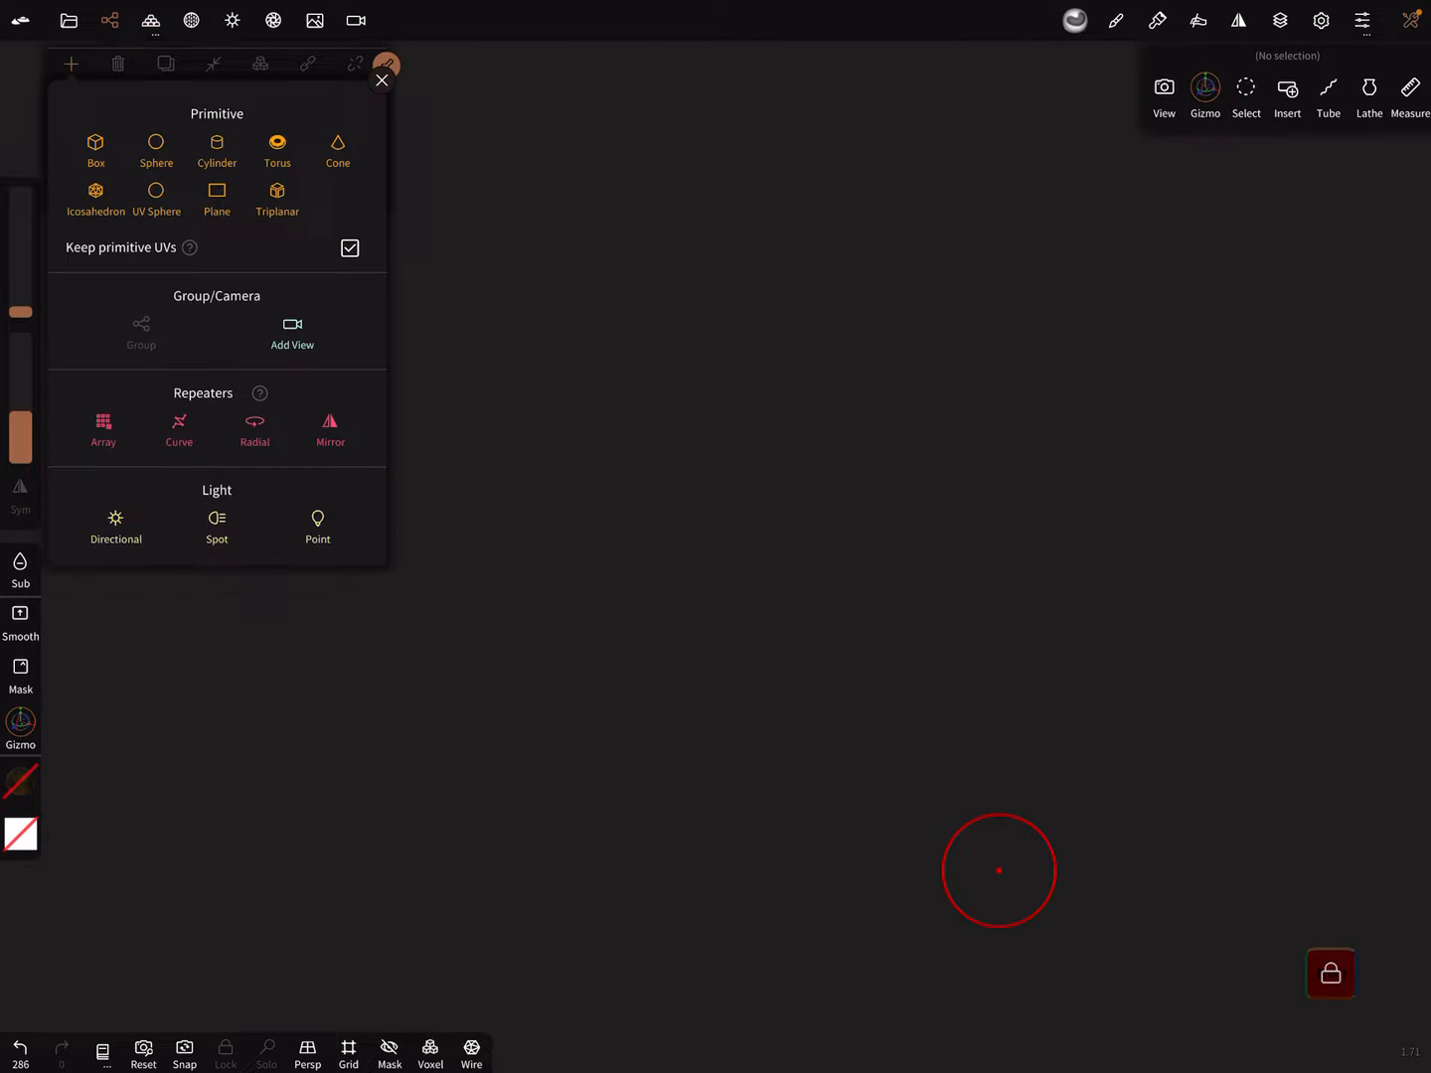
{"action": "left_click", "coordinate": [155, 149]}
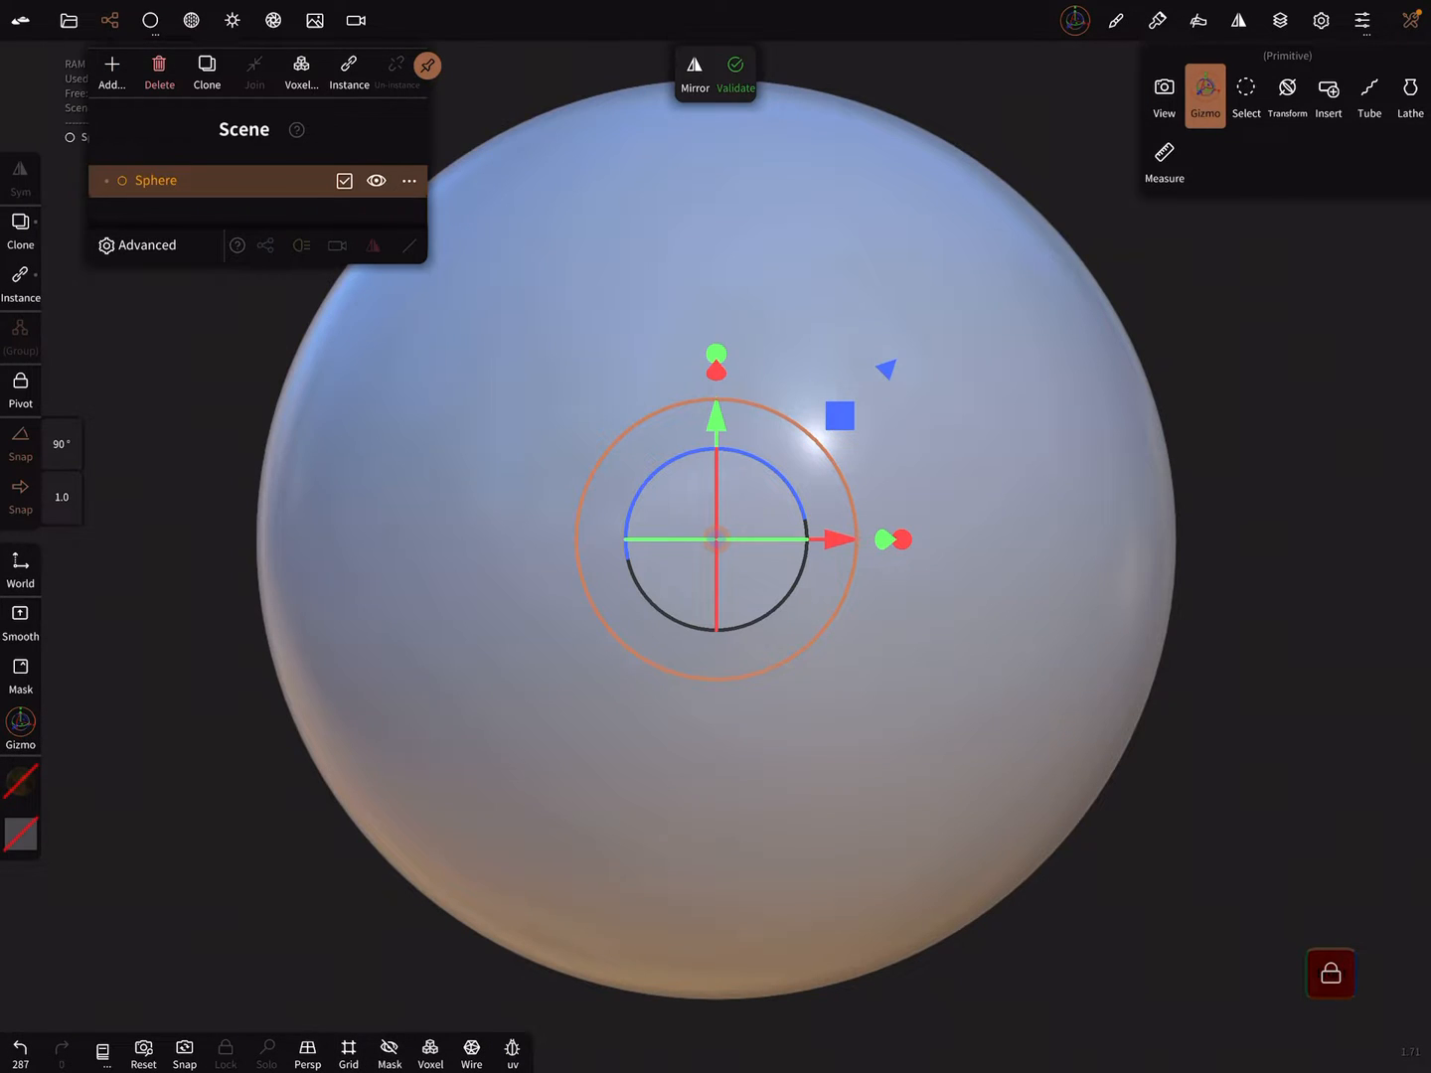
{"action": "left_click", "coordinate": [511, 1052]}
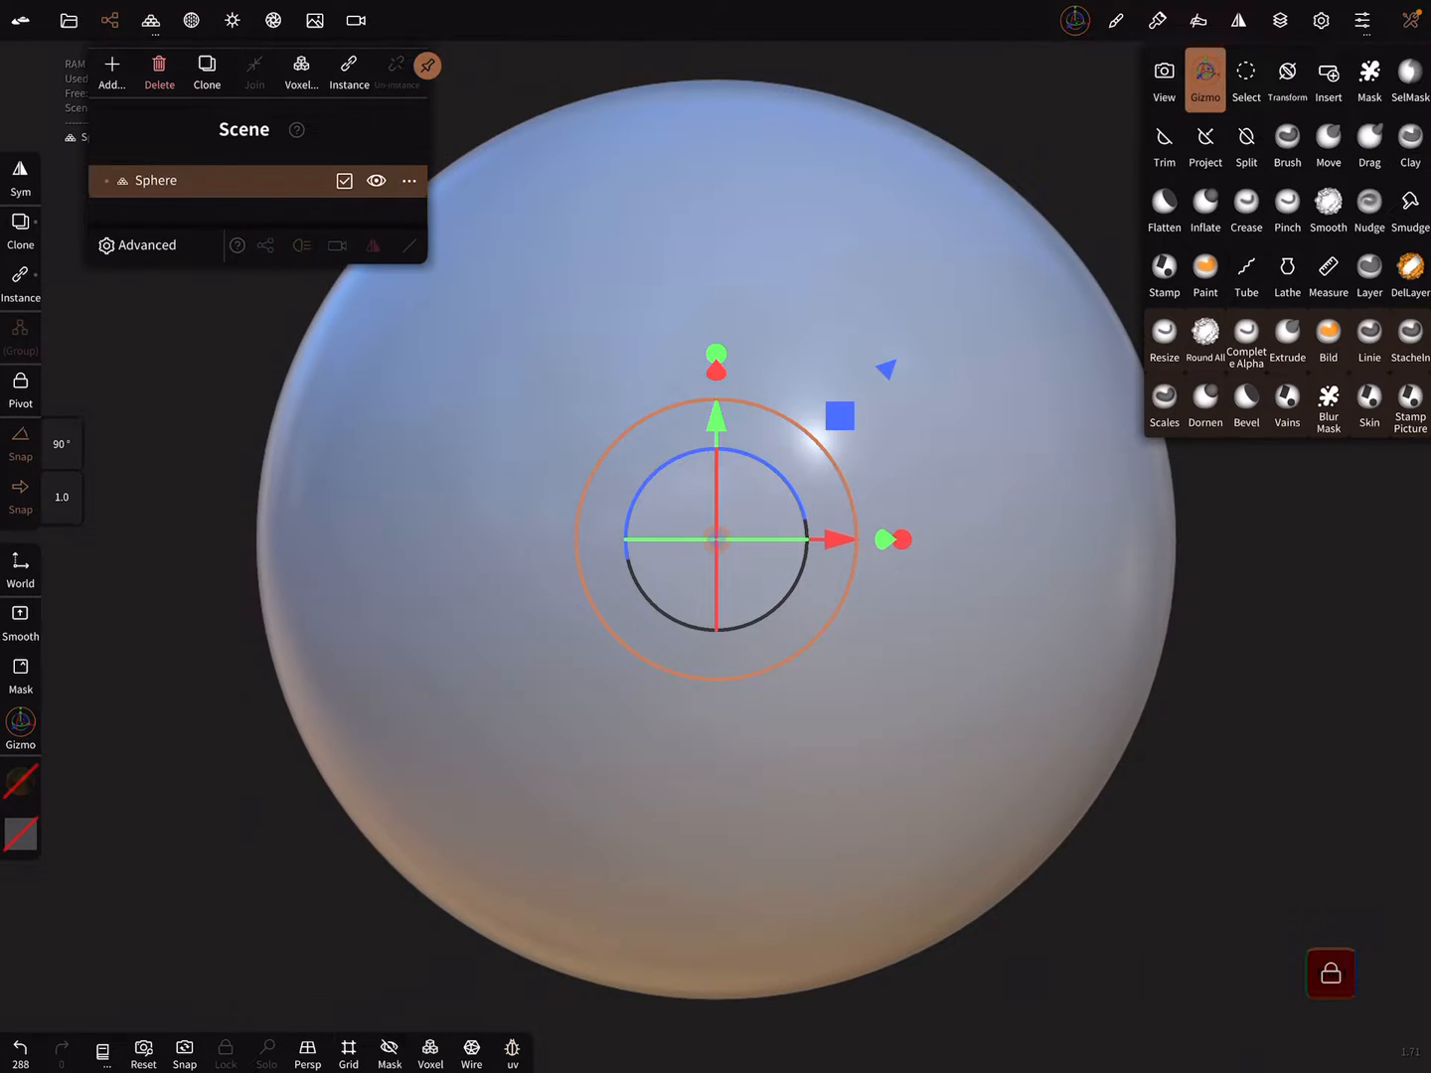
{"action": "left_click", "coordinate": [191, 20]}
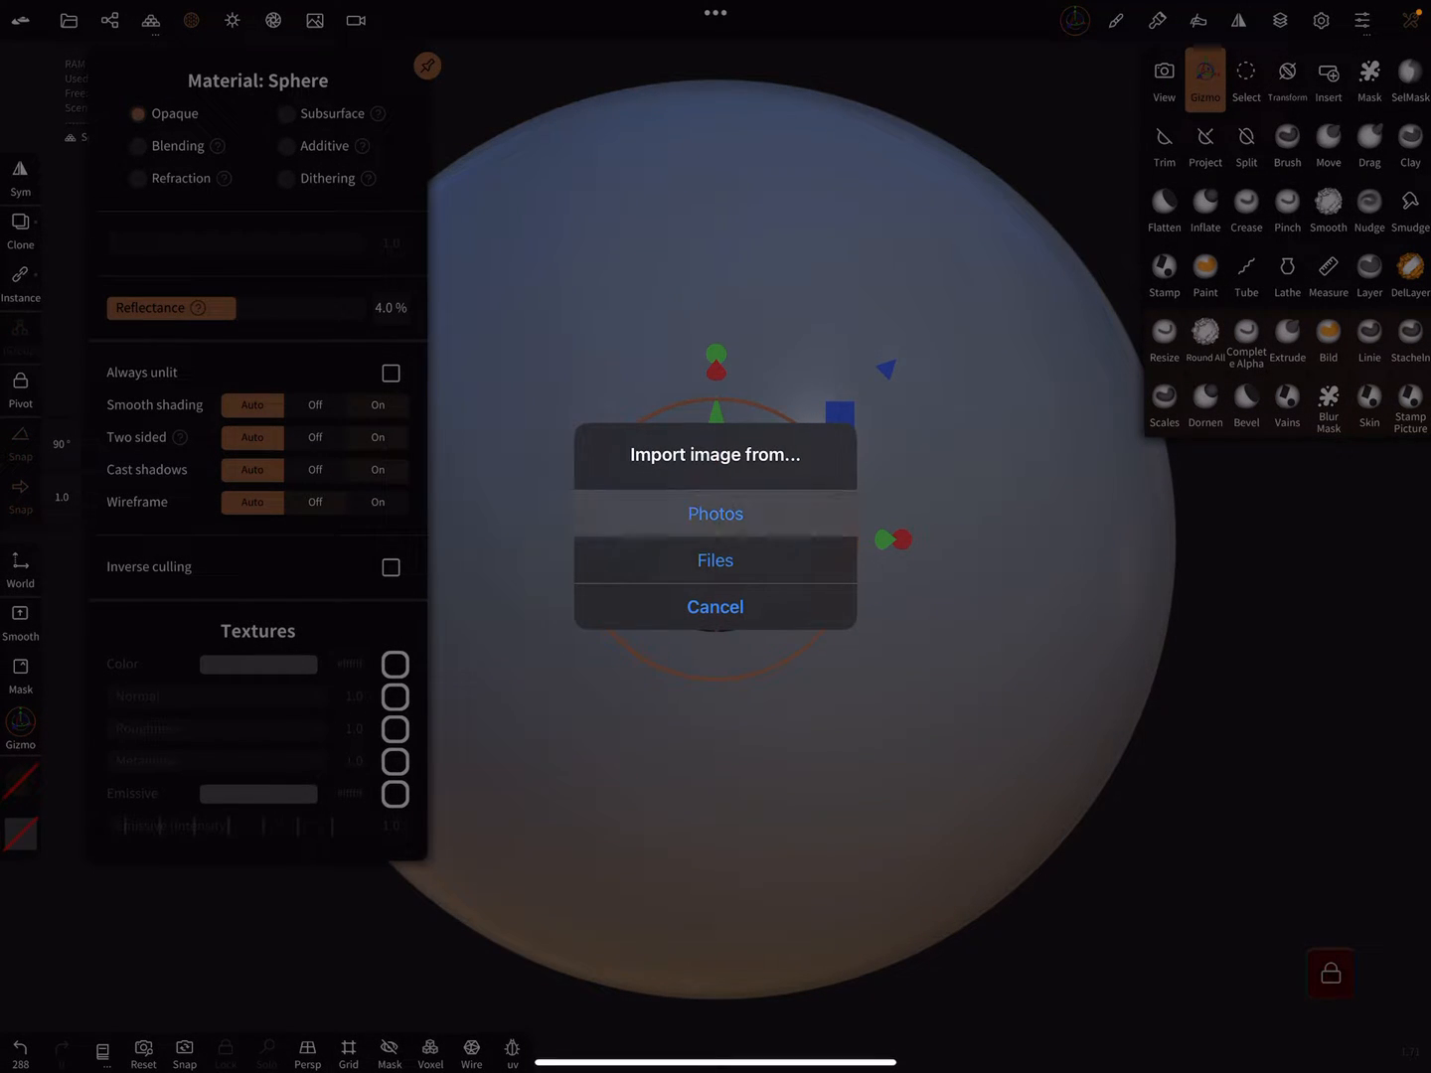
- Load the face normal map image from Photos as the sphere's Normal texture
{"action": "left_click", "coordinate": [714, 514]}
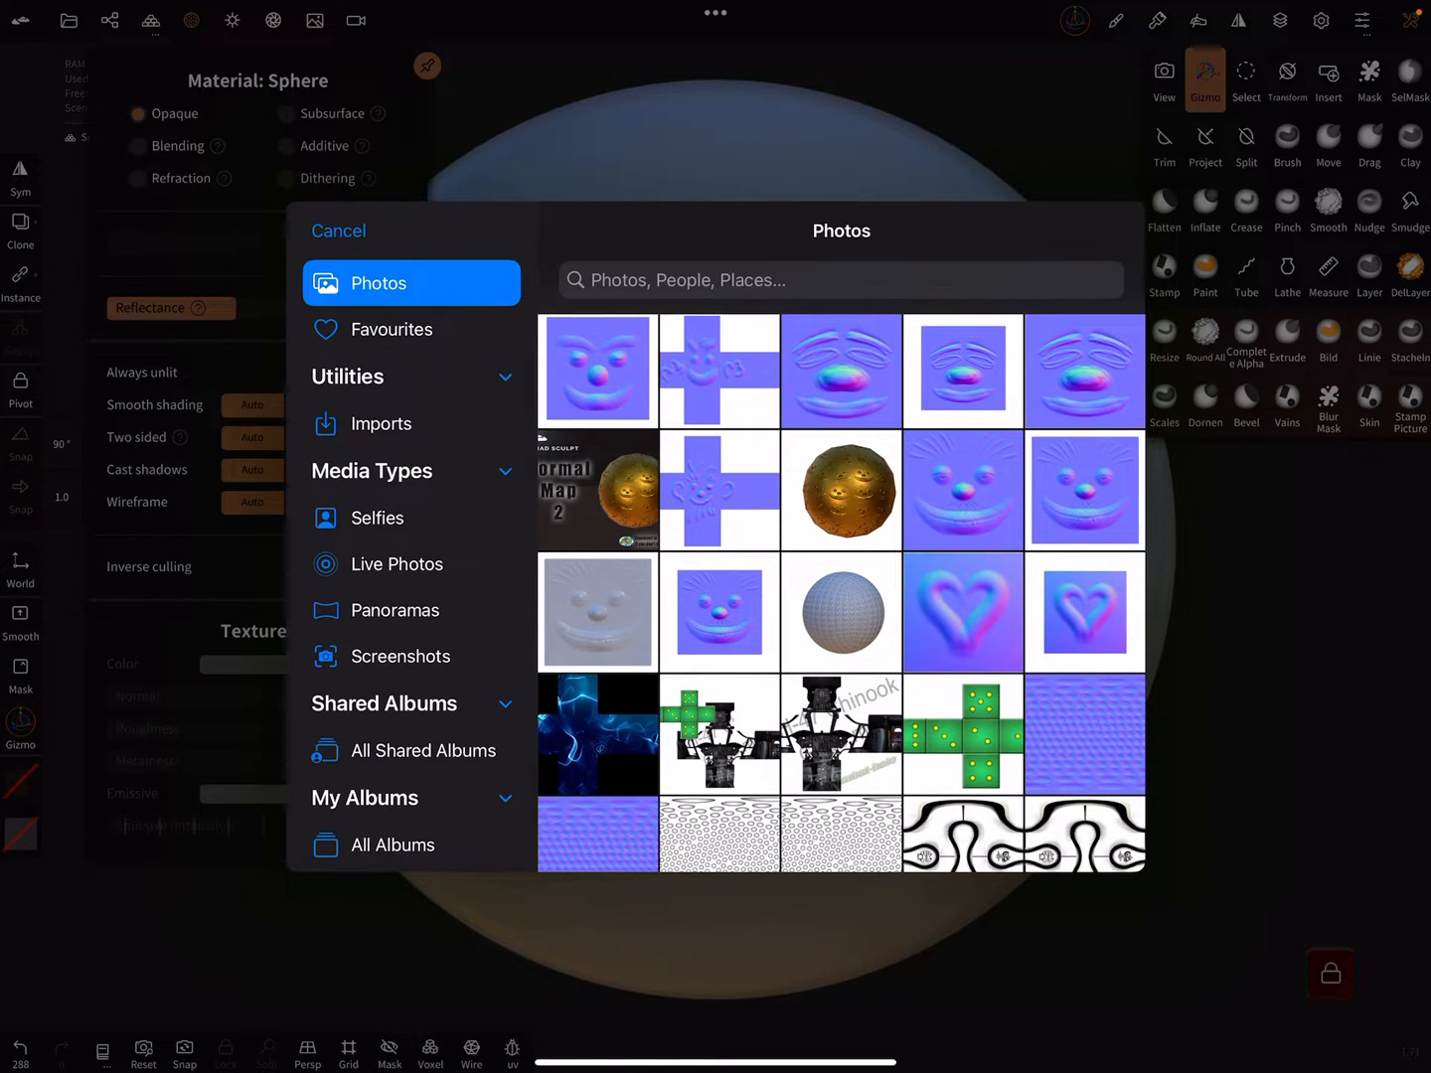
{"action": "left_click", "coordinate": [338, 231]}
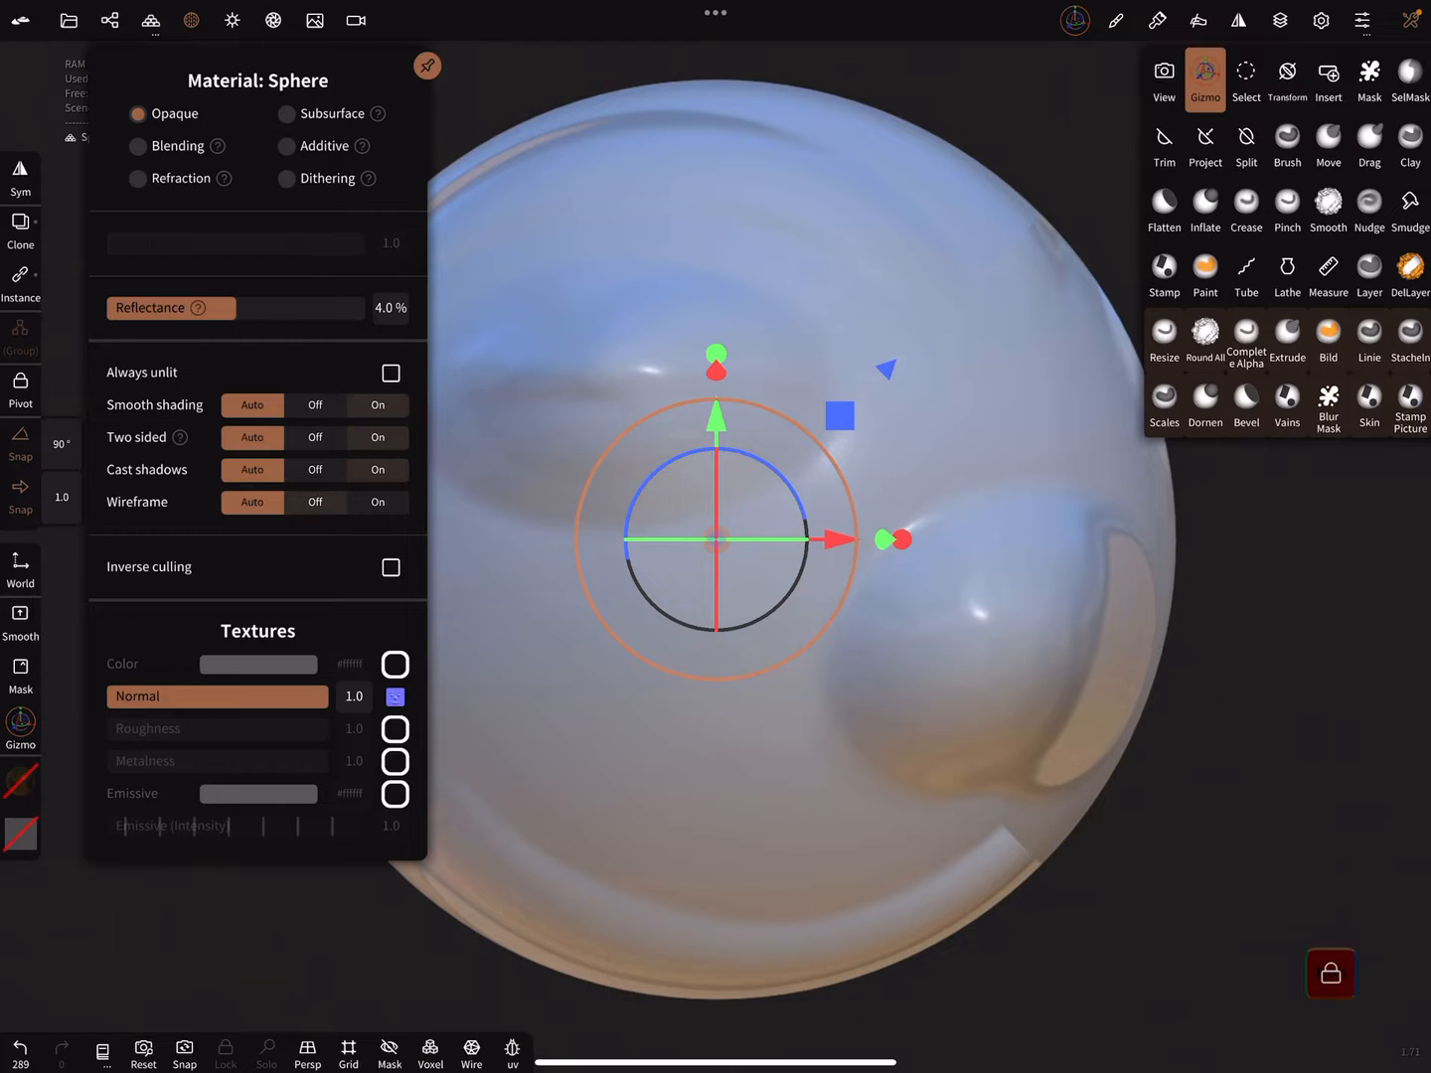
{"action": "left_click", "coordinate": [393, 697]}
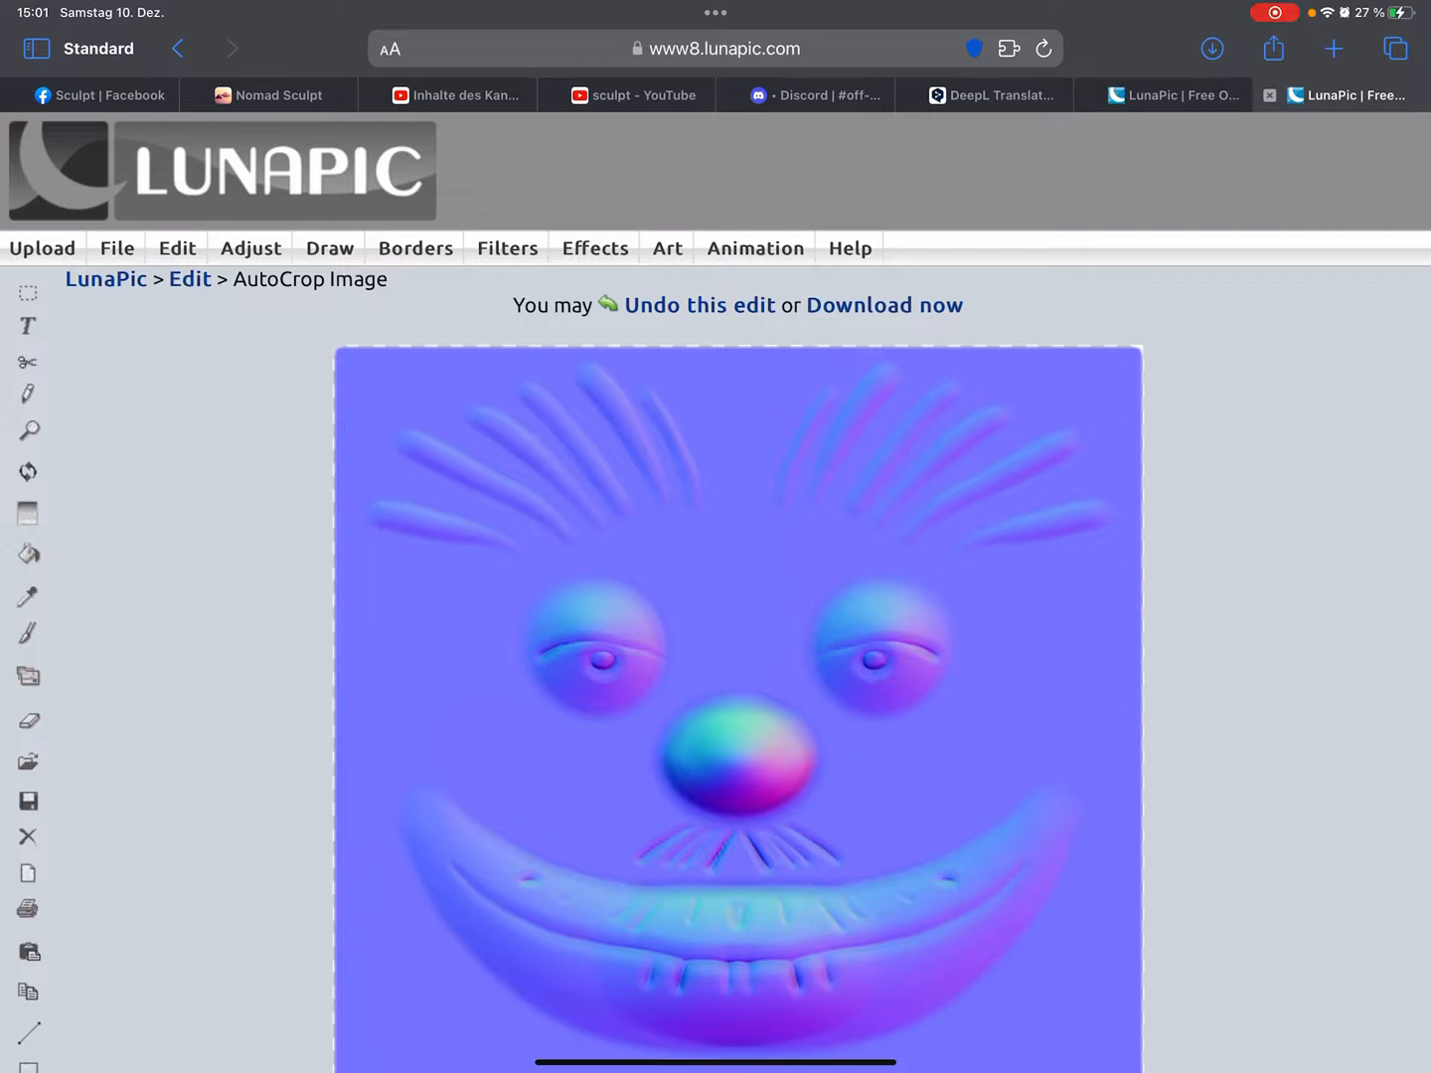
- Upload the face normal map photo into LunaPic via File > Upload Image
{"action": "left_click", "coordinate": [116, 247]}
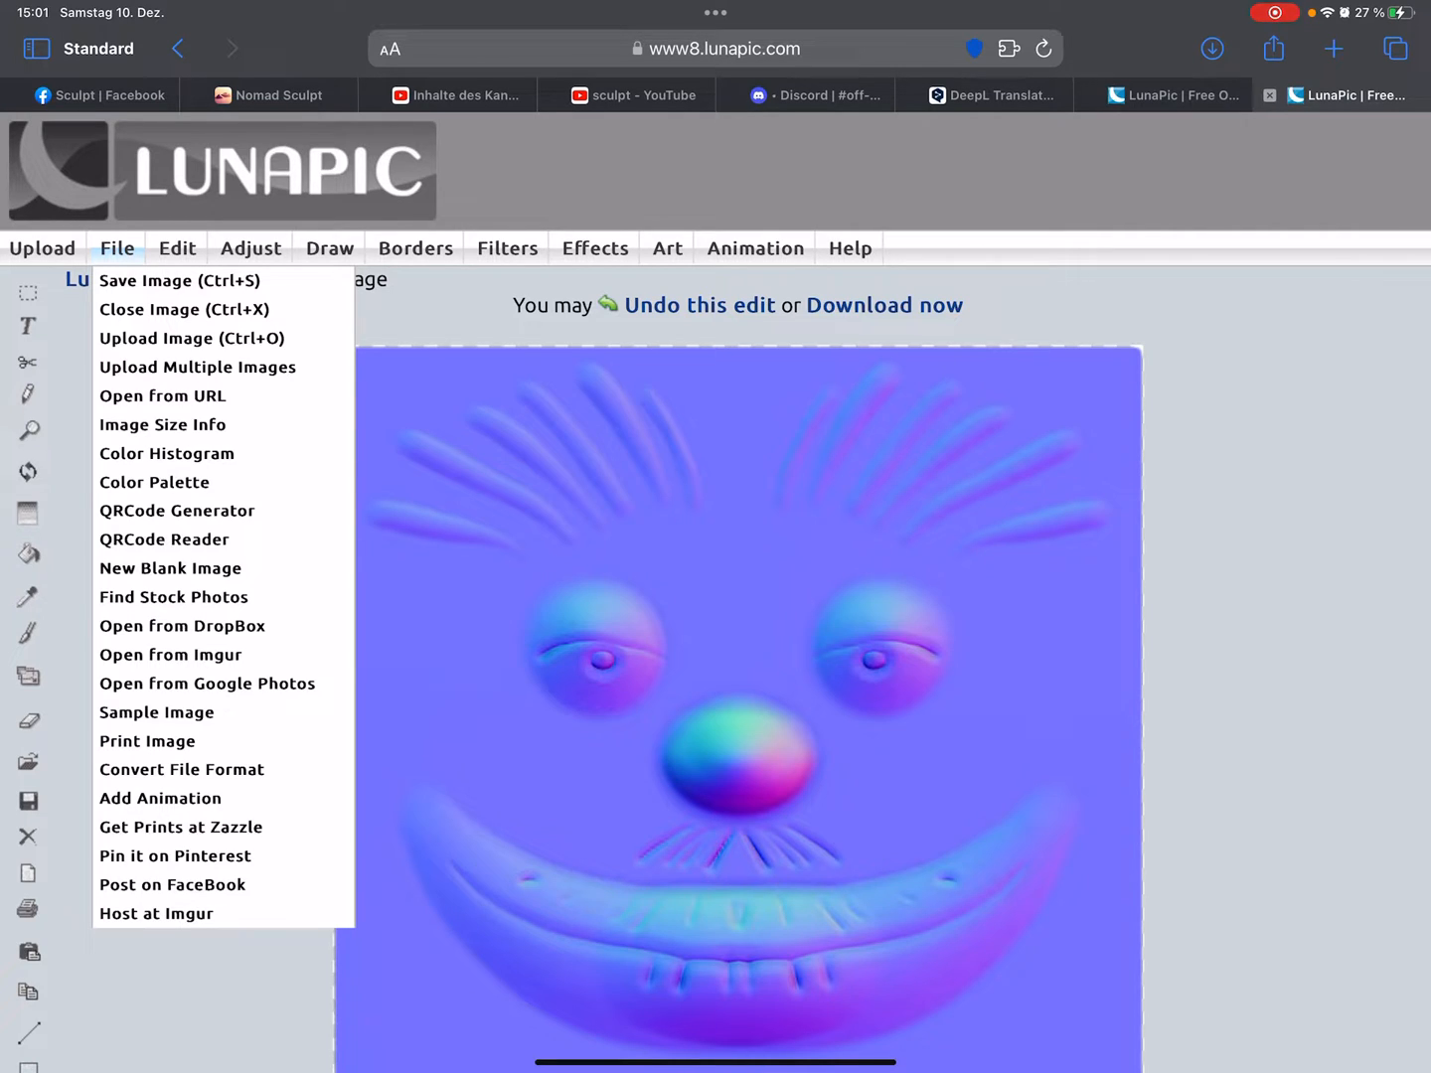
{"action": "mouse_move", "coordinate": [190, 338]}
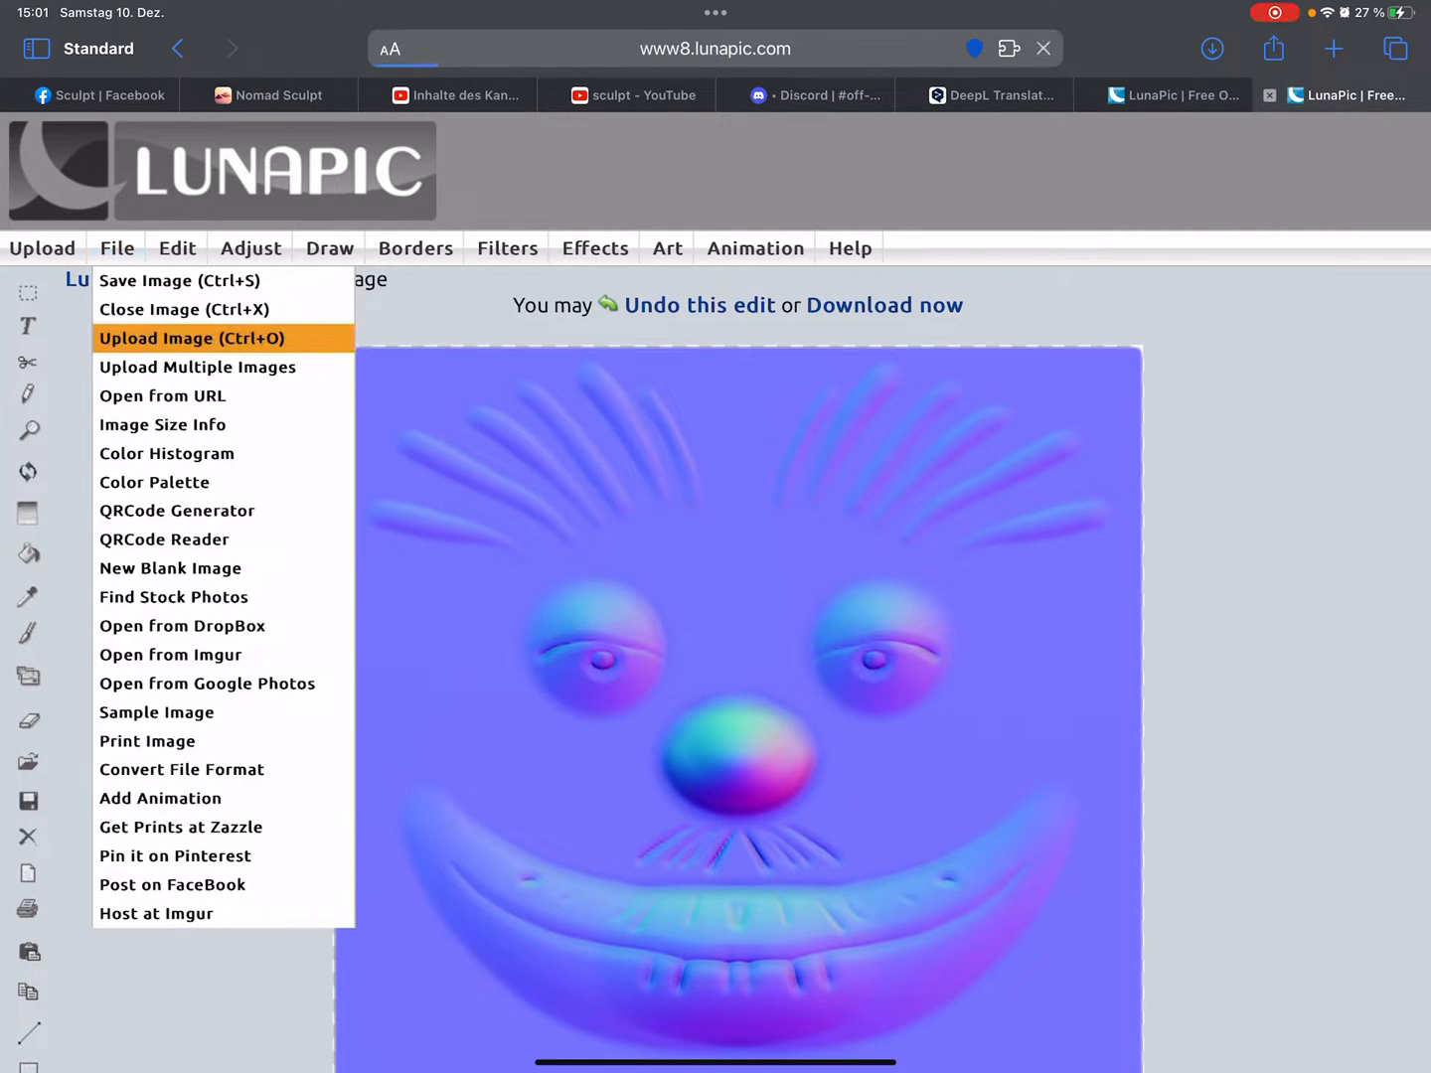
{"action": "left_click", "coordinate": [191, 337]}
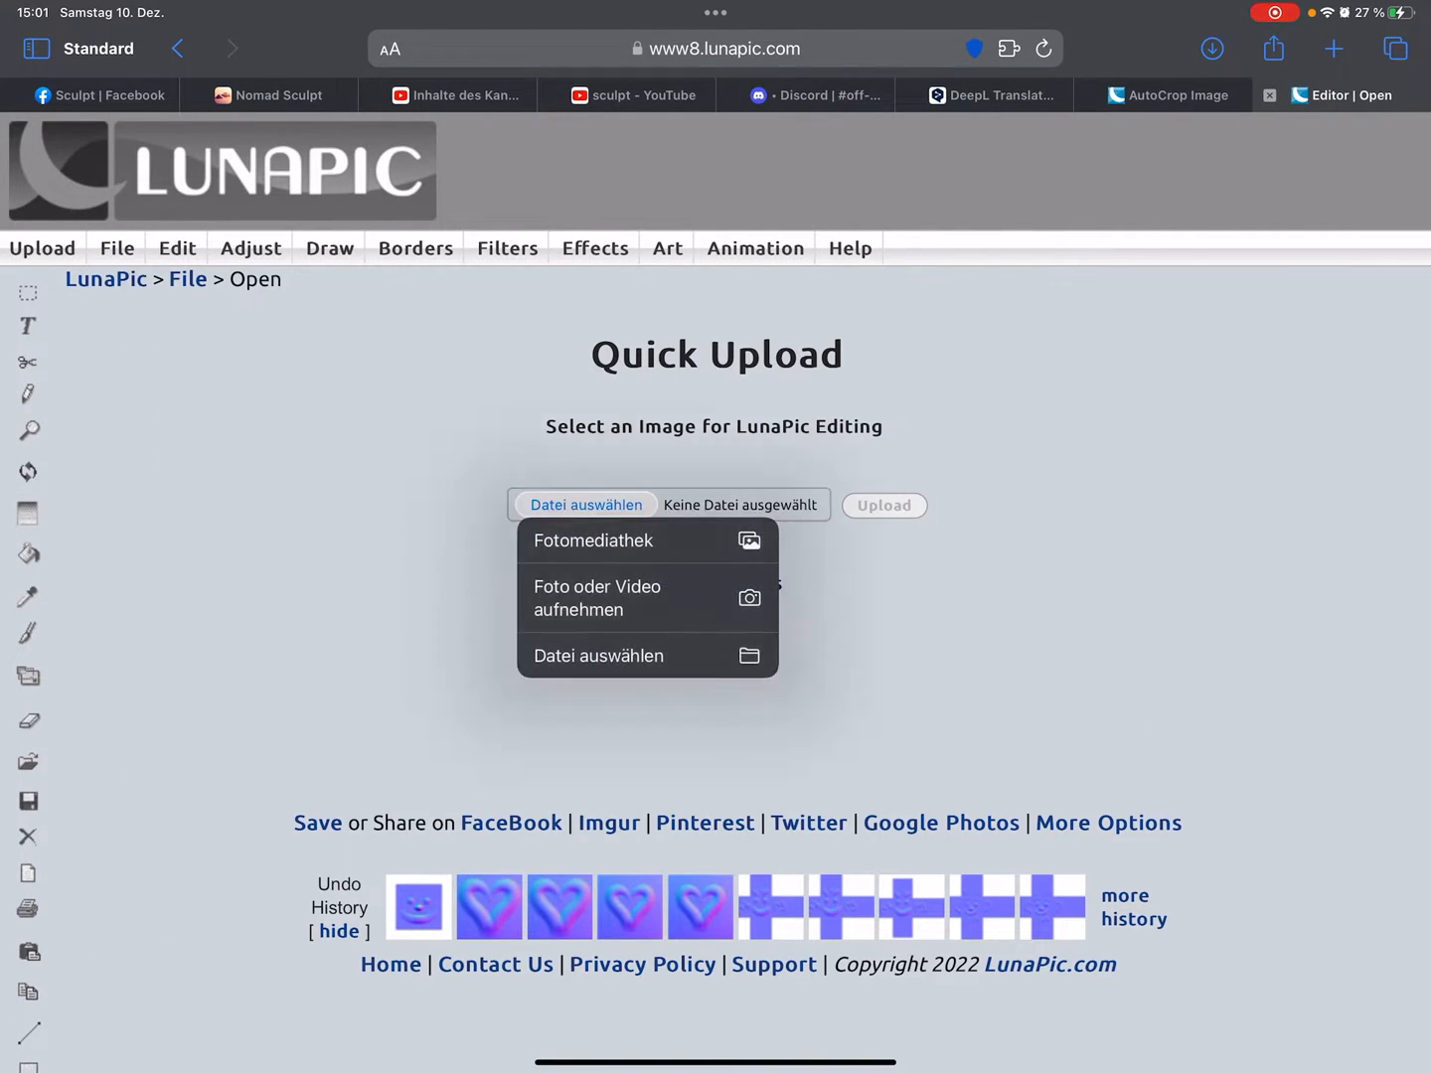
{"action": "left_click", "coordinate": [593, 540]}
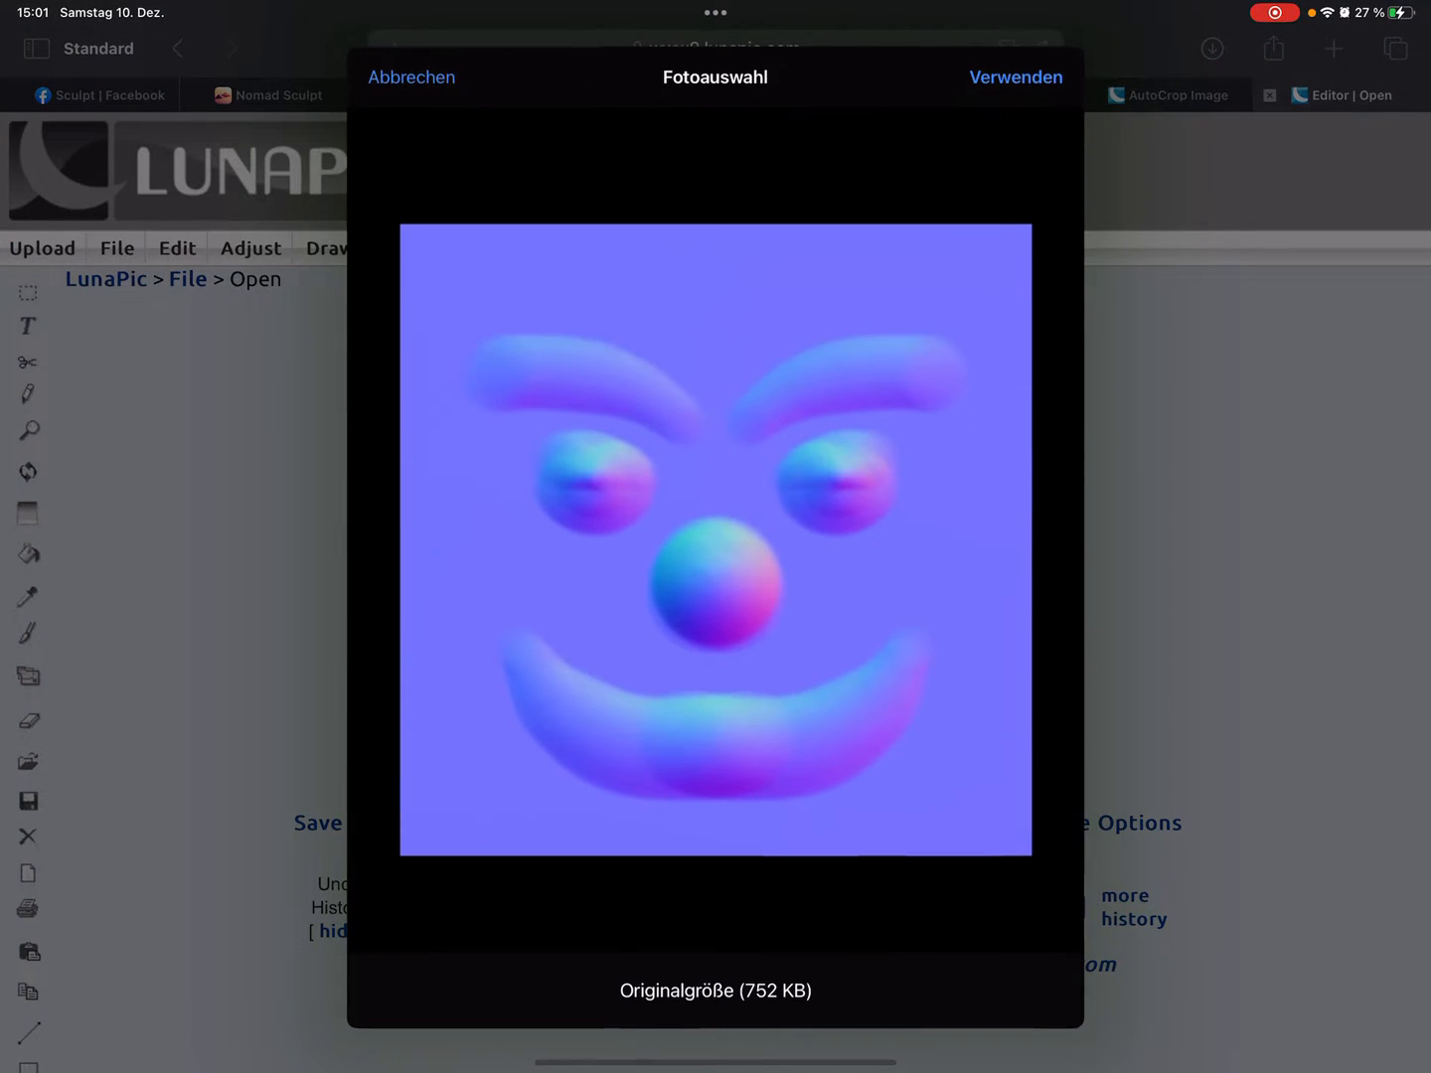
{"action": "left_click", "coordinate": [1016, 78]}
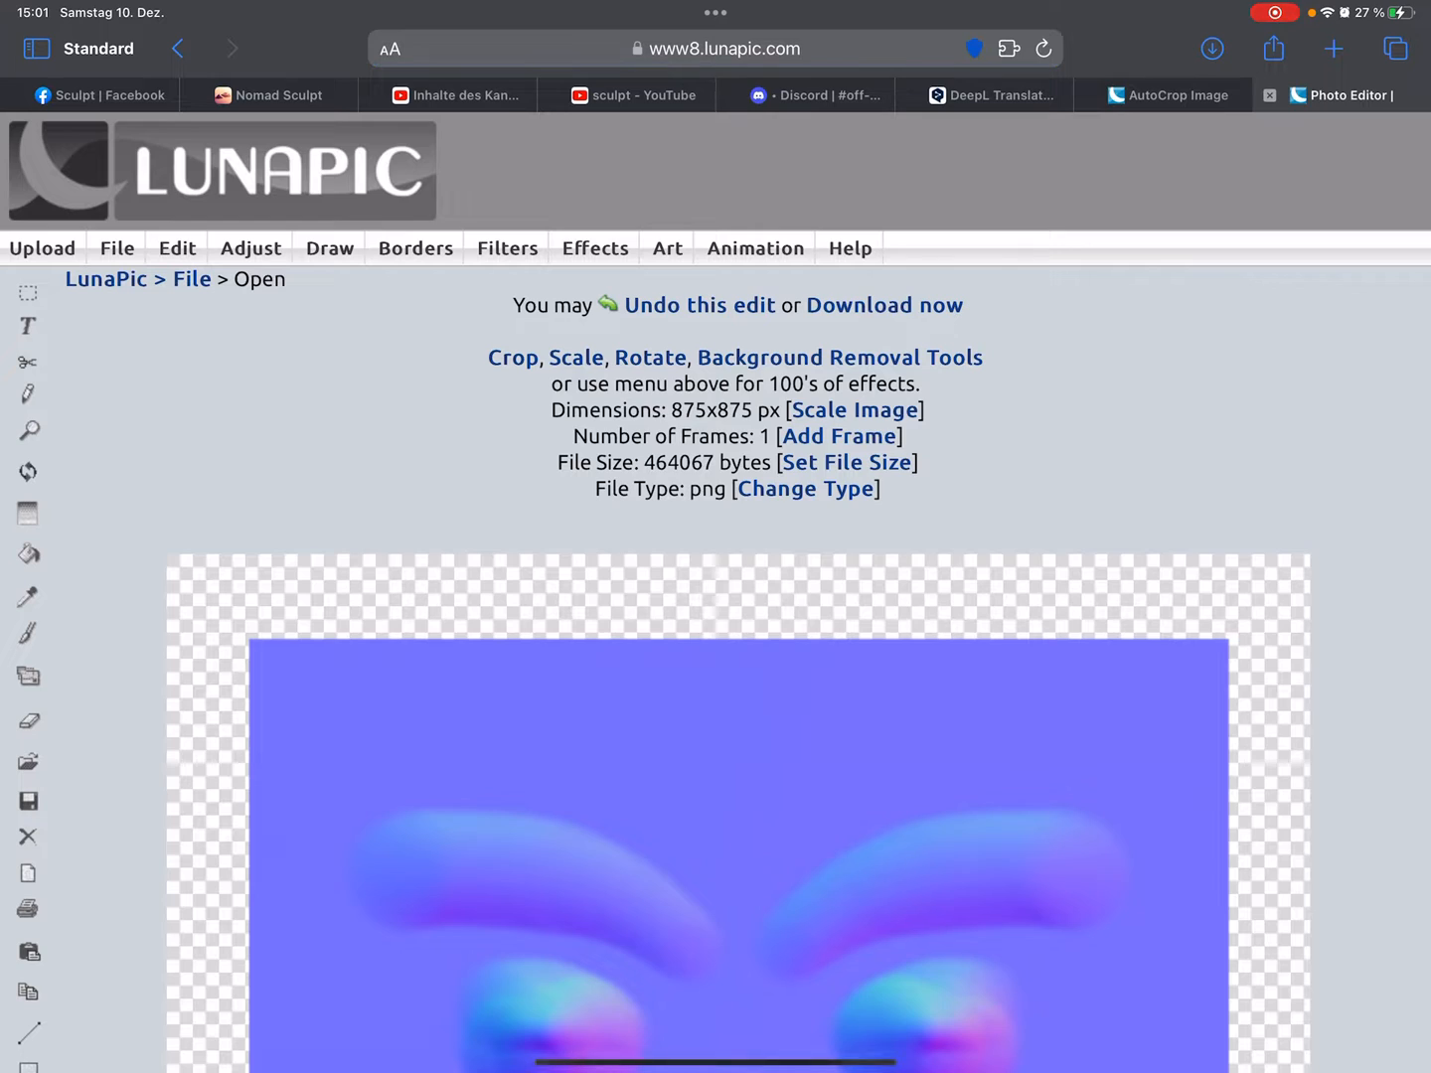
- Run Edit > AutoCrop Image to strip the transparent border
{"action": "left_click", "coordinate": [177, 248]}
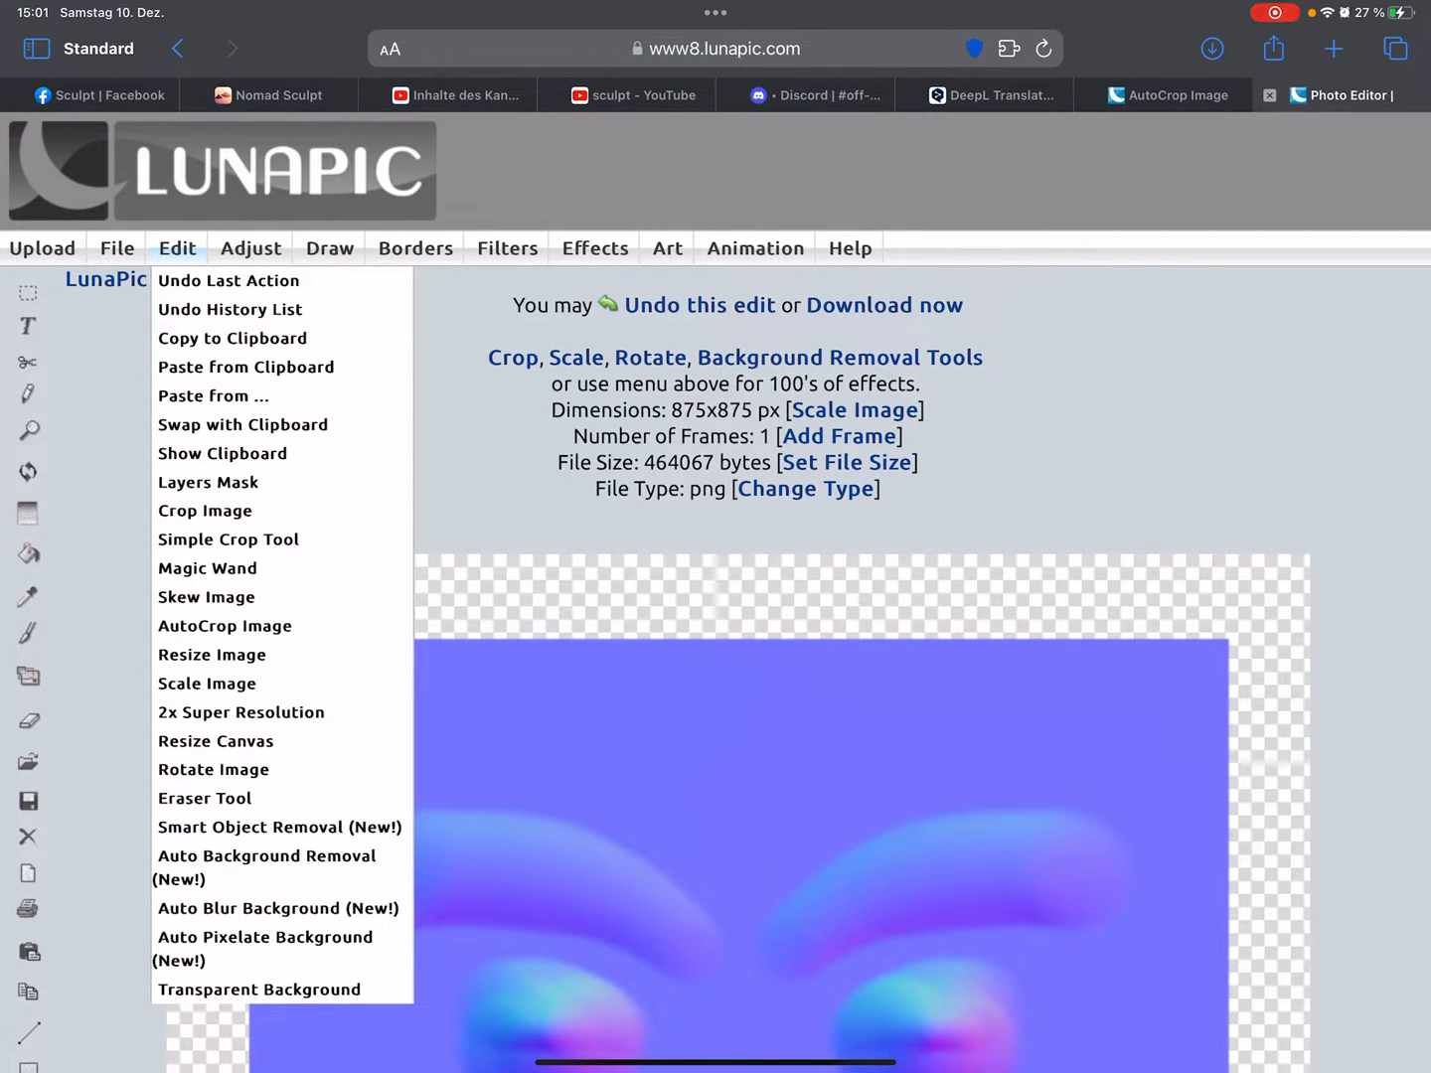
{"action": "left_click", "coordinate": [225, 625]}
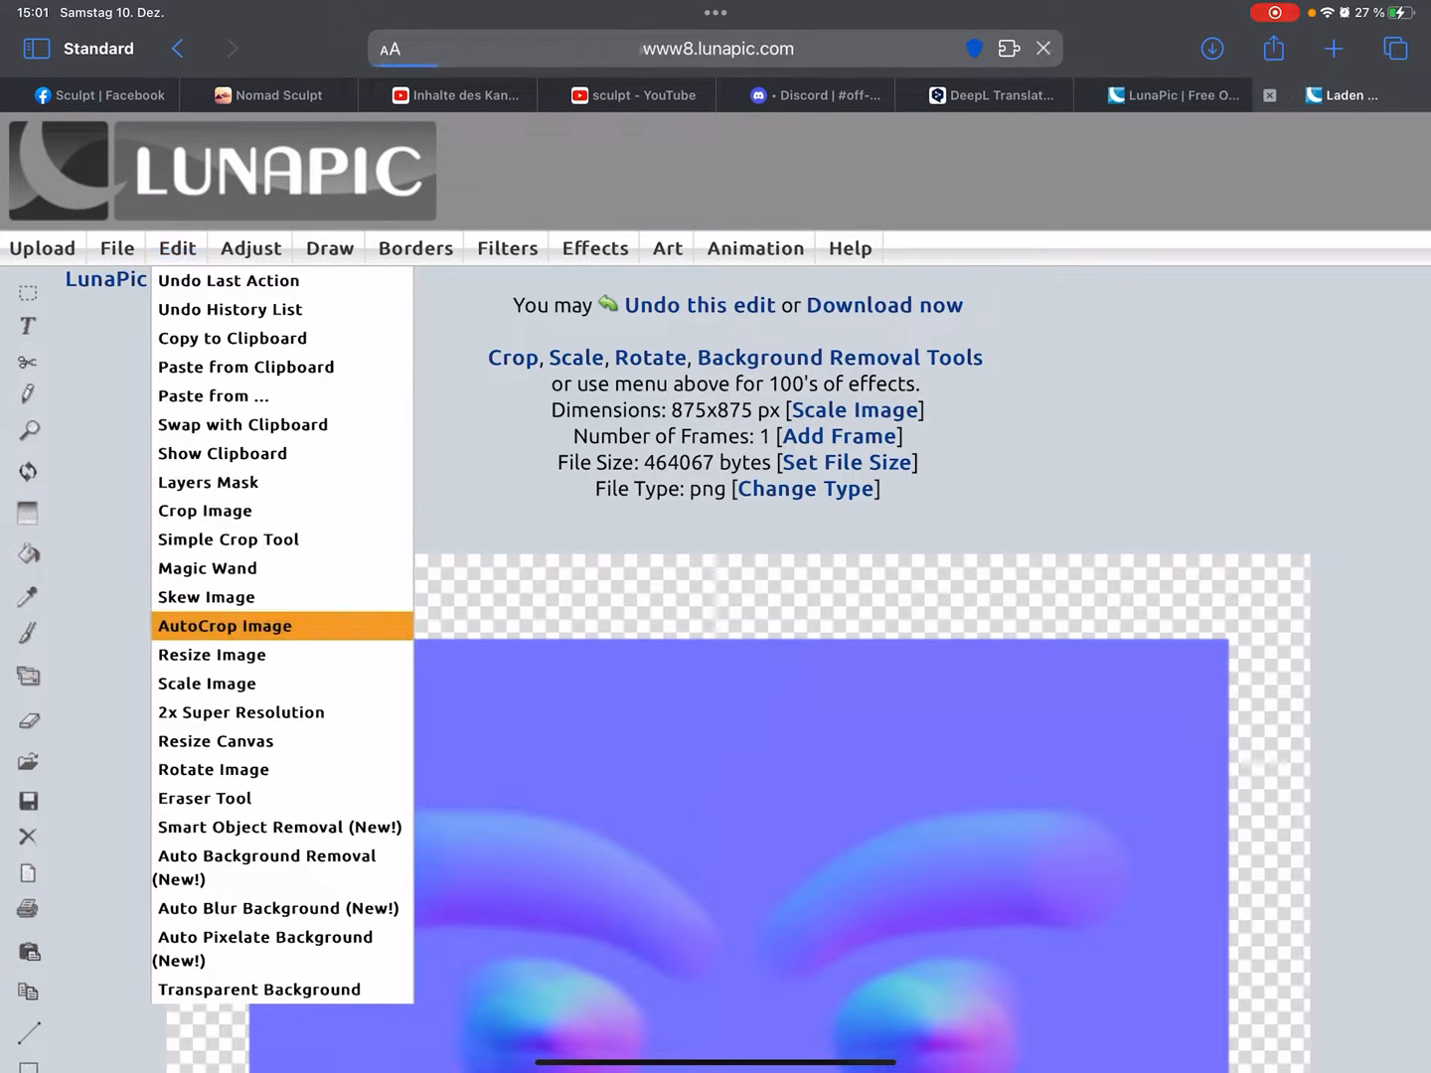
{"action": "left_click", "coordinate": [224, 626]}
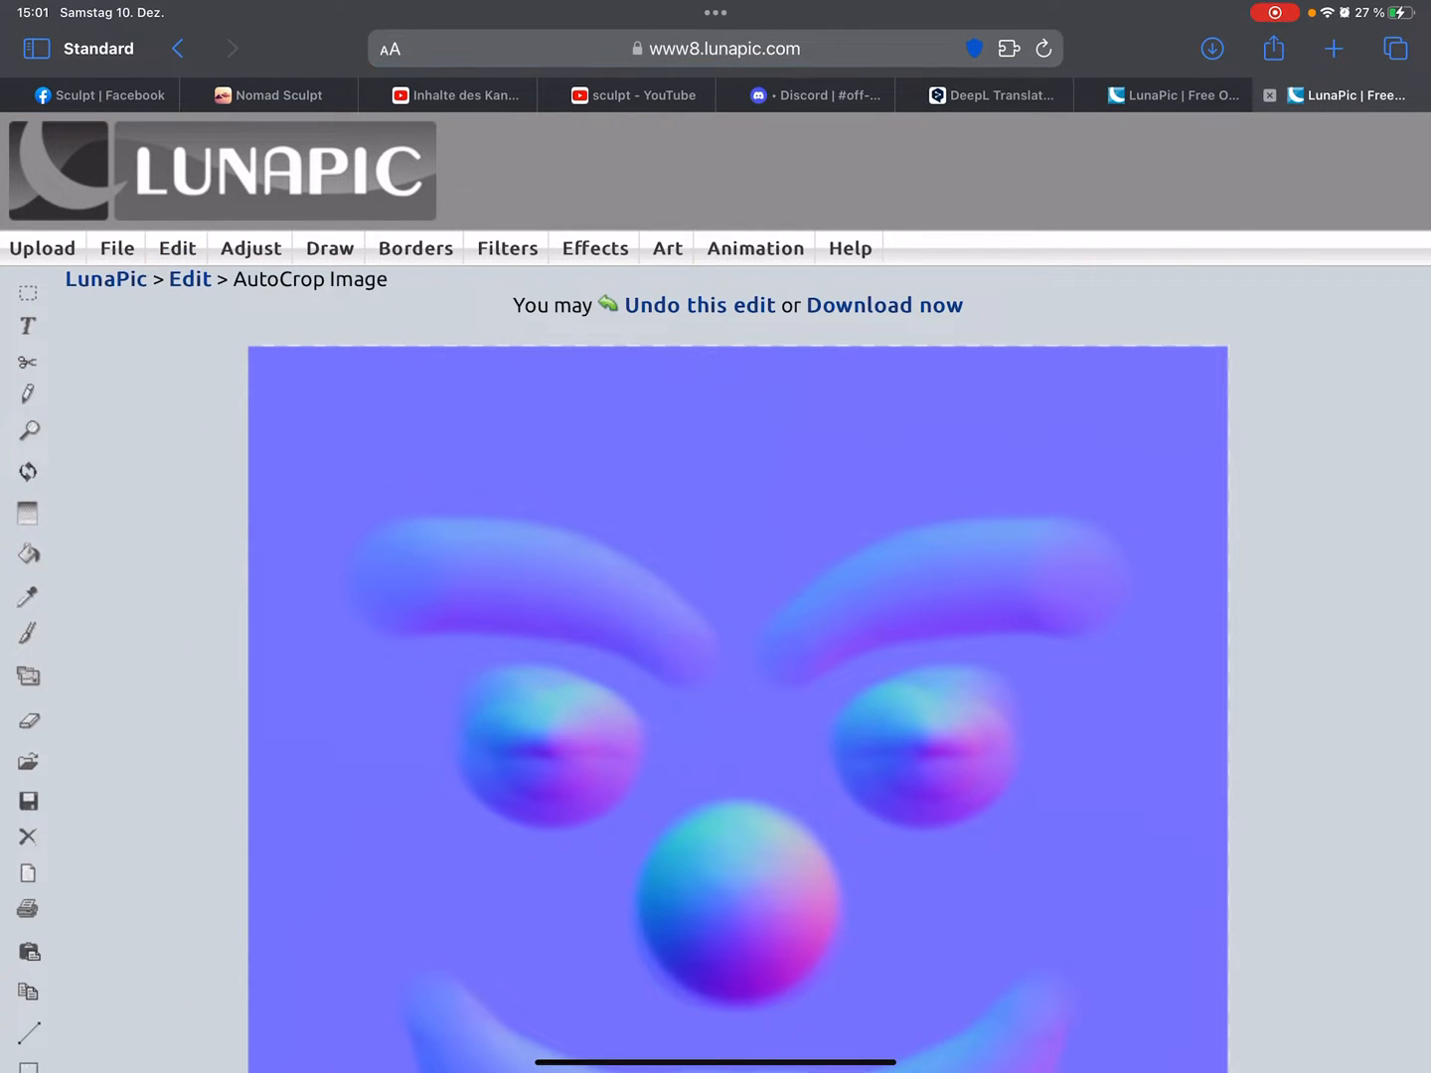
{"action": "left_click", "coordinate": [882, 305]}
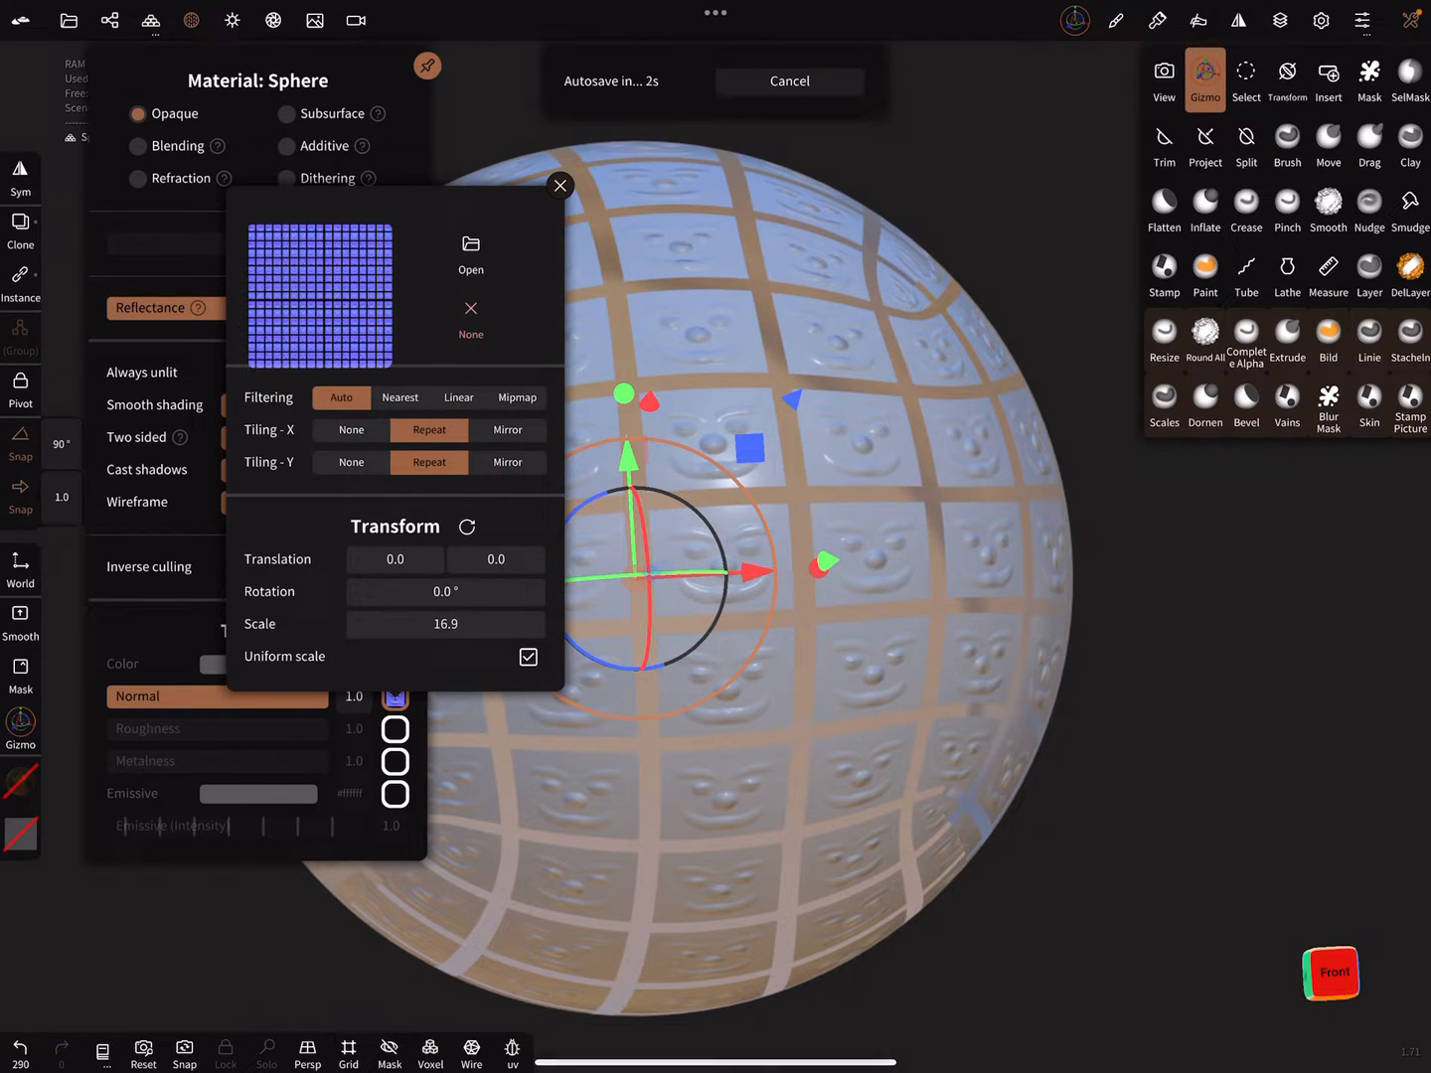
- Replace the normal texture by importing a new file from Photos
{"action": "left_click", "coordinate": [470, 244]}
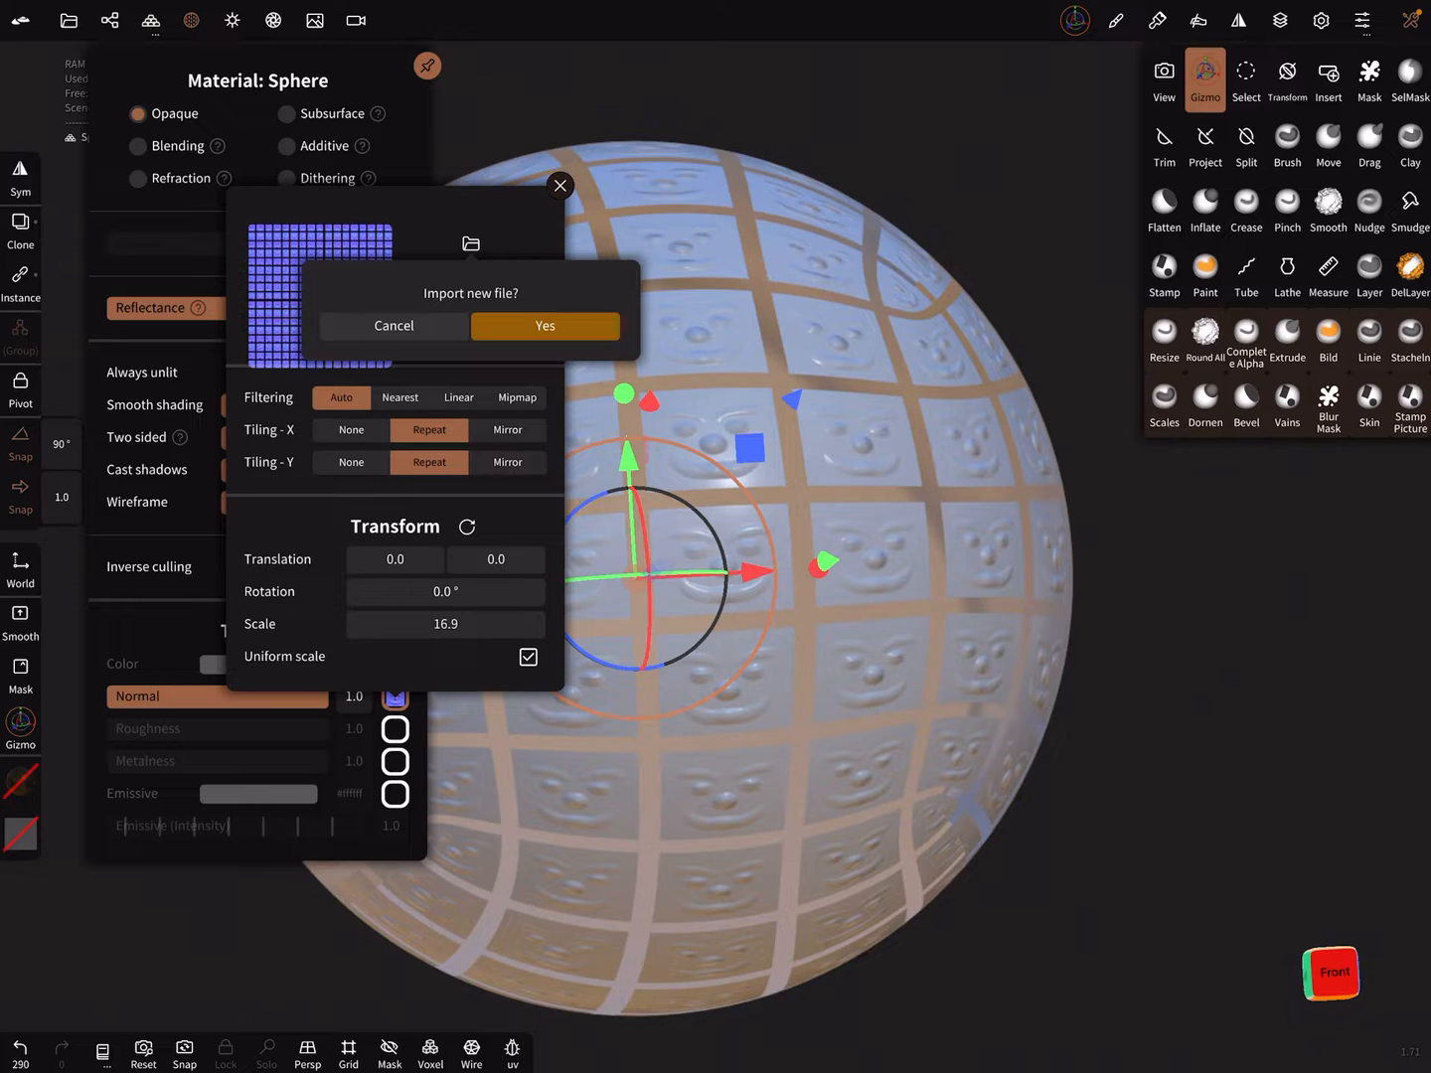
{"action": "left_click", "coordinate": [544, 326]}
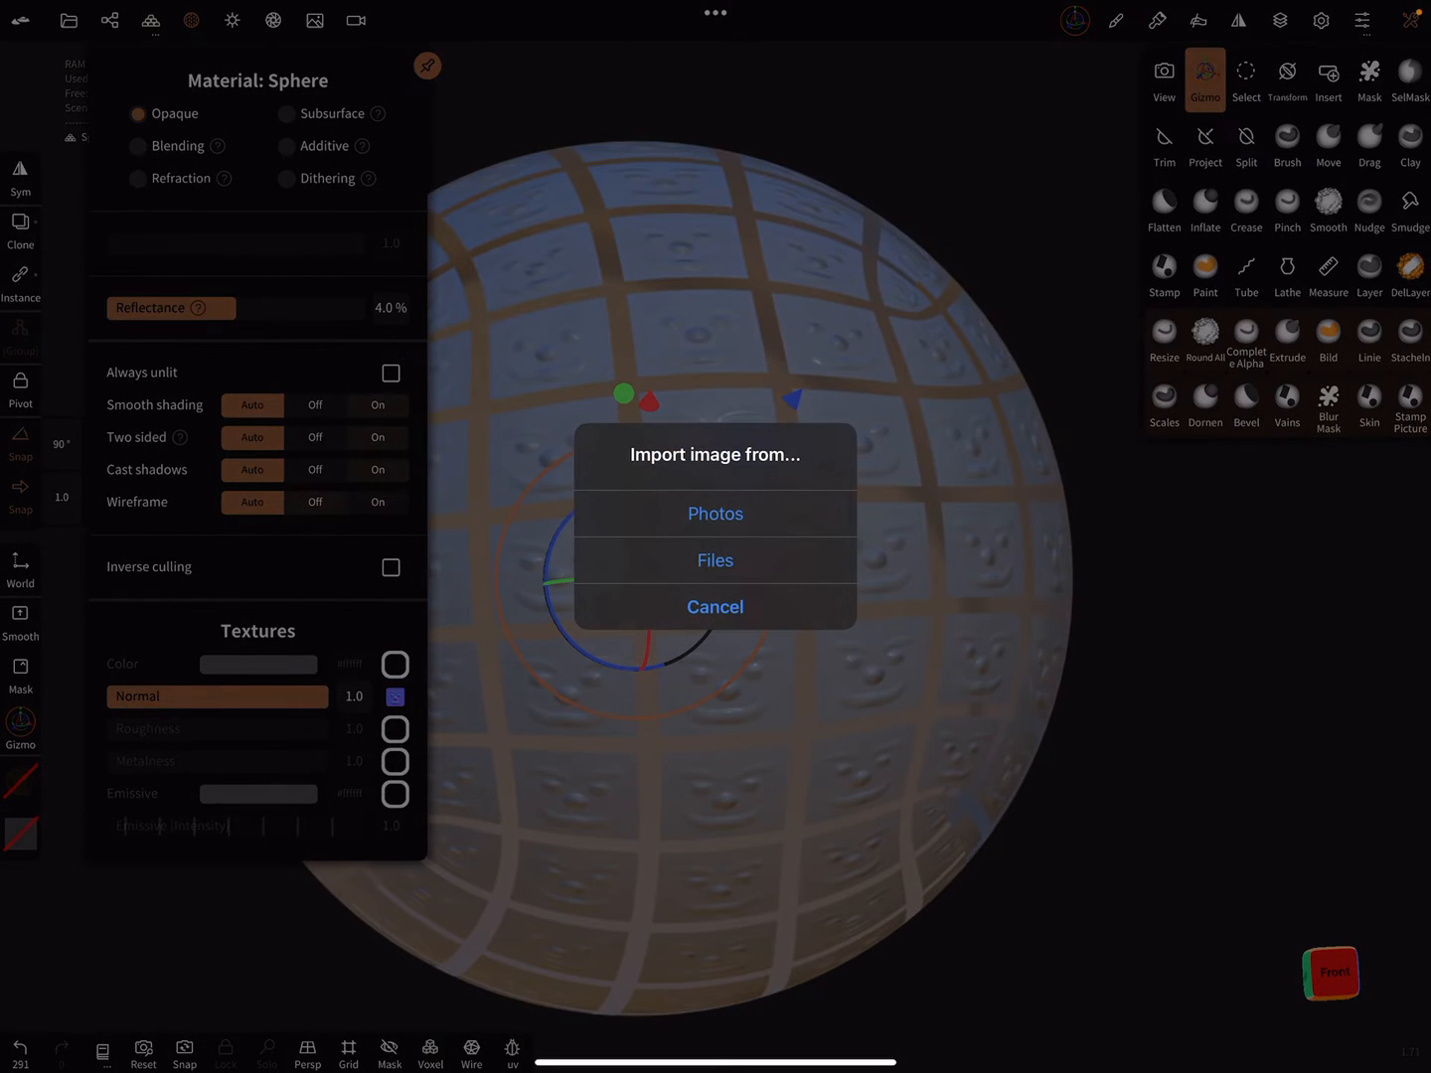
{"action": "left_click", "coordinate": [715, 560]}
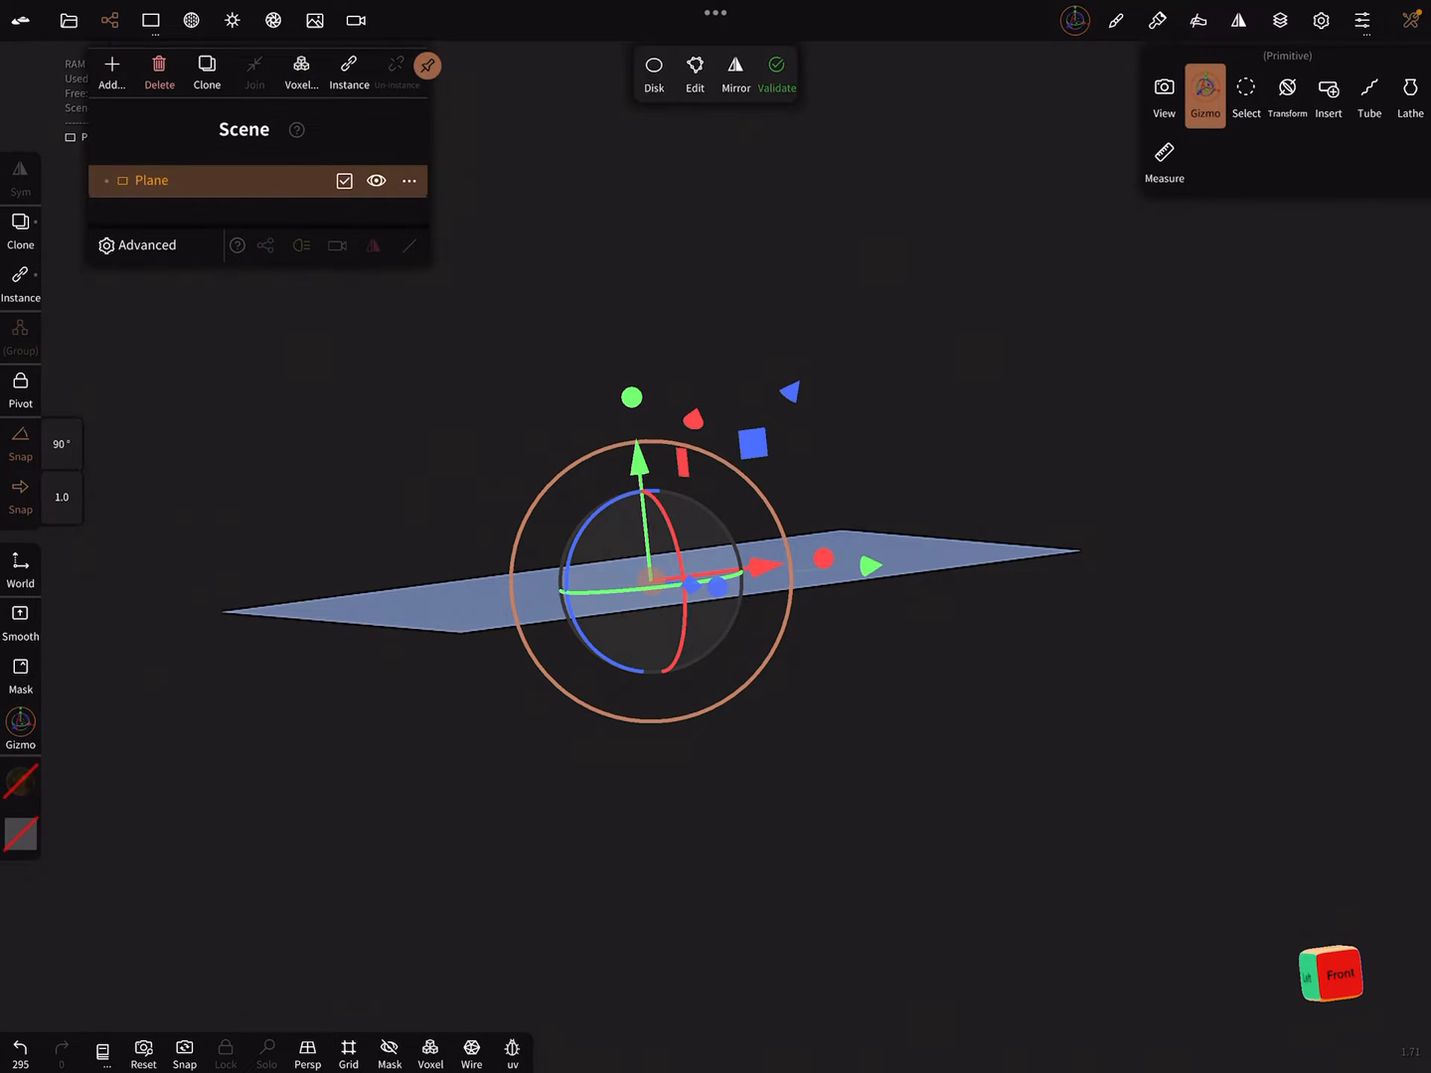
- View the plane face-on from the front and inspect its transform values
{"action": "left_click", "coordinate": [1329, 974]}
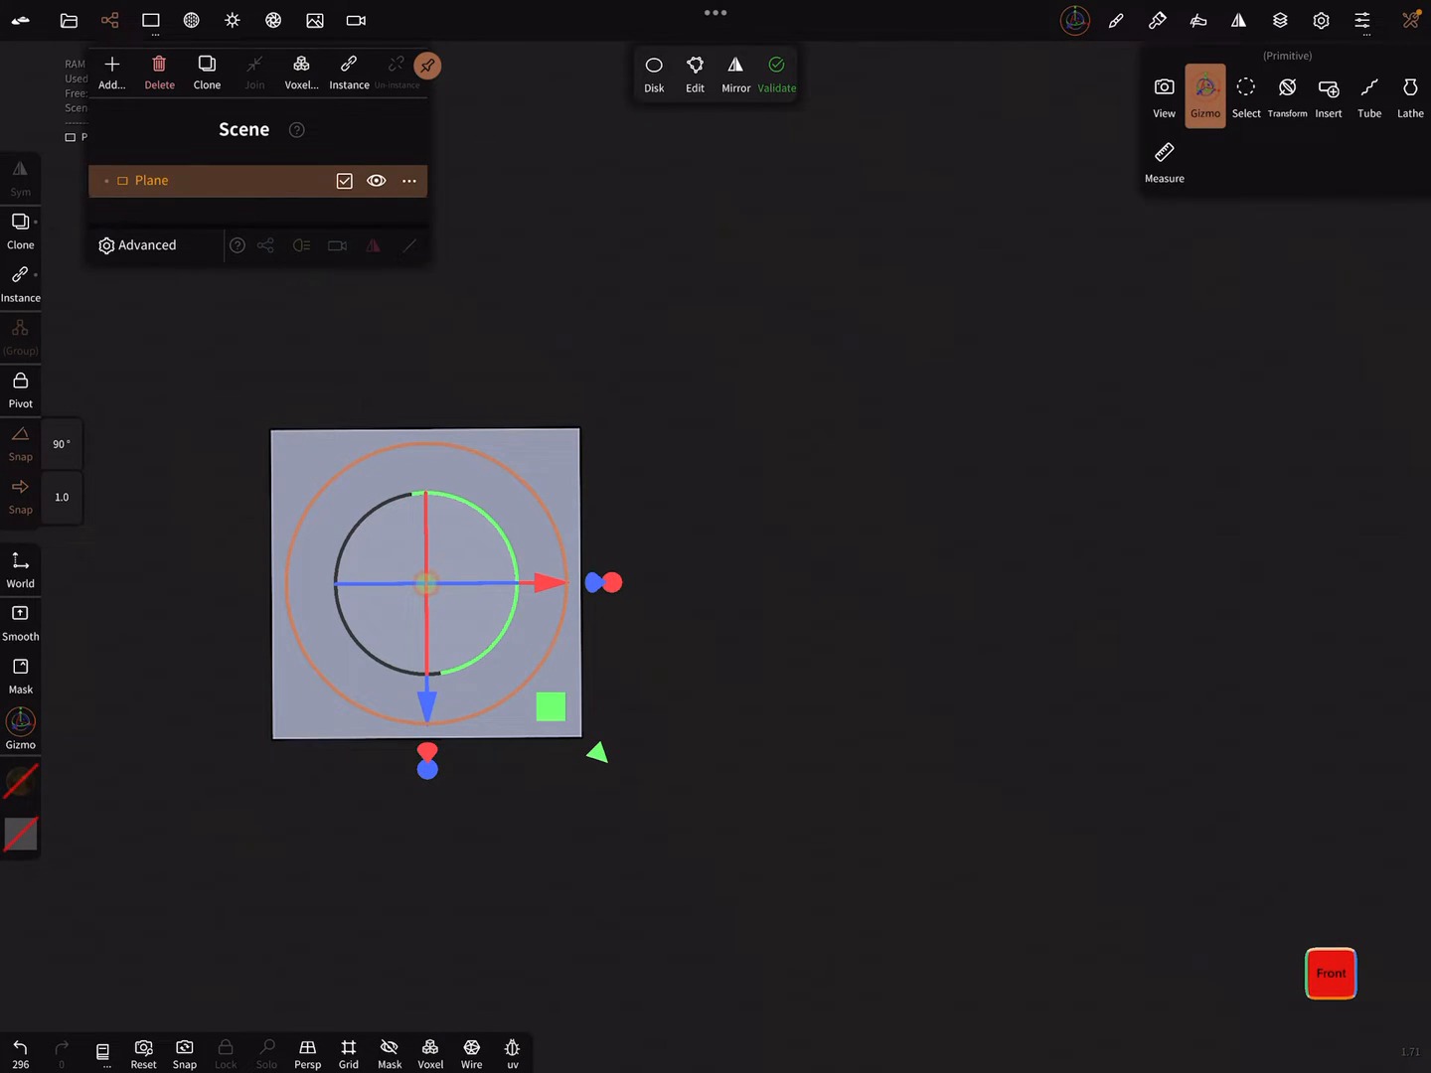
{"action": "left_click", "coordinate": [1205, 94]}
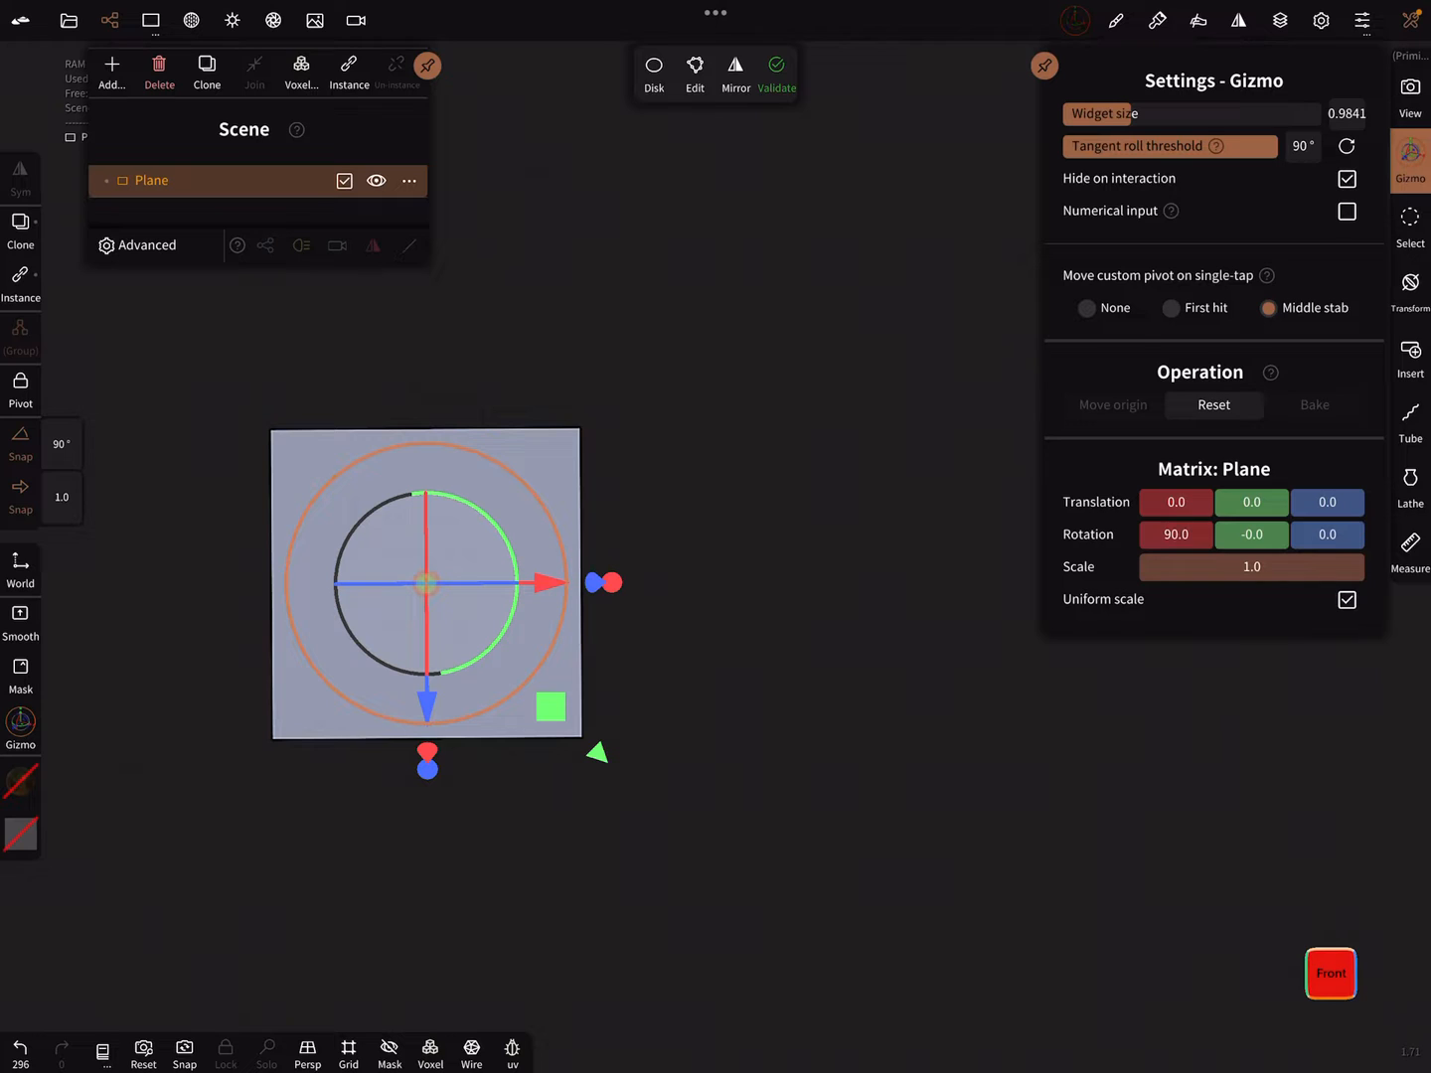
{"action": "left_click", "coordinate": [1252, 566]}
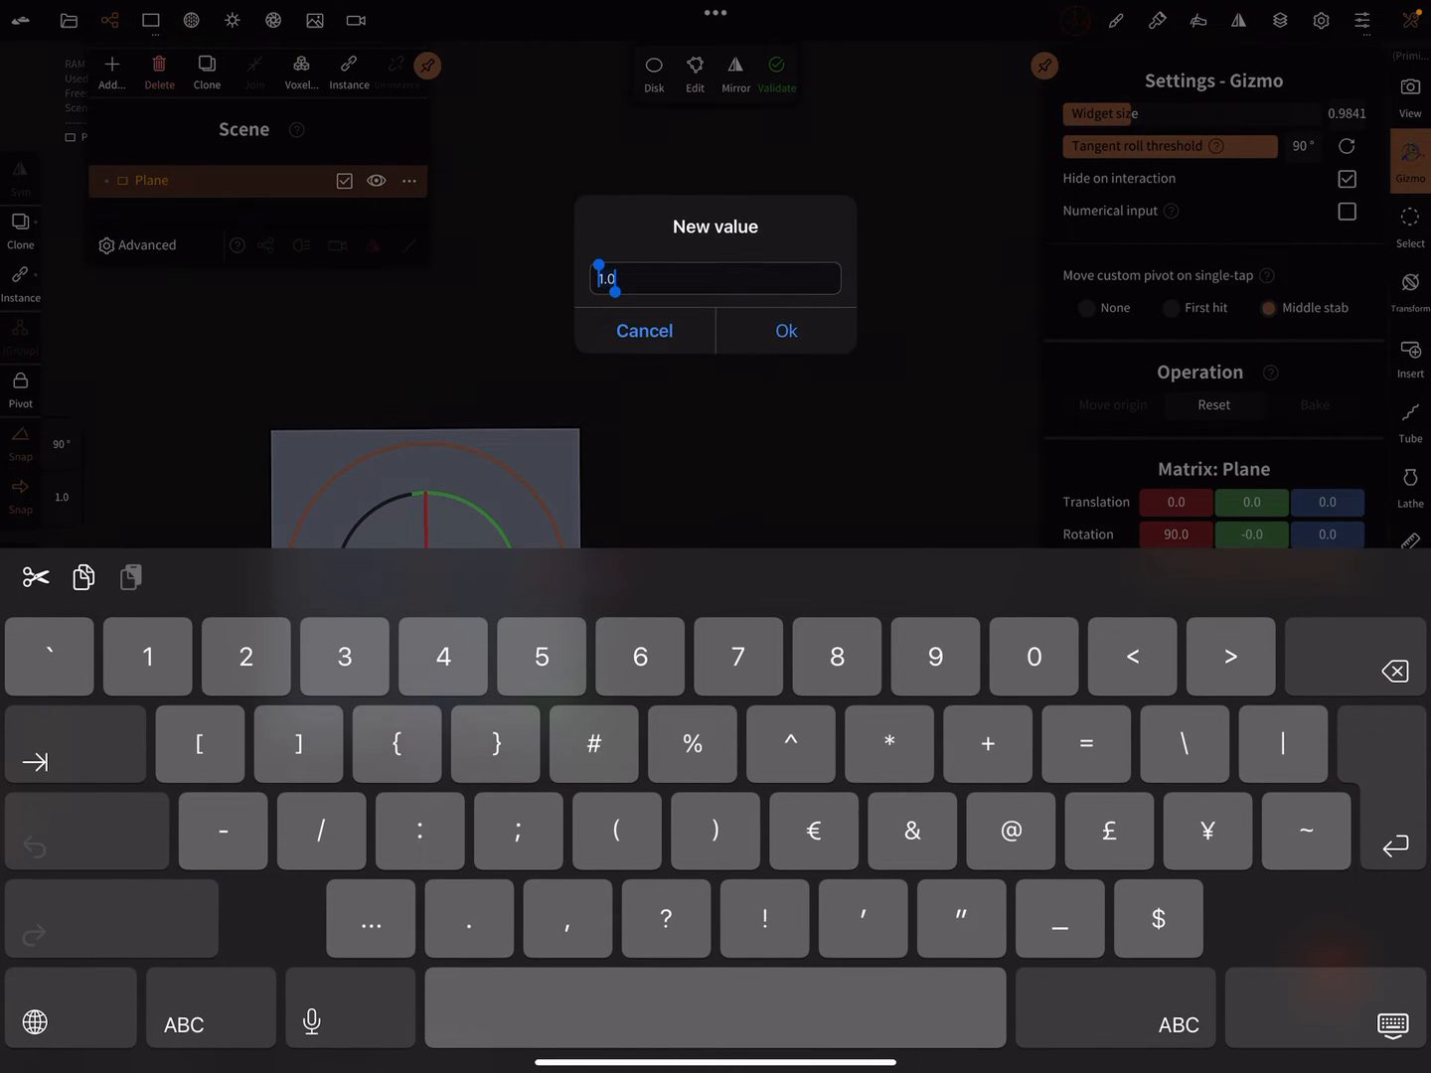
{"action": "left_click", "coordinate": [785, 331]}
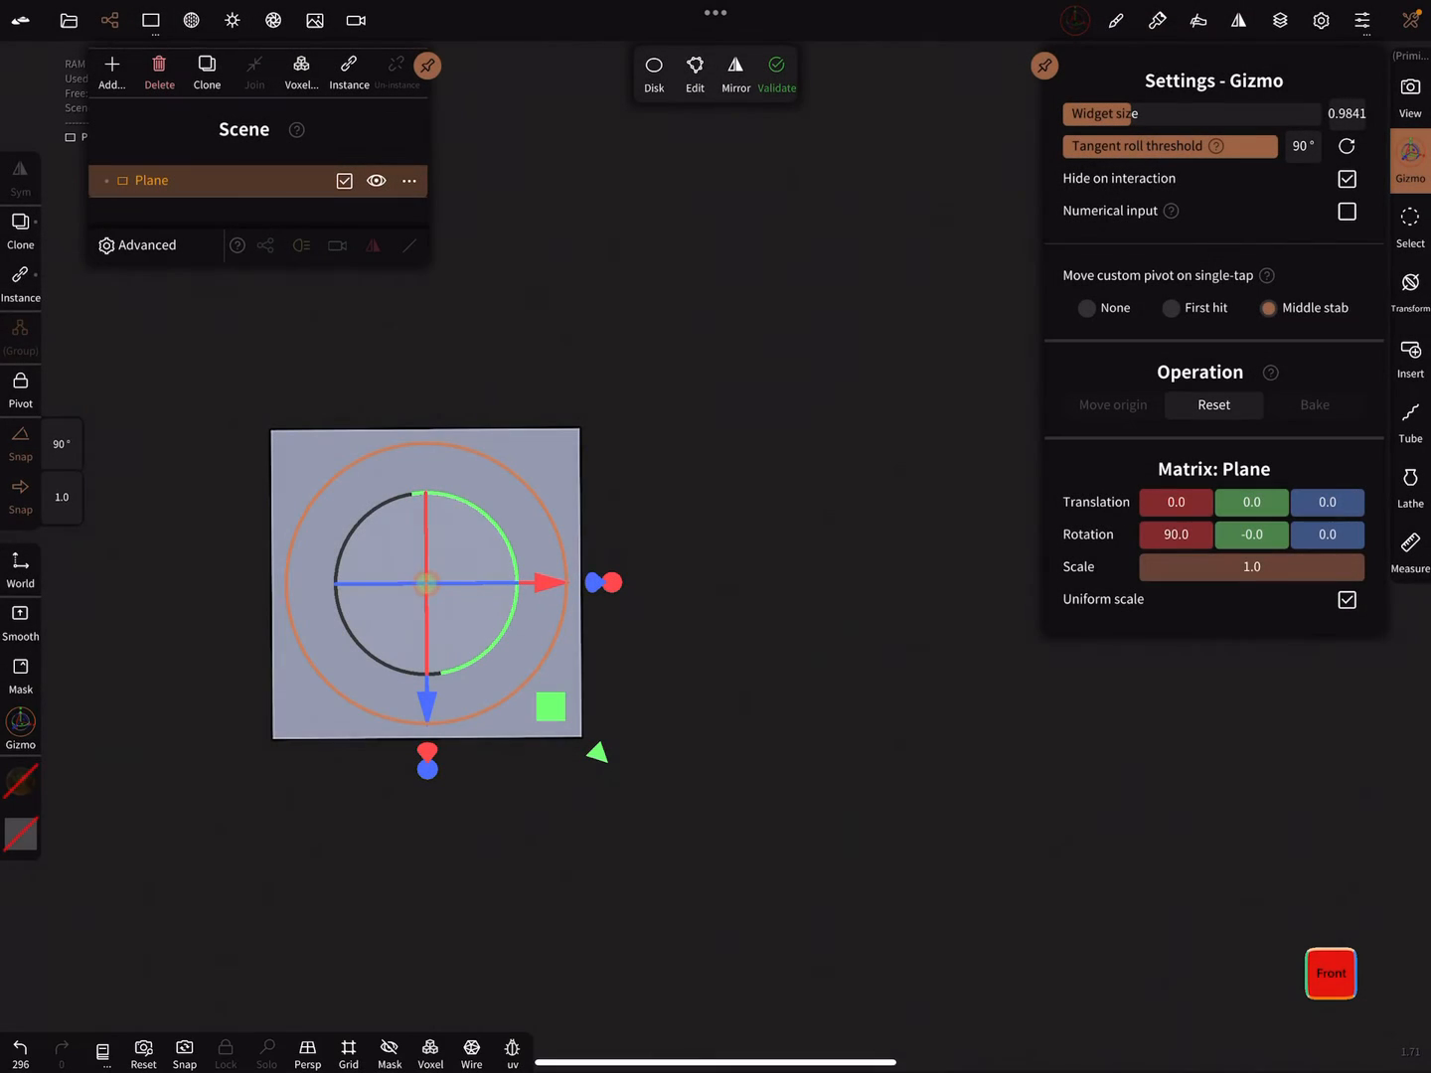
- Set the snap step value to 1.0
{"action": "left_click", "coordinate": [61, 497]}
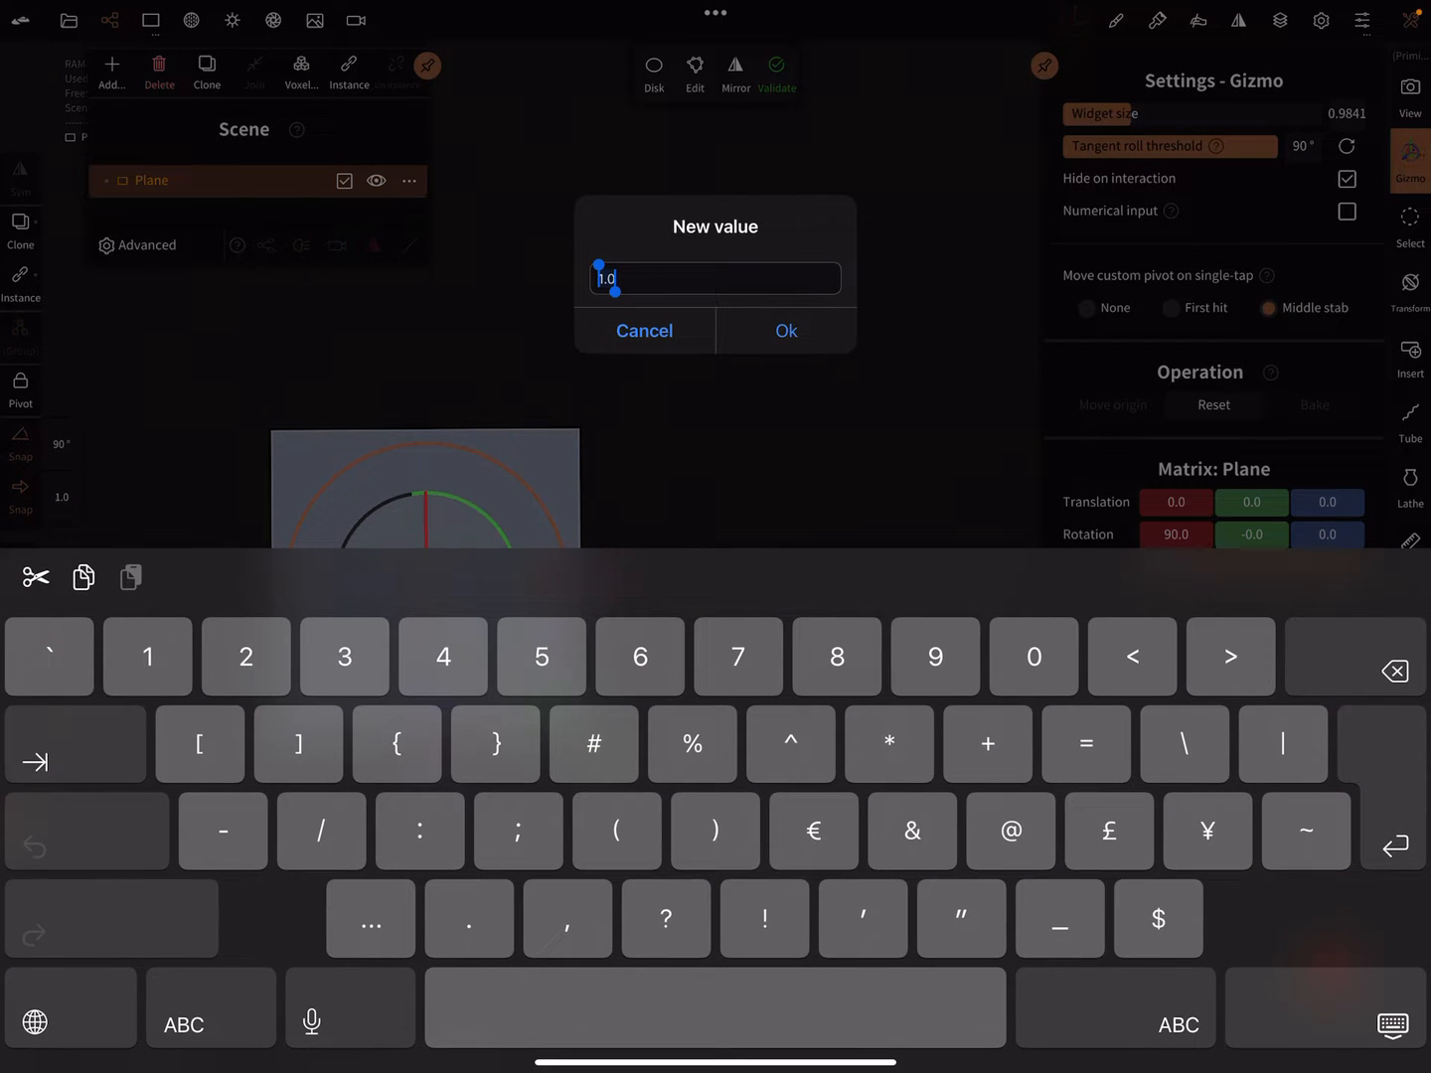
{"action": "left_click", "coordinate": [785, 331]}
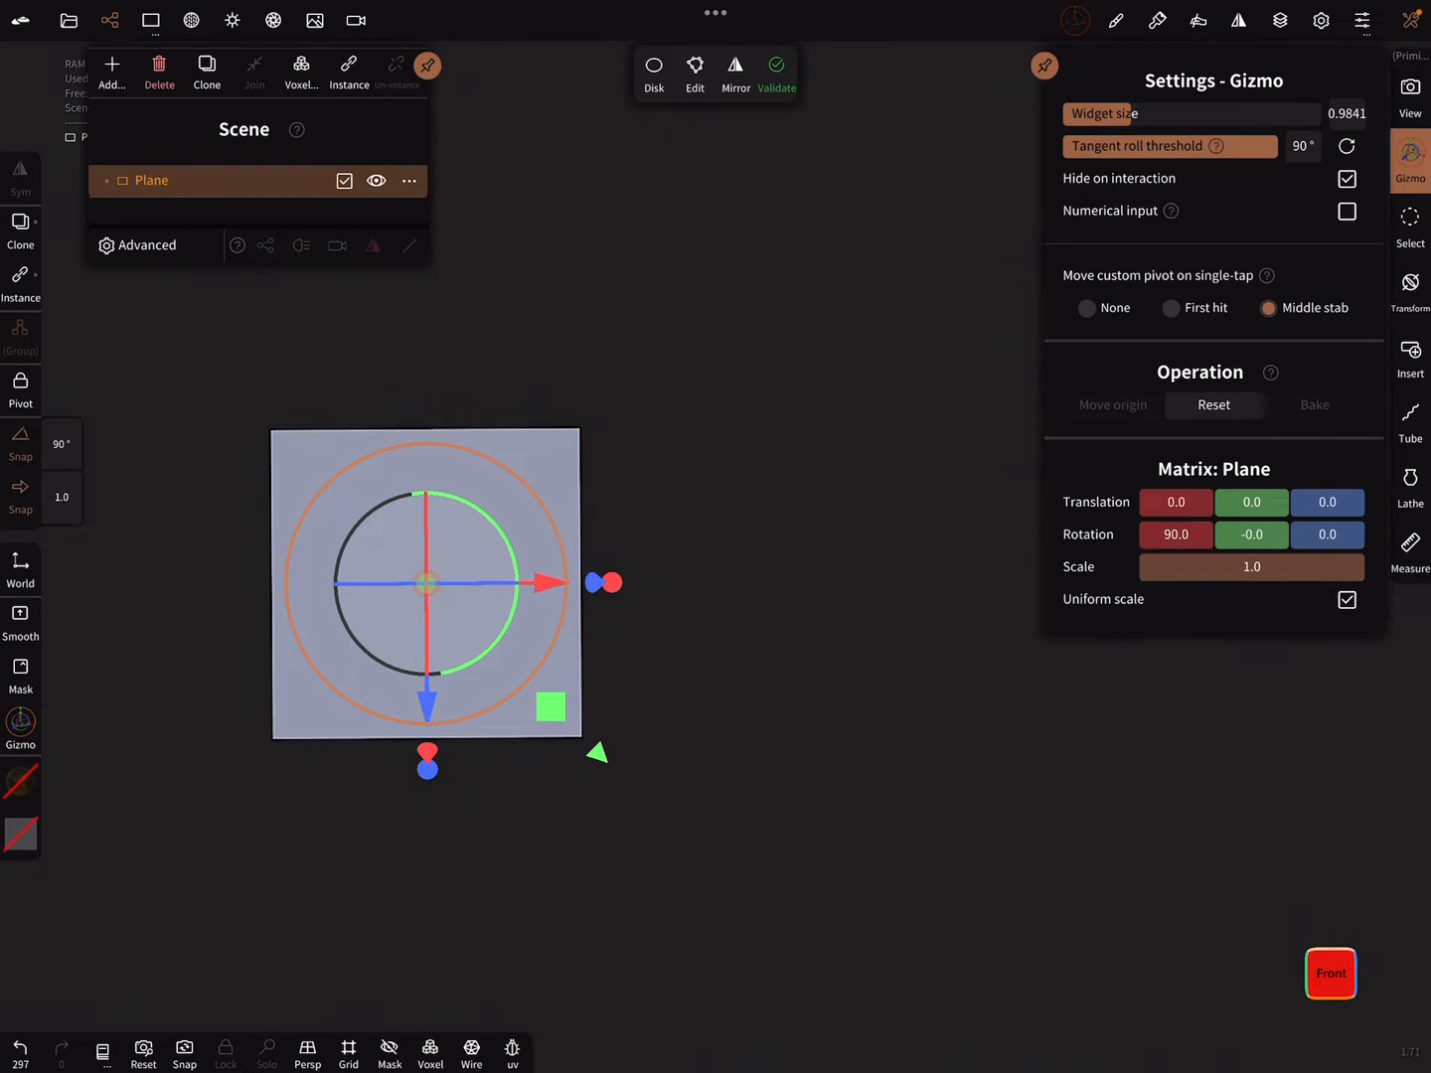
{"action": "left_click", "coordinate": [1251, 567]}
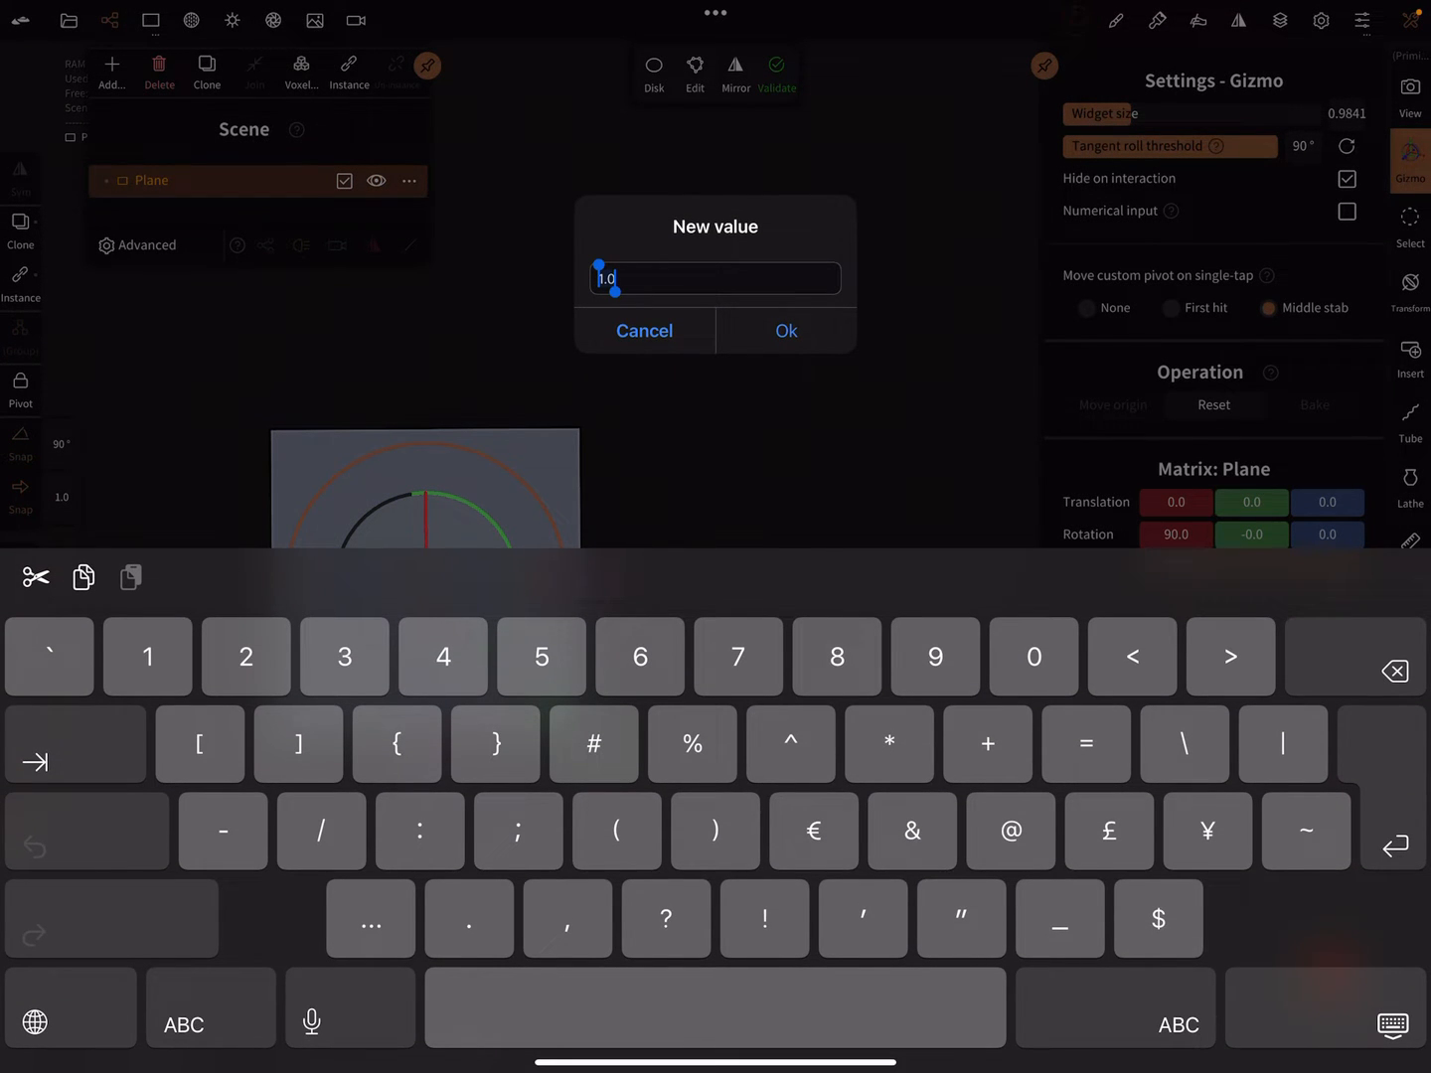
{"action": "left_click", "coordinate": [786, 331]}
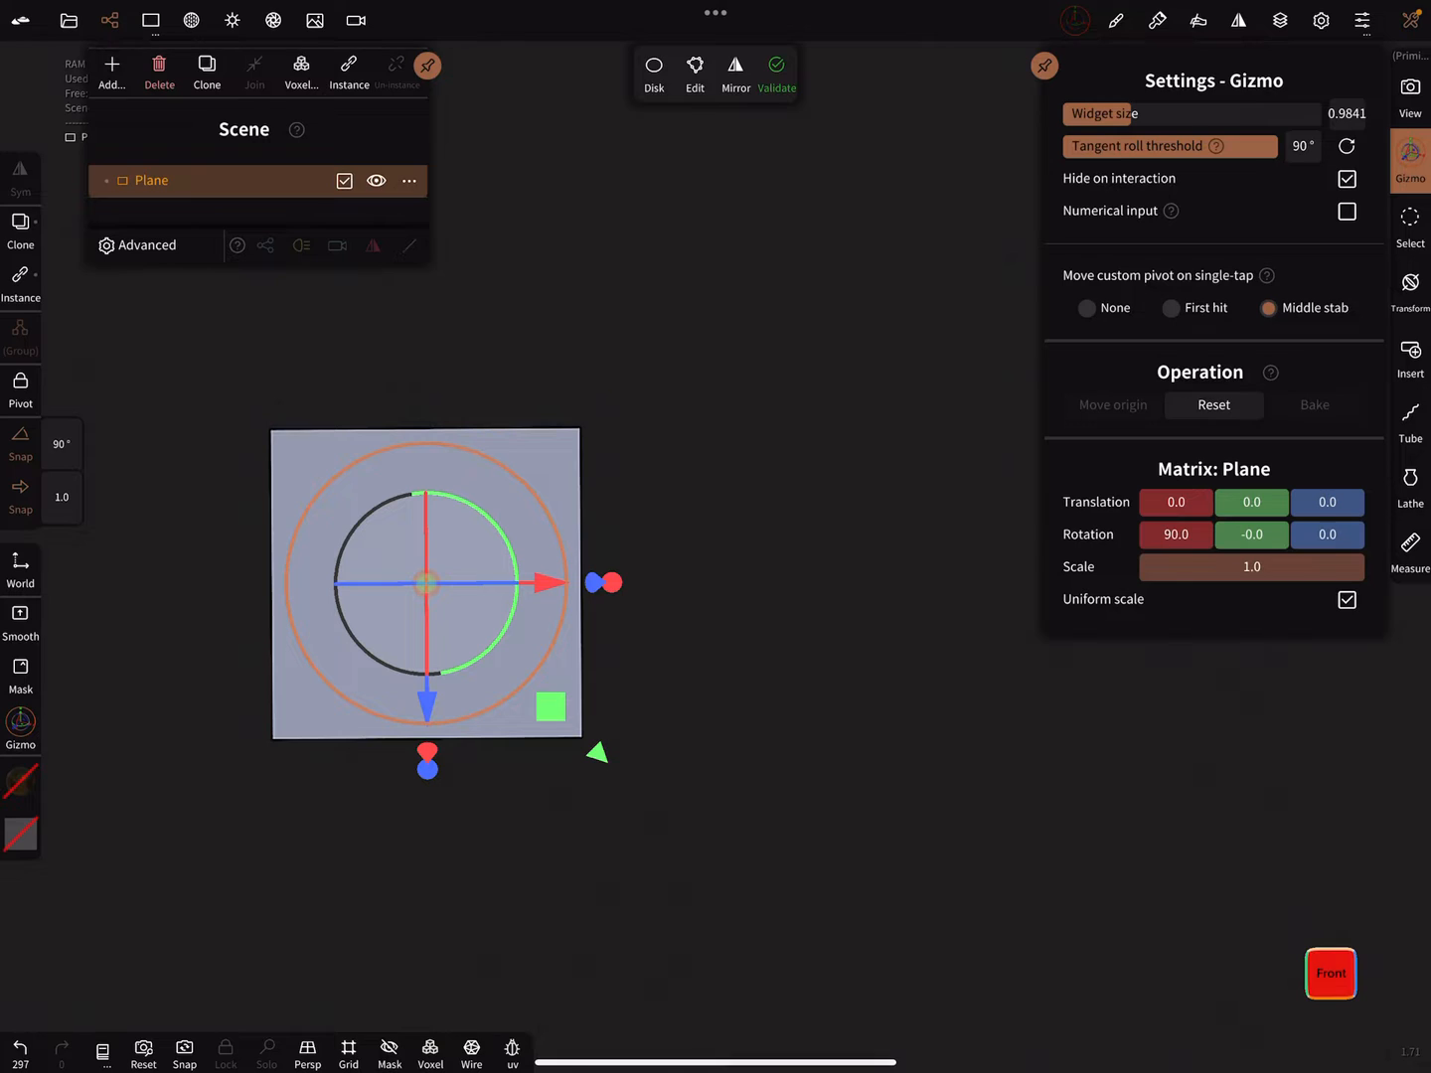
- Clone the plane five times, shifting each copy one unit into a cross, then join them
{"action": "left_click", "coordinate": [206, 72]}
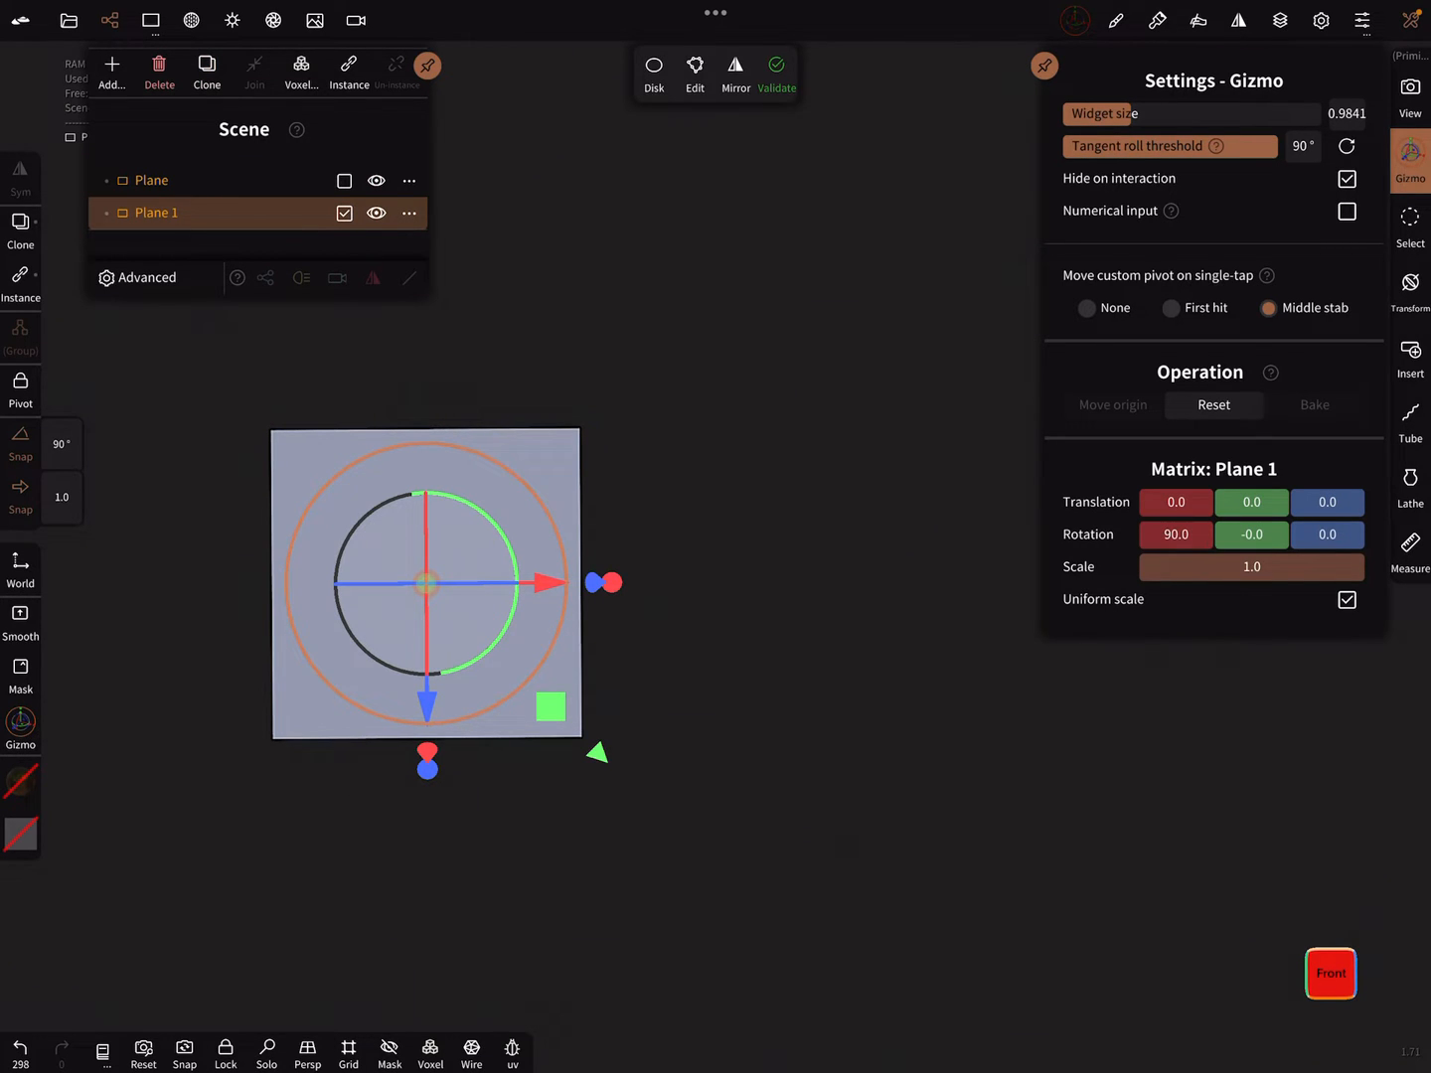
{"action": "left_click_drag", "start_coordinate": [562, 582], "coordinate": [858, 580]}
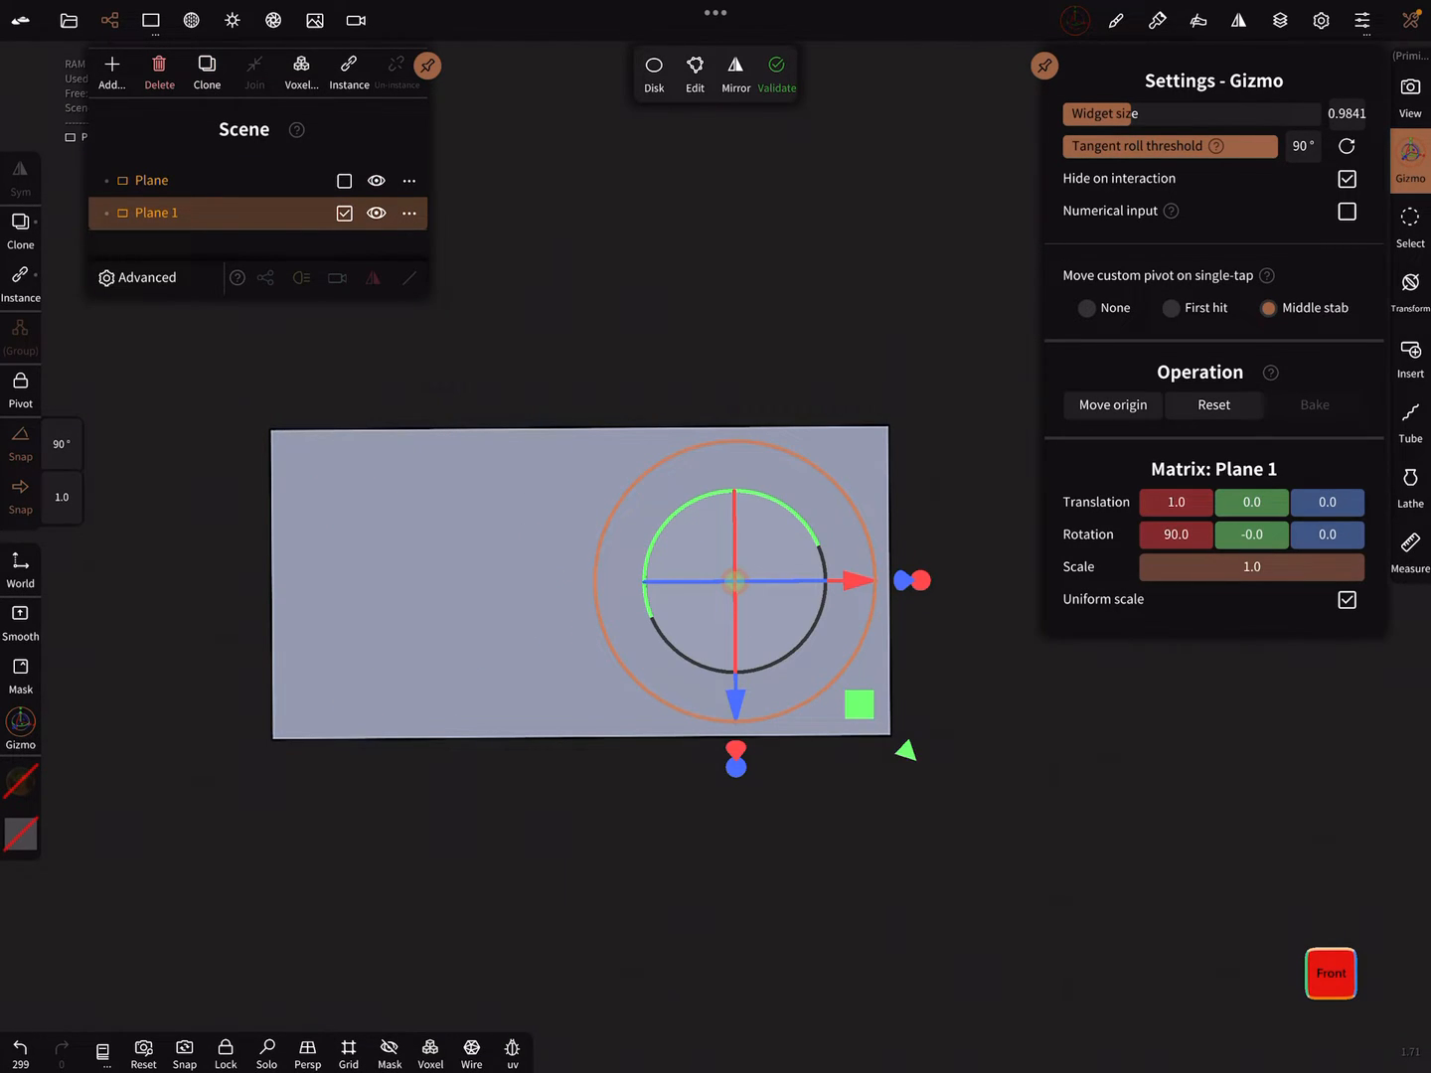
{"action": "left_click", "coordinate": [206, 73]}
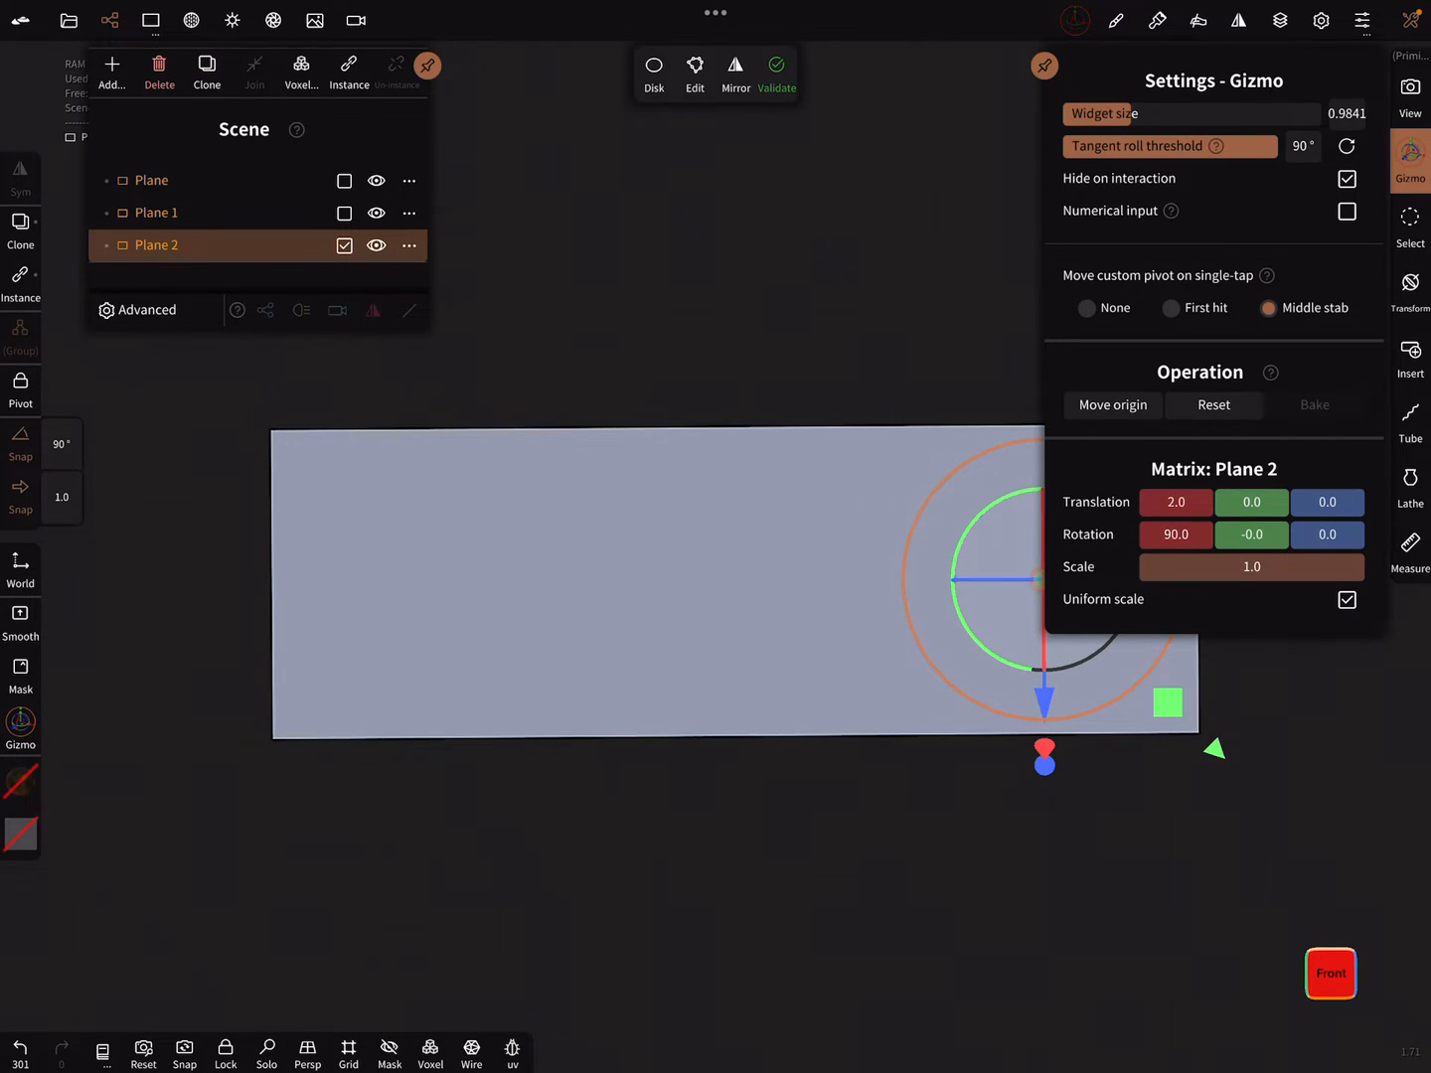
{"action": "left_click", "coordinate": [206, 65]}
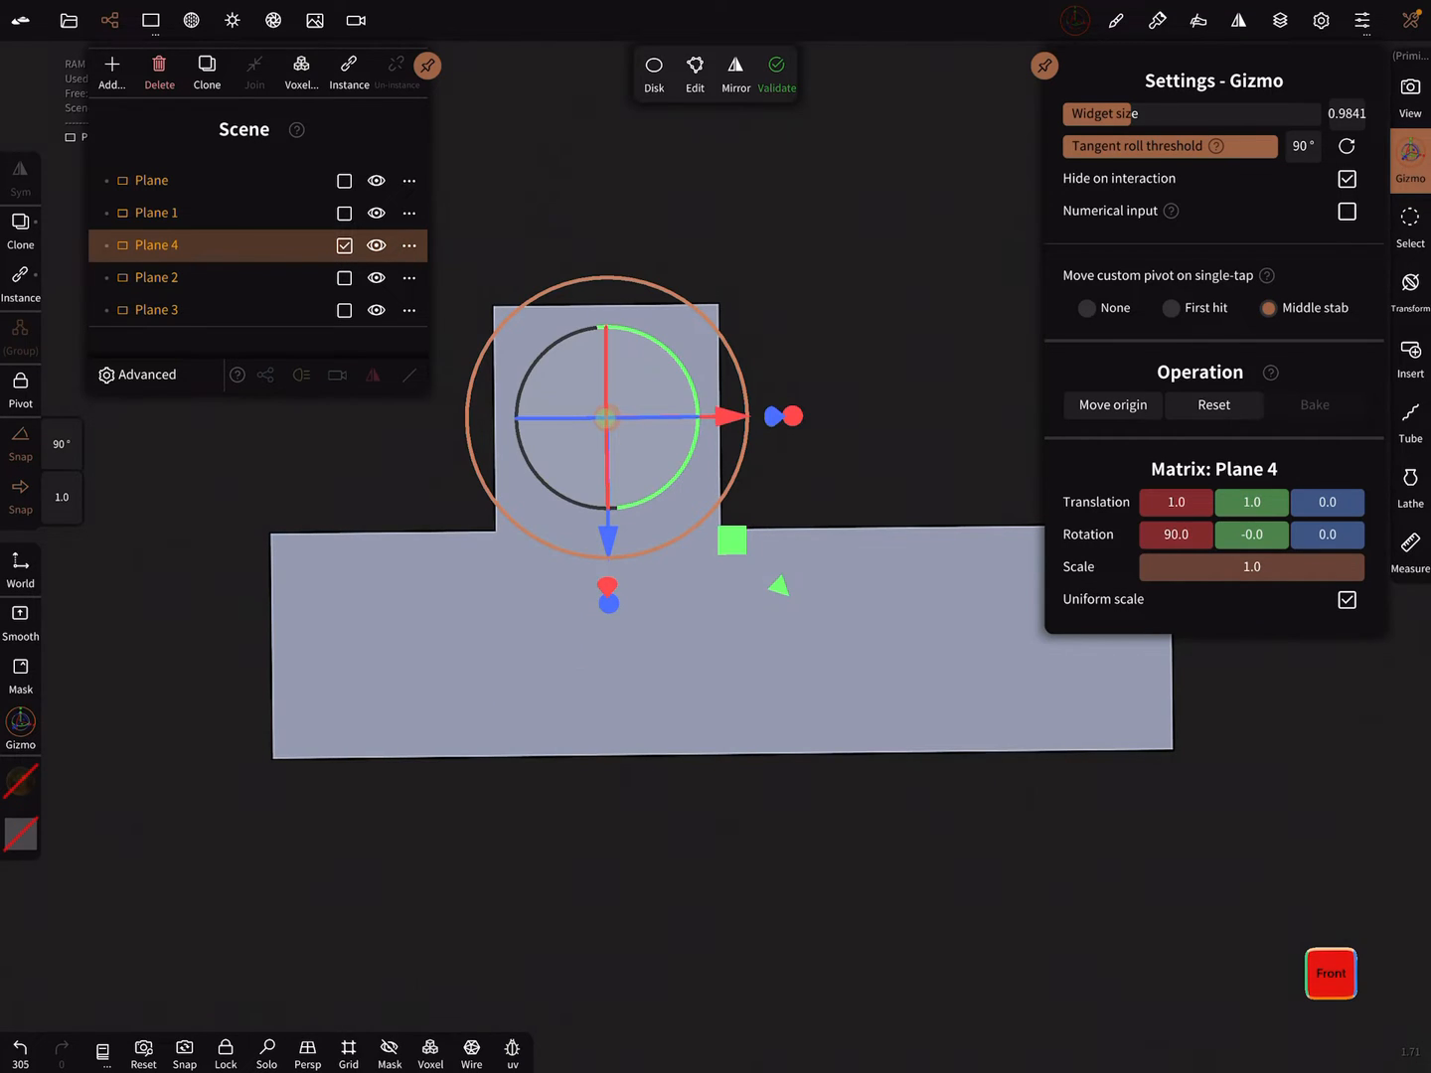
{"action": "left_click", "coordinate": [155, 212]}
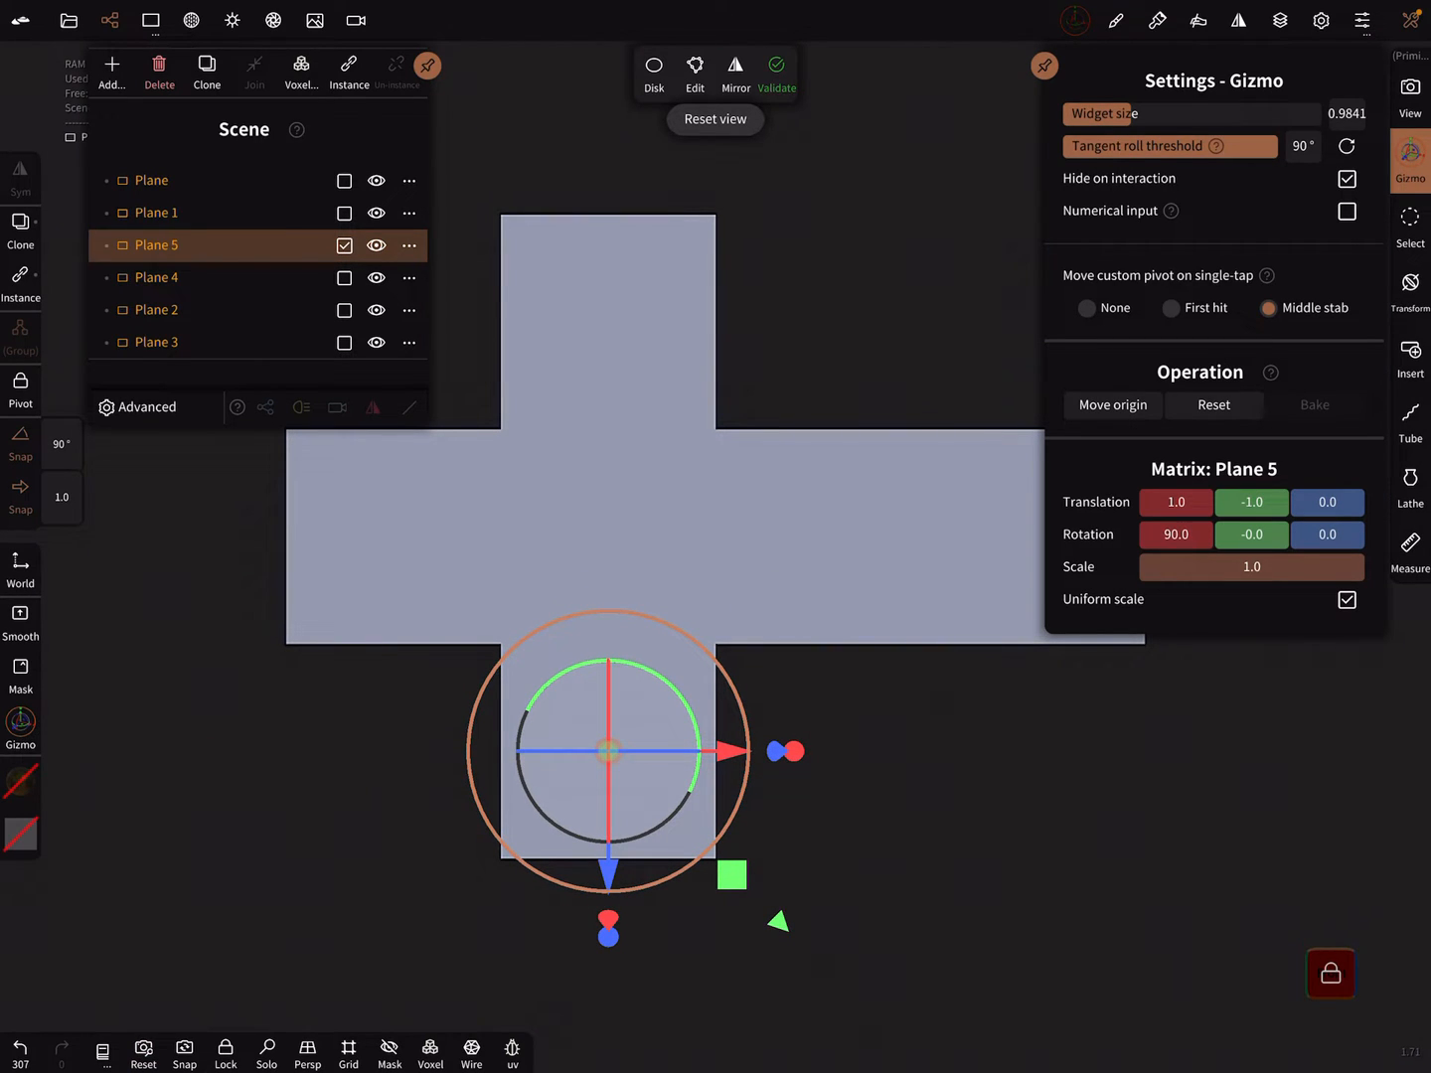
{"action": "left_click", "coordinate": [153, 342]}
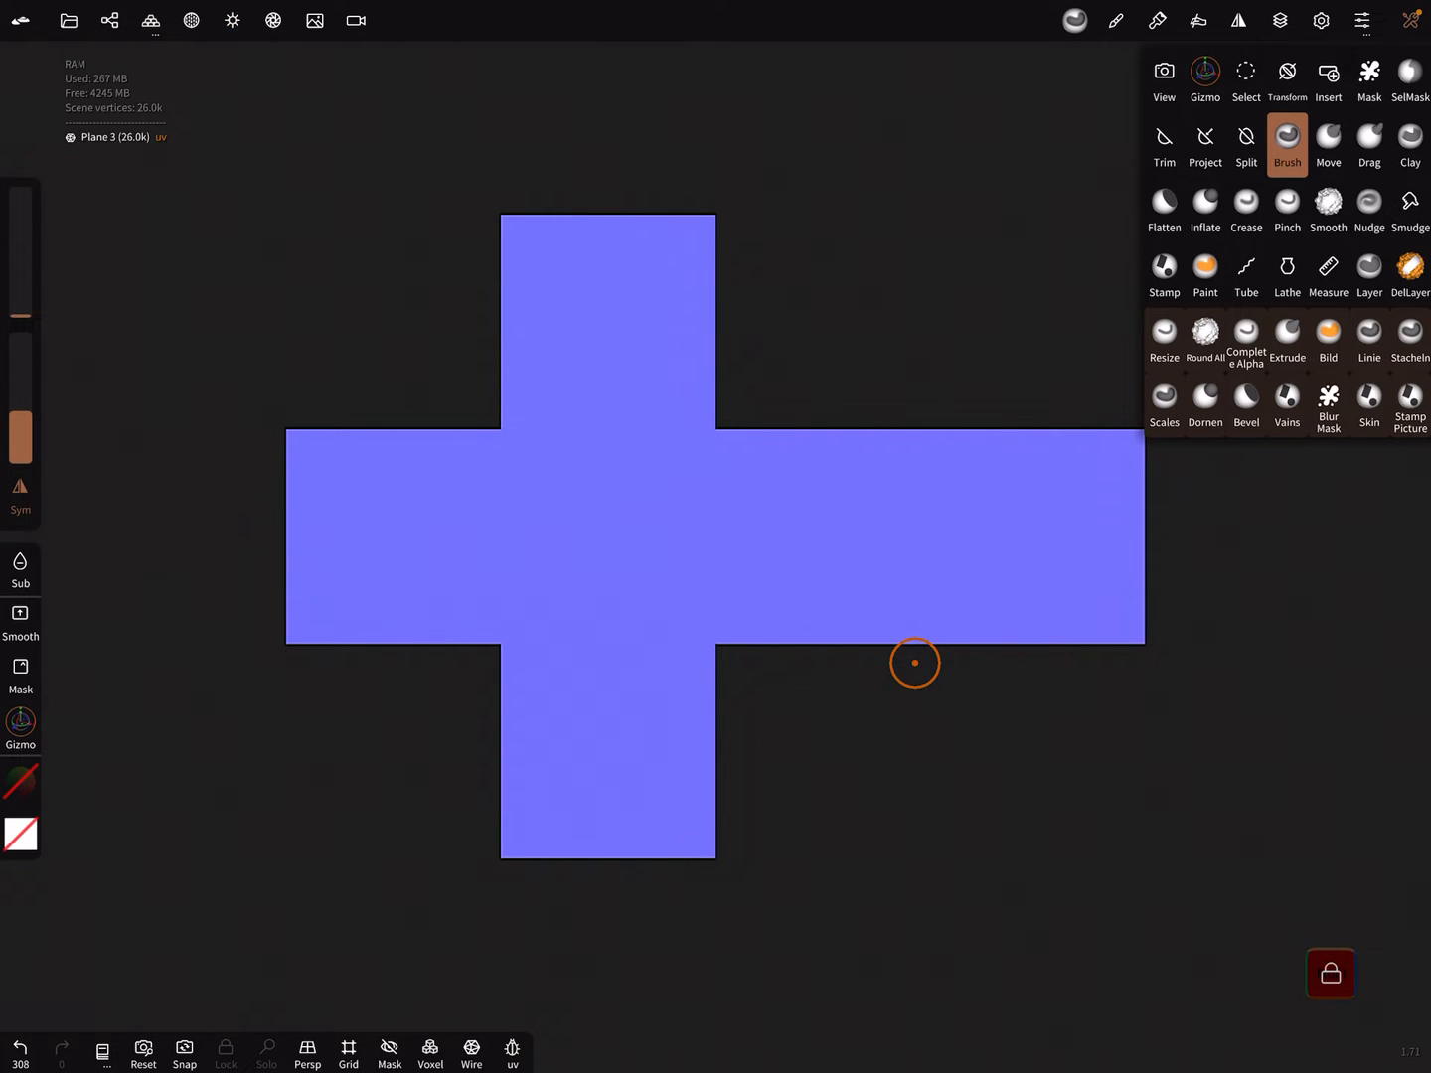
- Brush raised symbols: X centre, T top, L left, Λ right, loop and O below
{"action": "left_click_drag", "start_coordinate": [914, 663], "coordinate": [673, 487]}
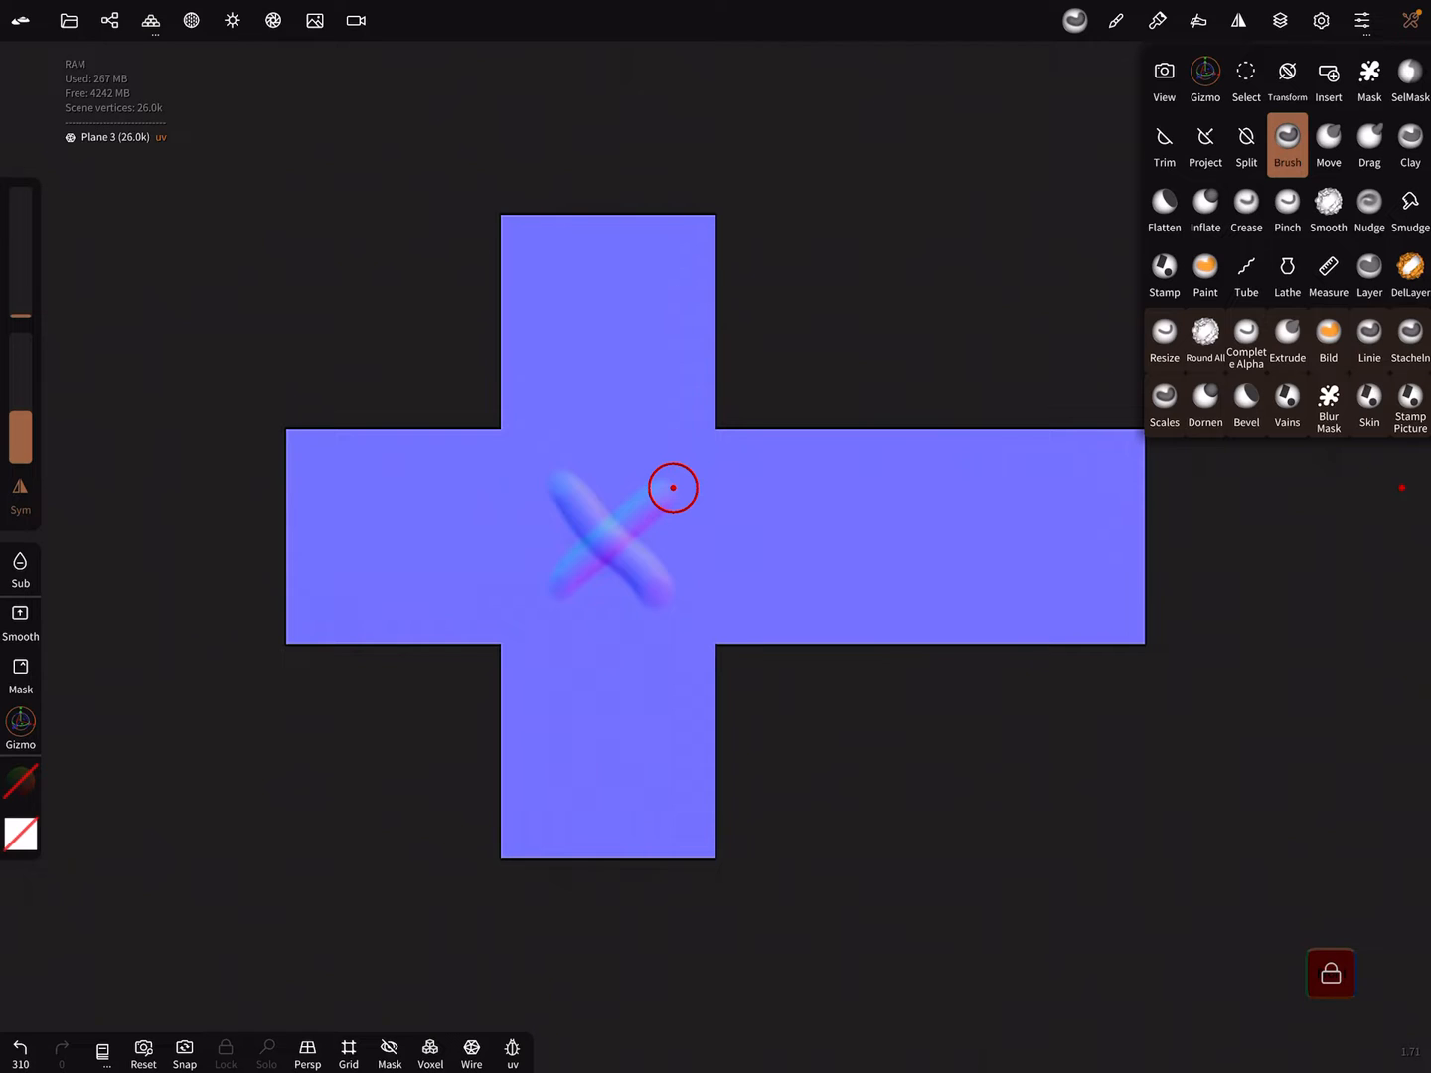
{"action": "left_click_drag", "start_coordinate": [673, 487], "coordinate": [651, 283]}
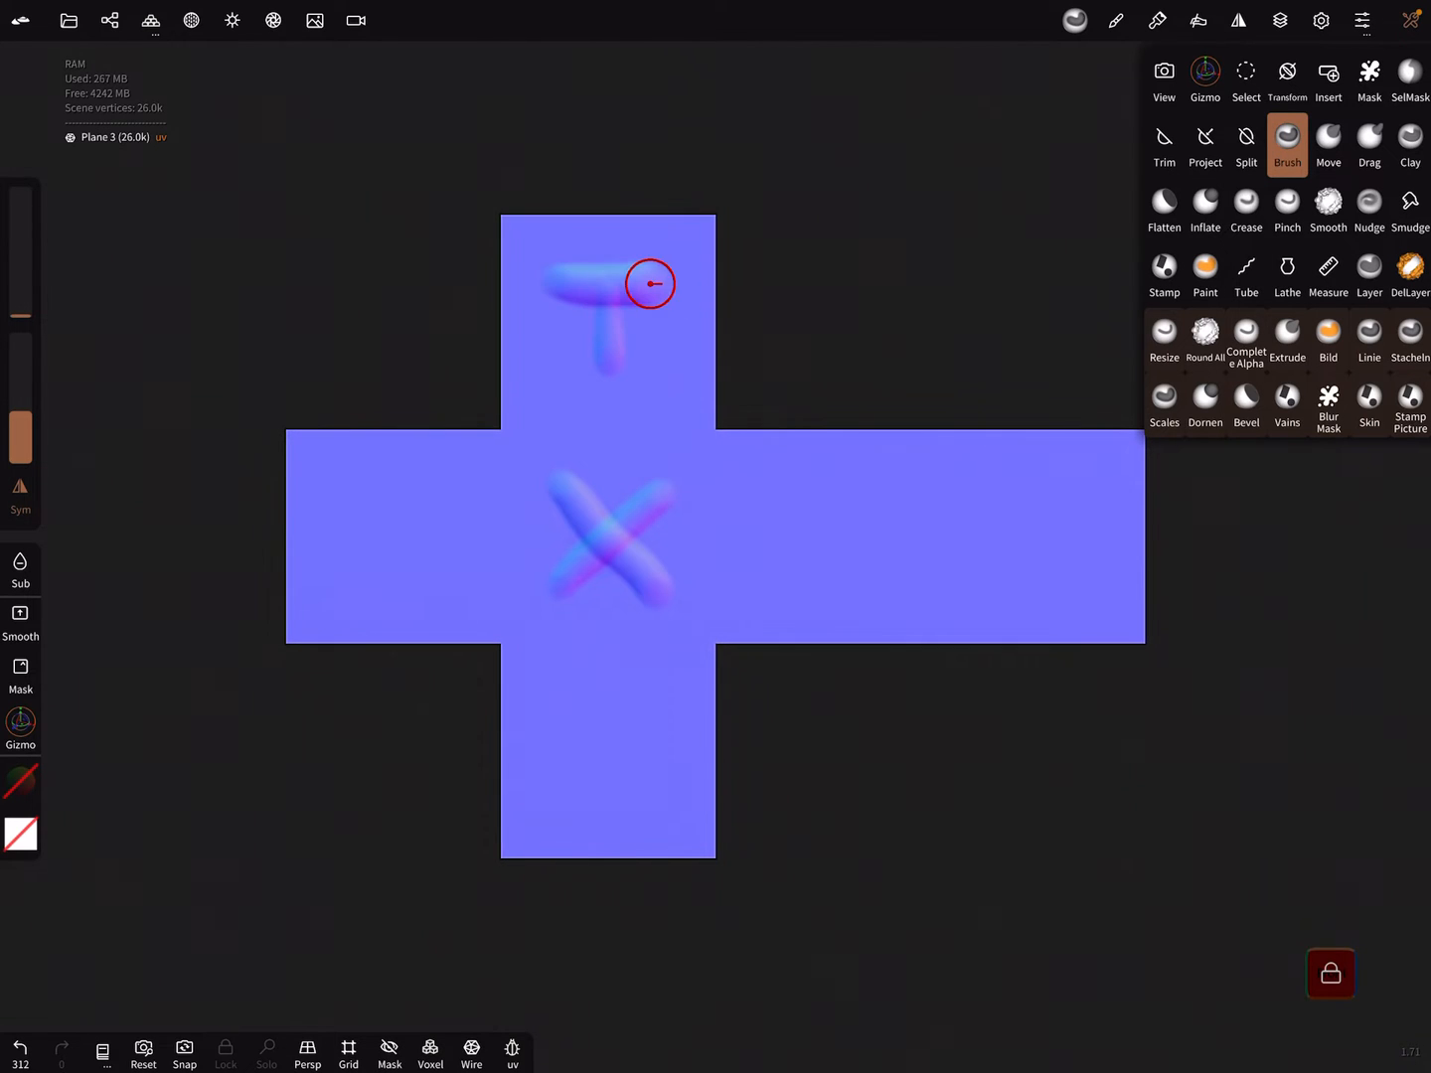
{"action": "left_click_drag", "start_coordinate": [651, 283], "coordinate": [442, 584]}
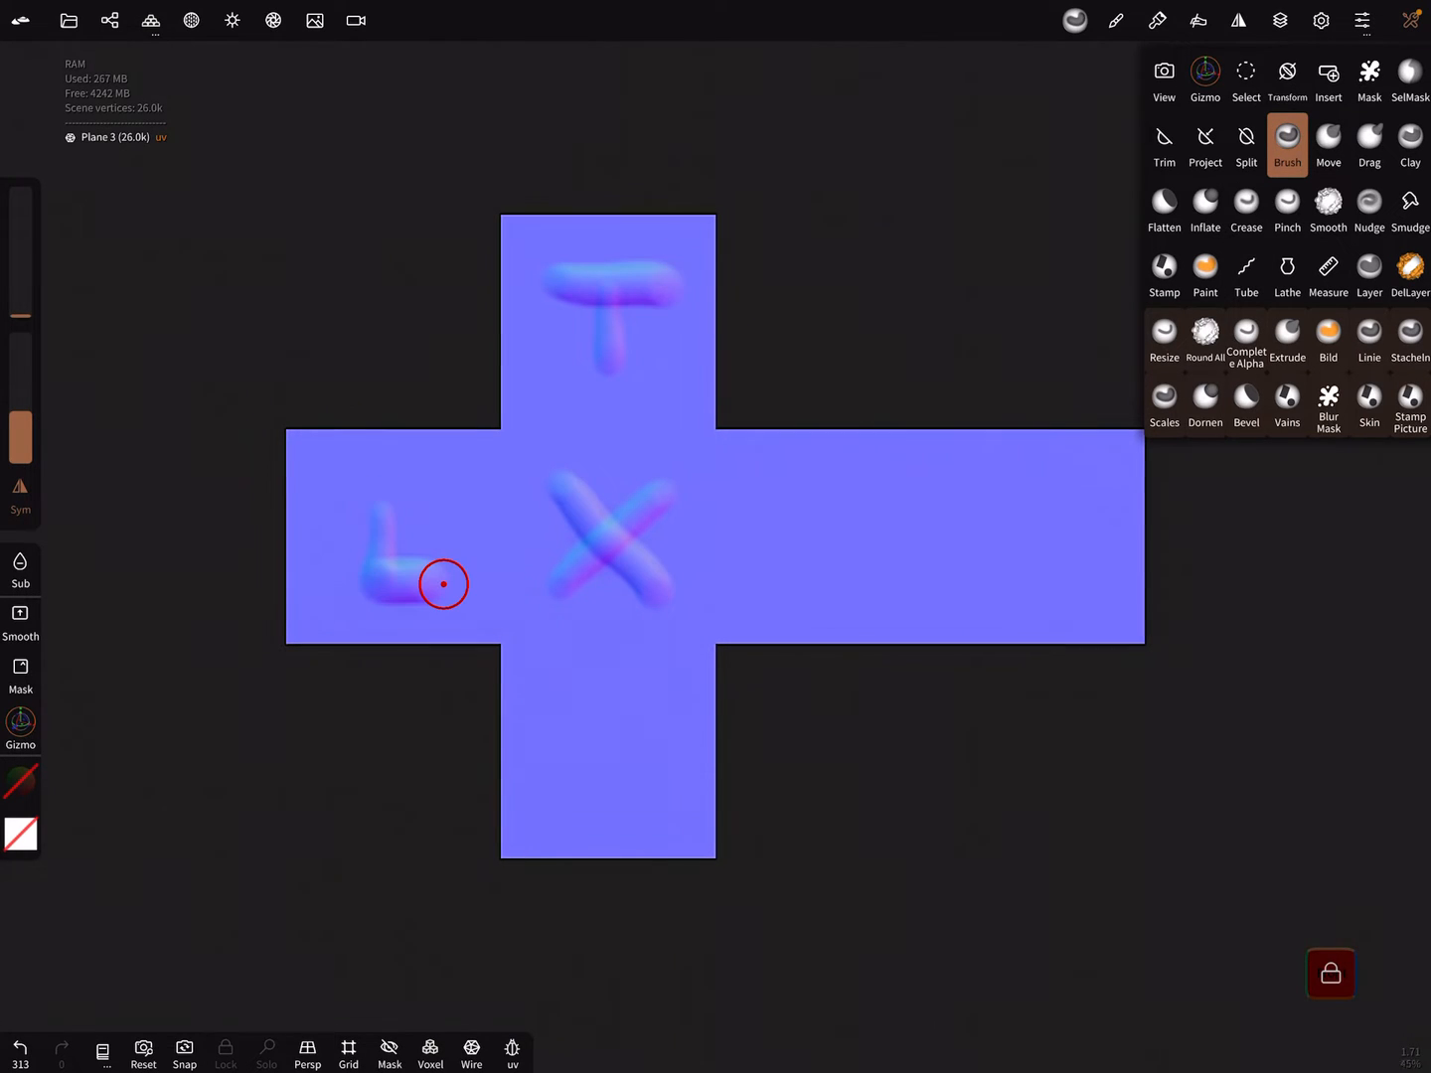
{"action": "left_click_drag", "start_coordinate": [442, 585], "coordinate": [910, 585]}
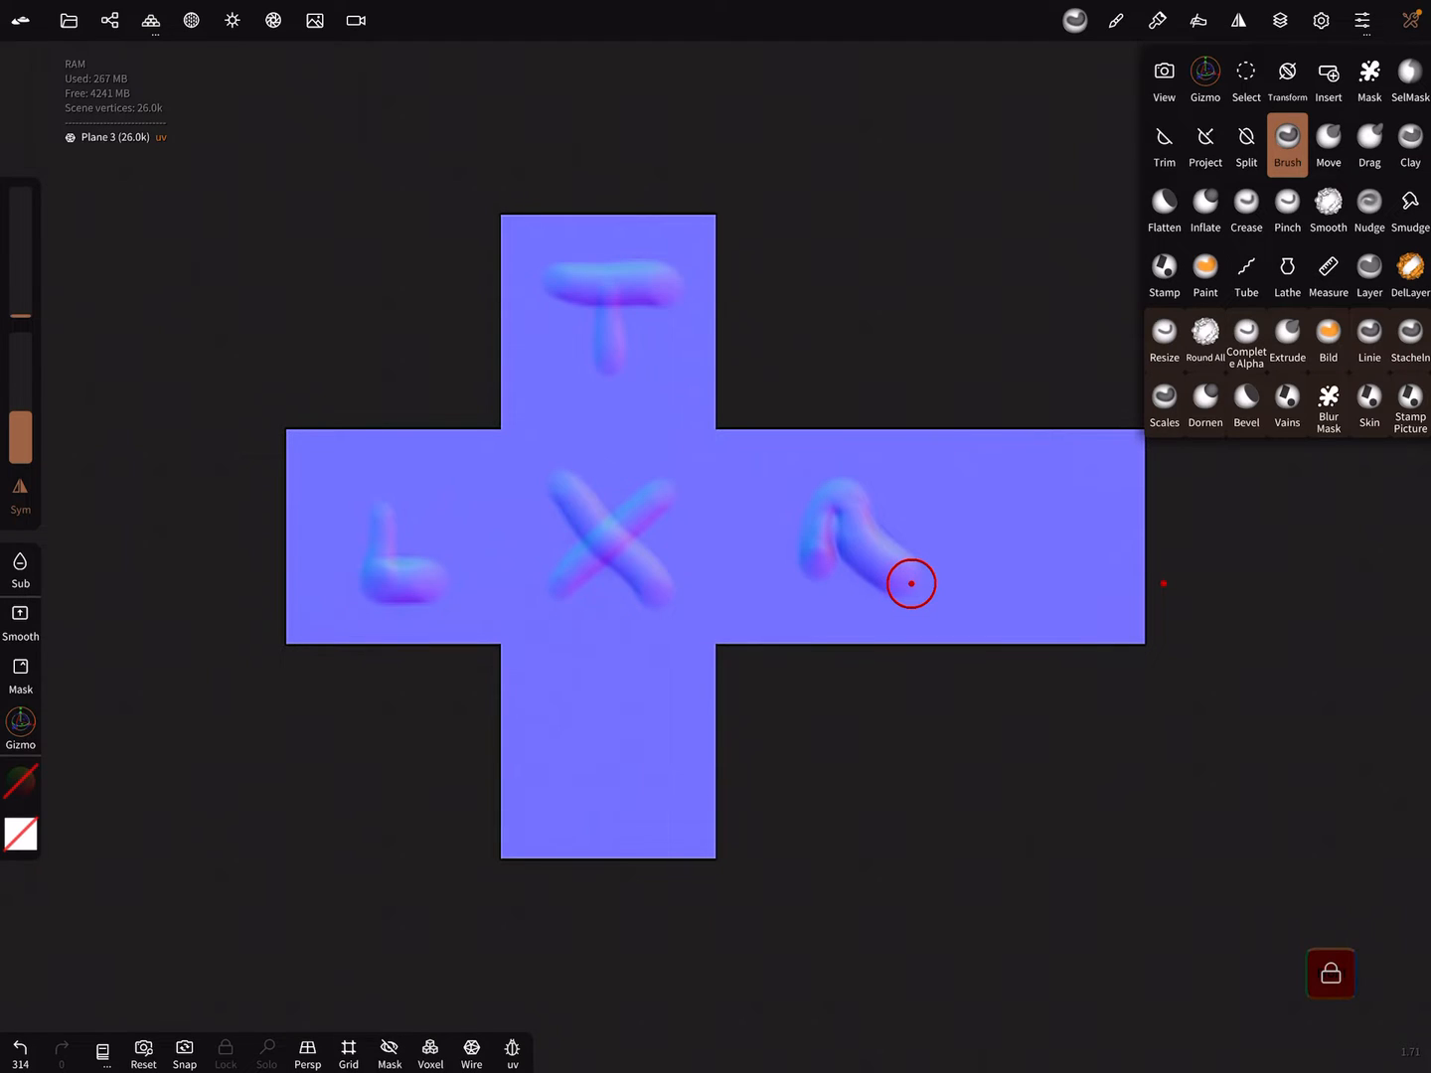
{"action": "left_click_drag", "start_coordinate": [914, 584], "coordinate": [1061, 539]}
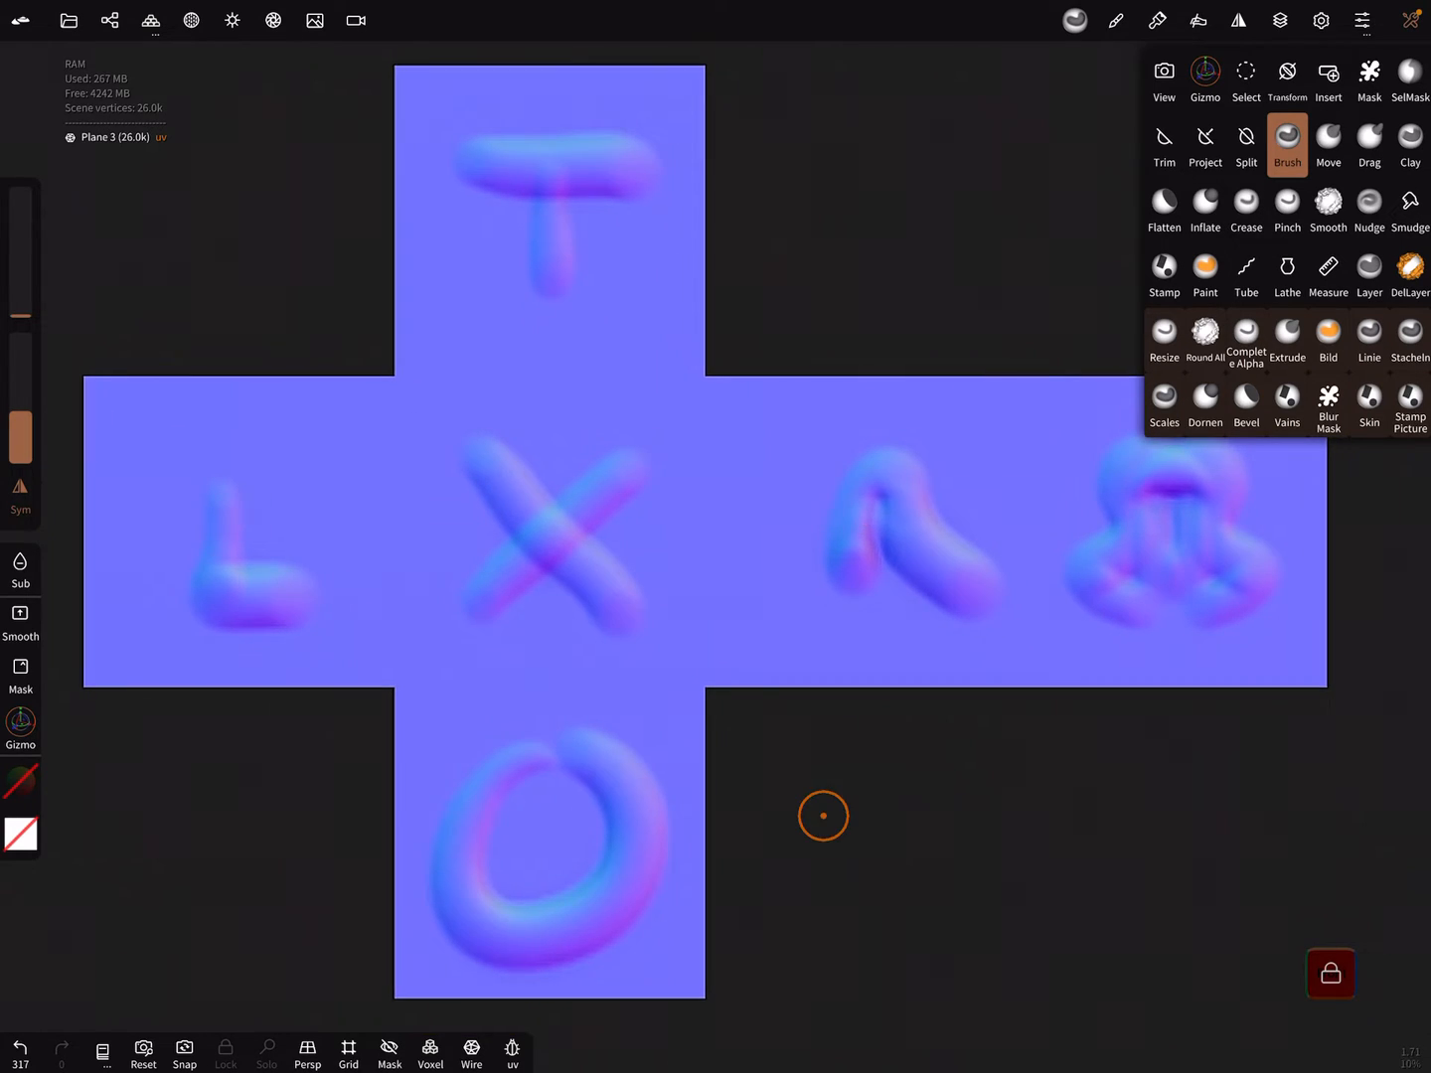
- Export the lettered net render as a 1024×1024 transparent PNG
{"action": "left_click", "coordinate": [69, 20]}
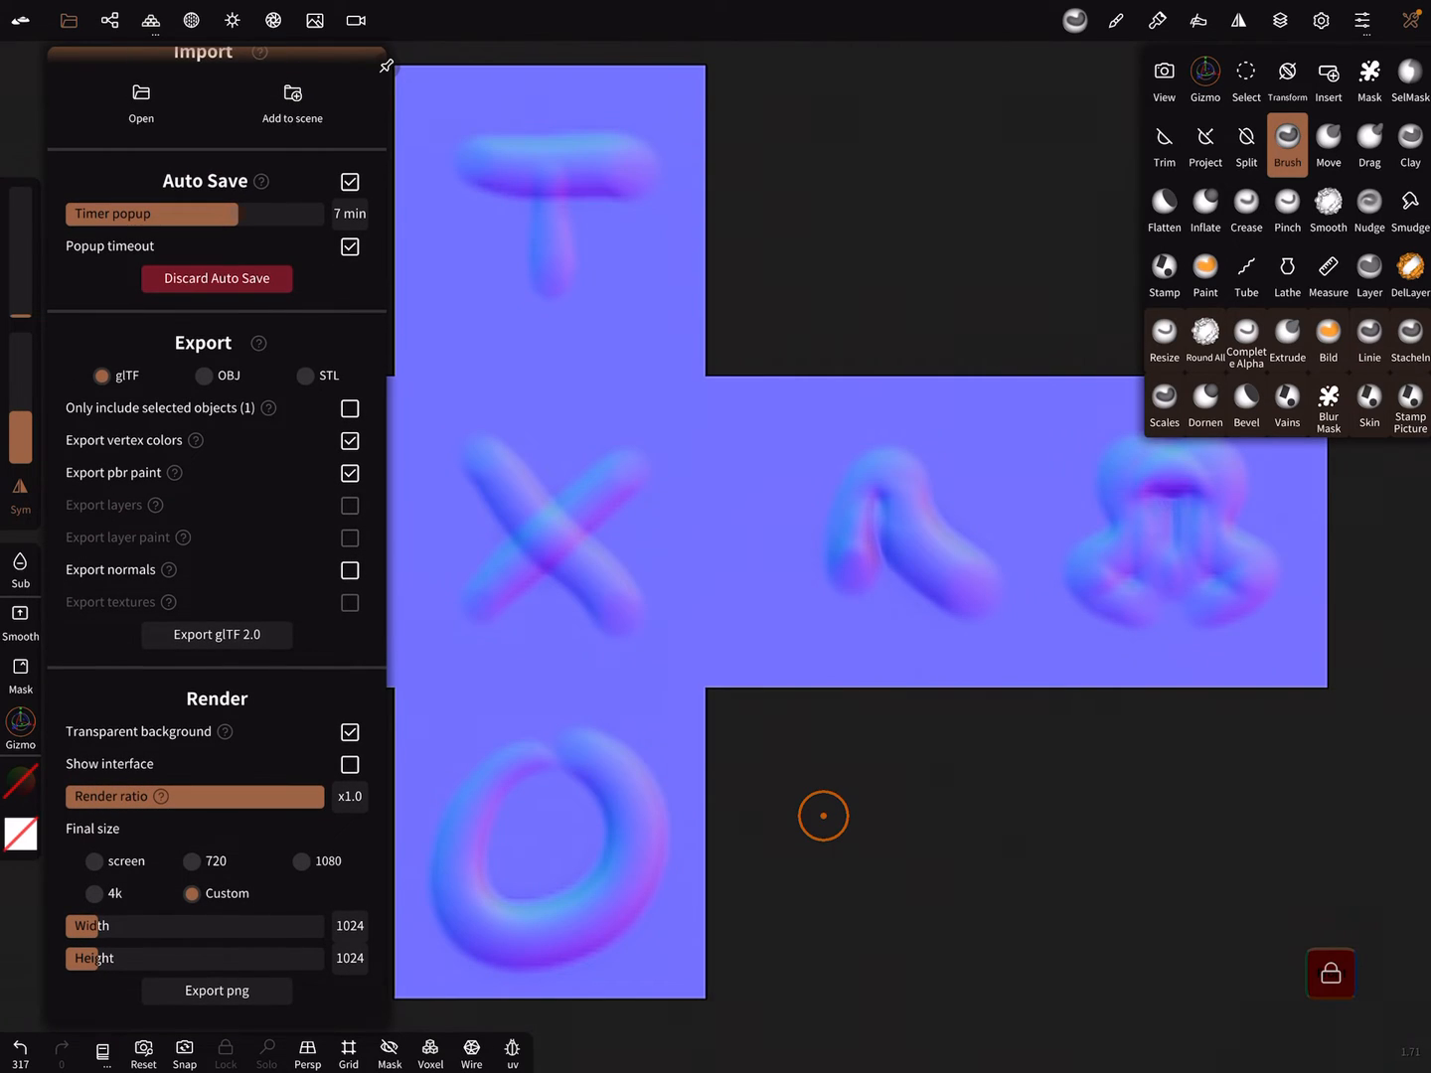
{"action": "left_click", "coordinate": [95, 861]}
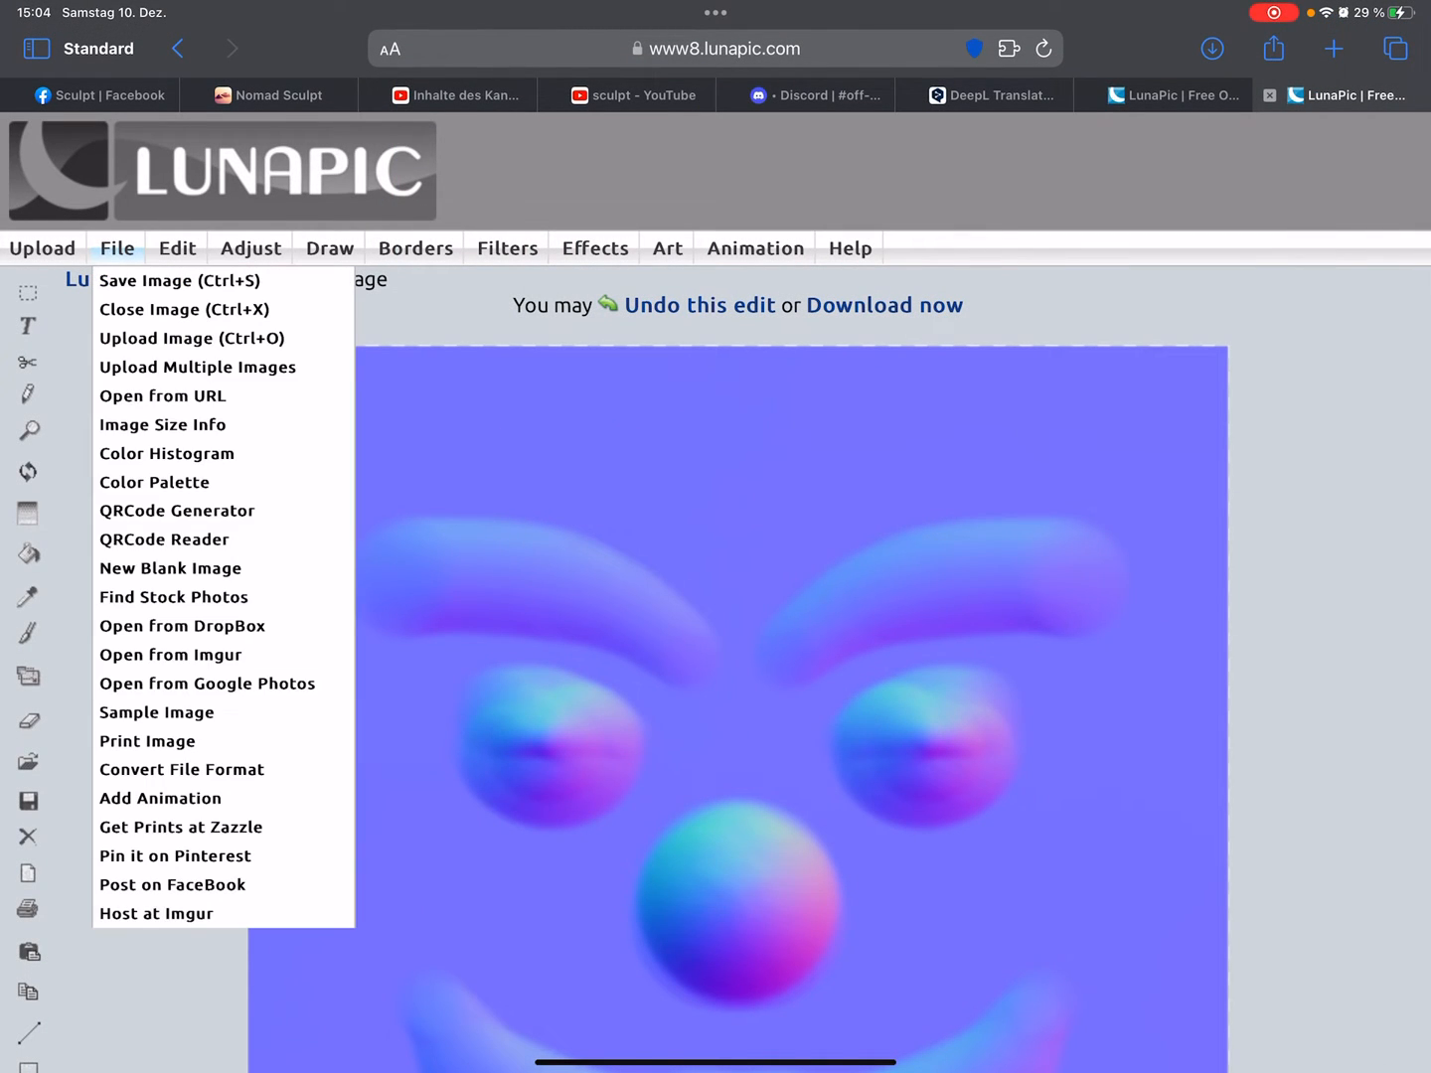
{"action": "mouse_move", "coordinate": [191, 338]}
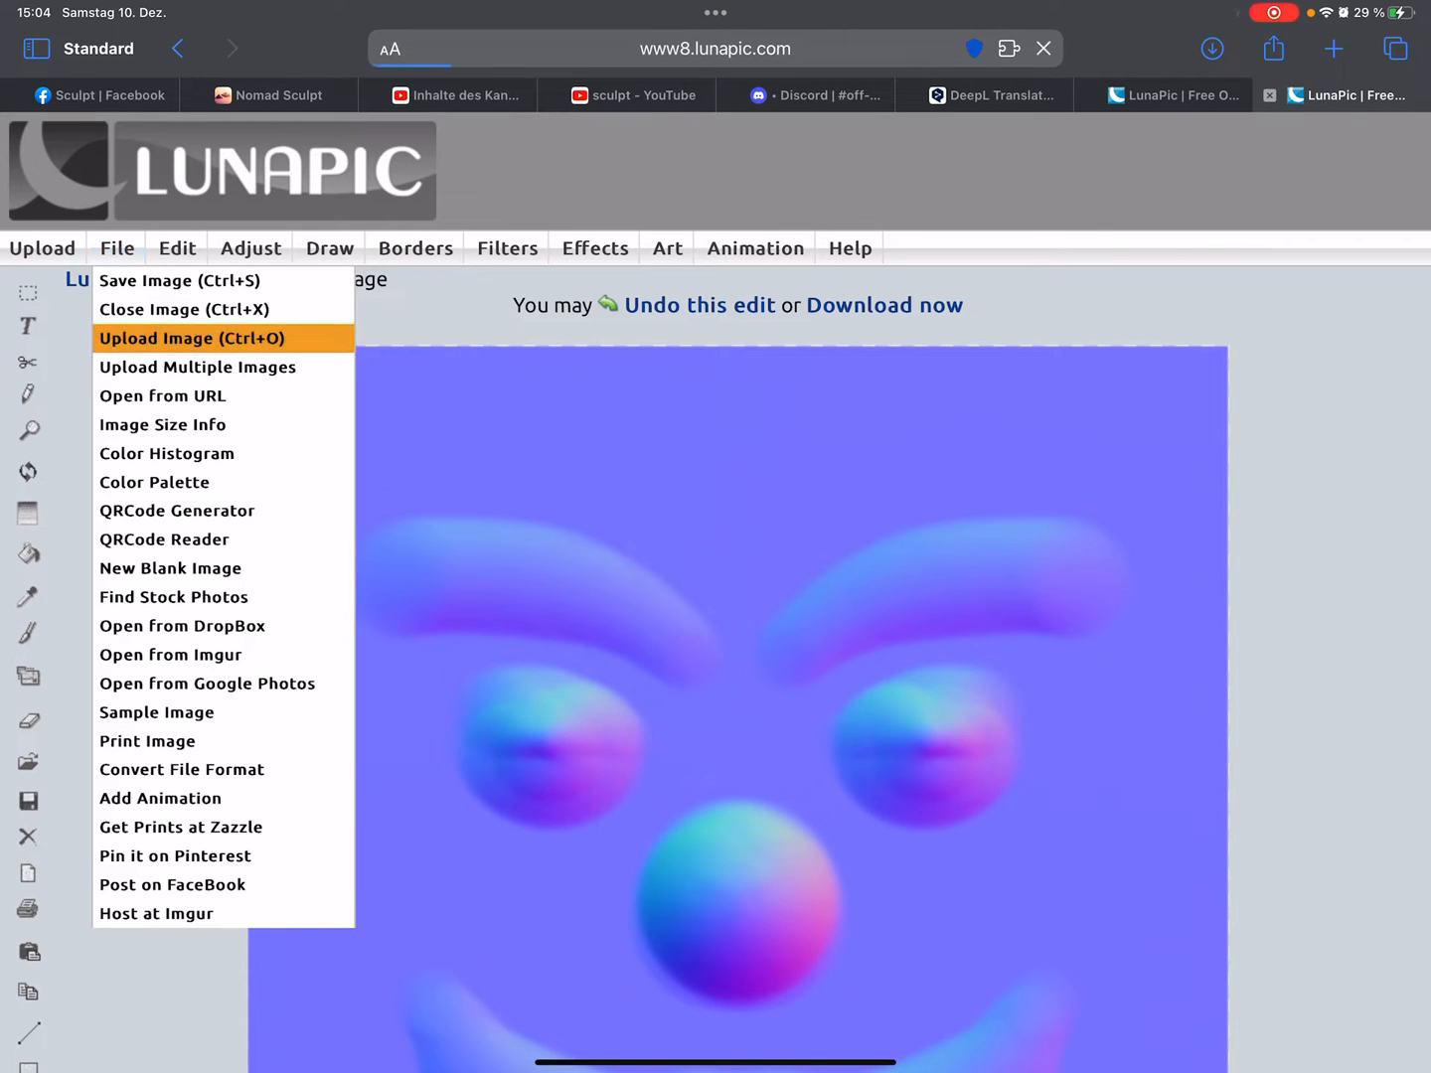
- Upload the exported cube-net PNG to LunaPic, replacing the face image
{"action": "left_click", "coordinate": [189, 338]}
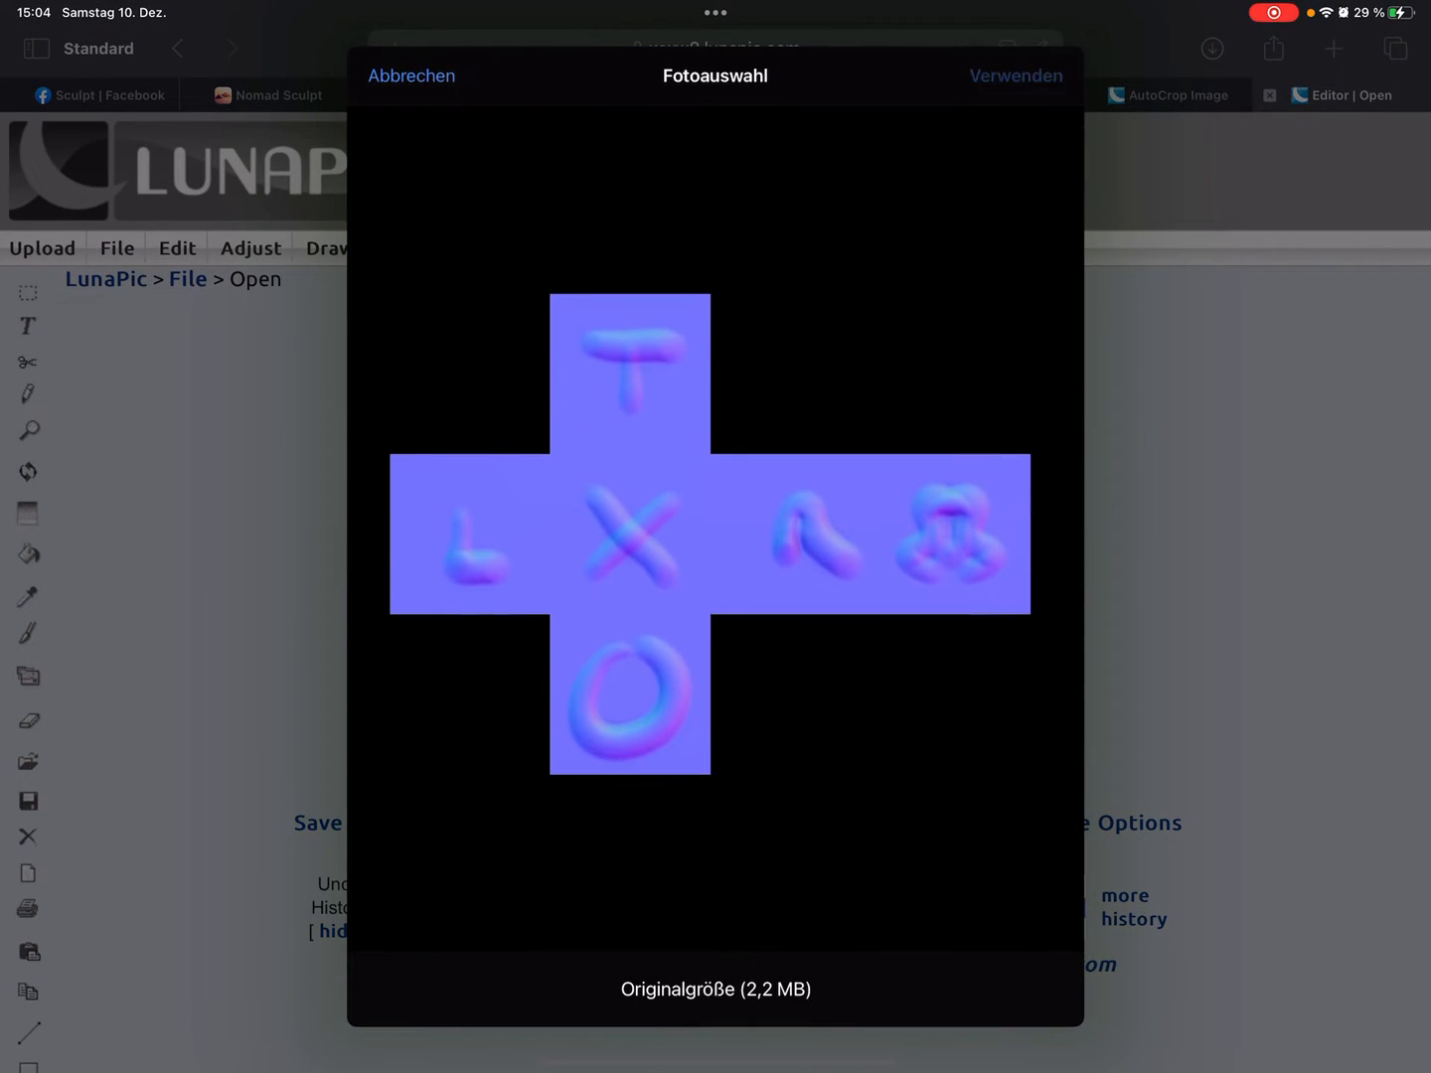
{"action": "left_click", "coordinate": [1015, 76]}
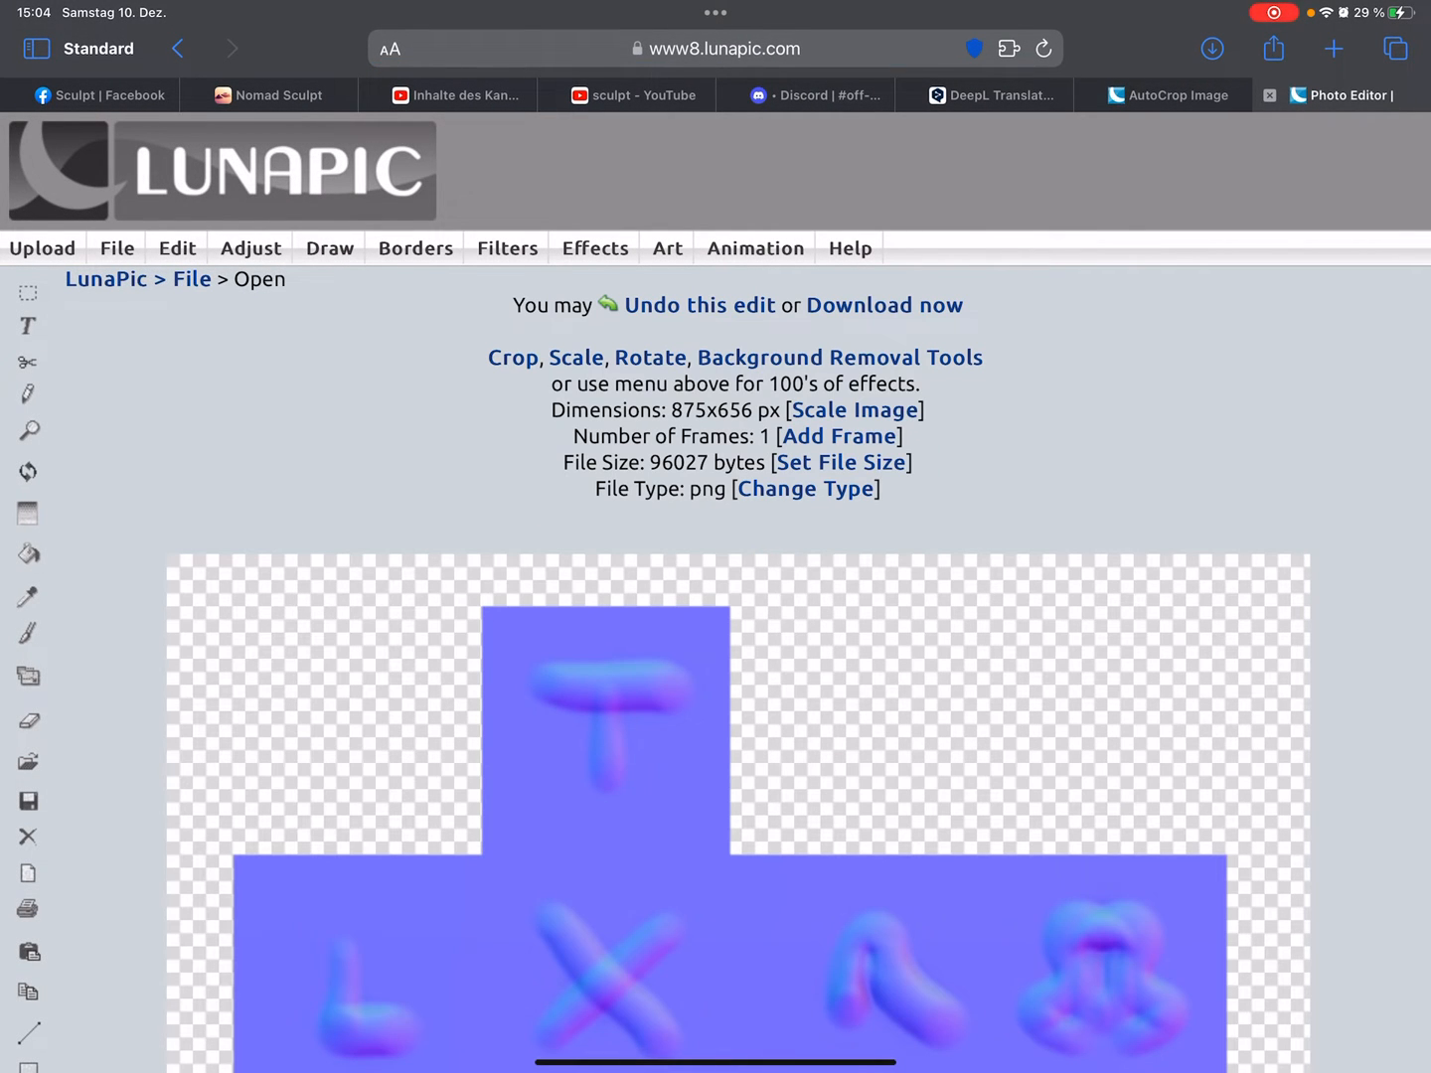
{"action": "left_click", "coordinate": [1163, 95]}
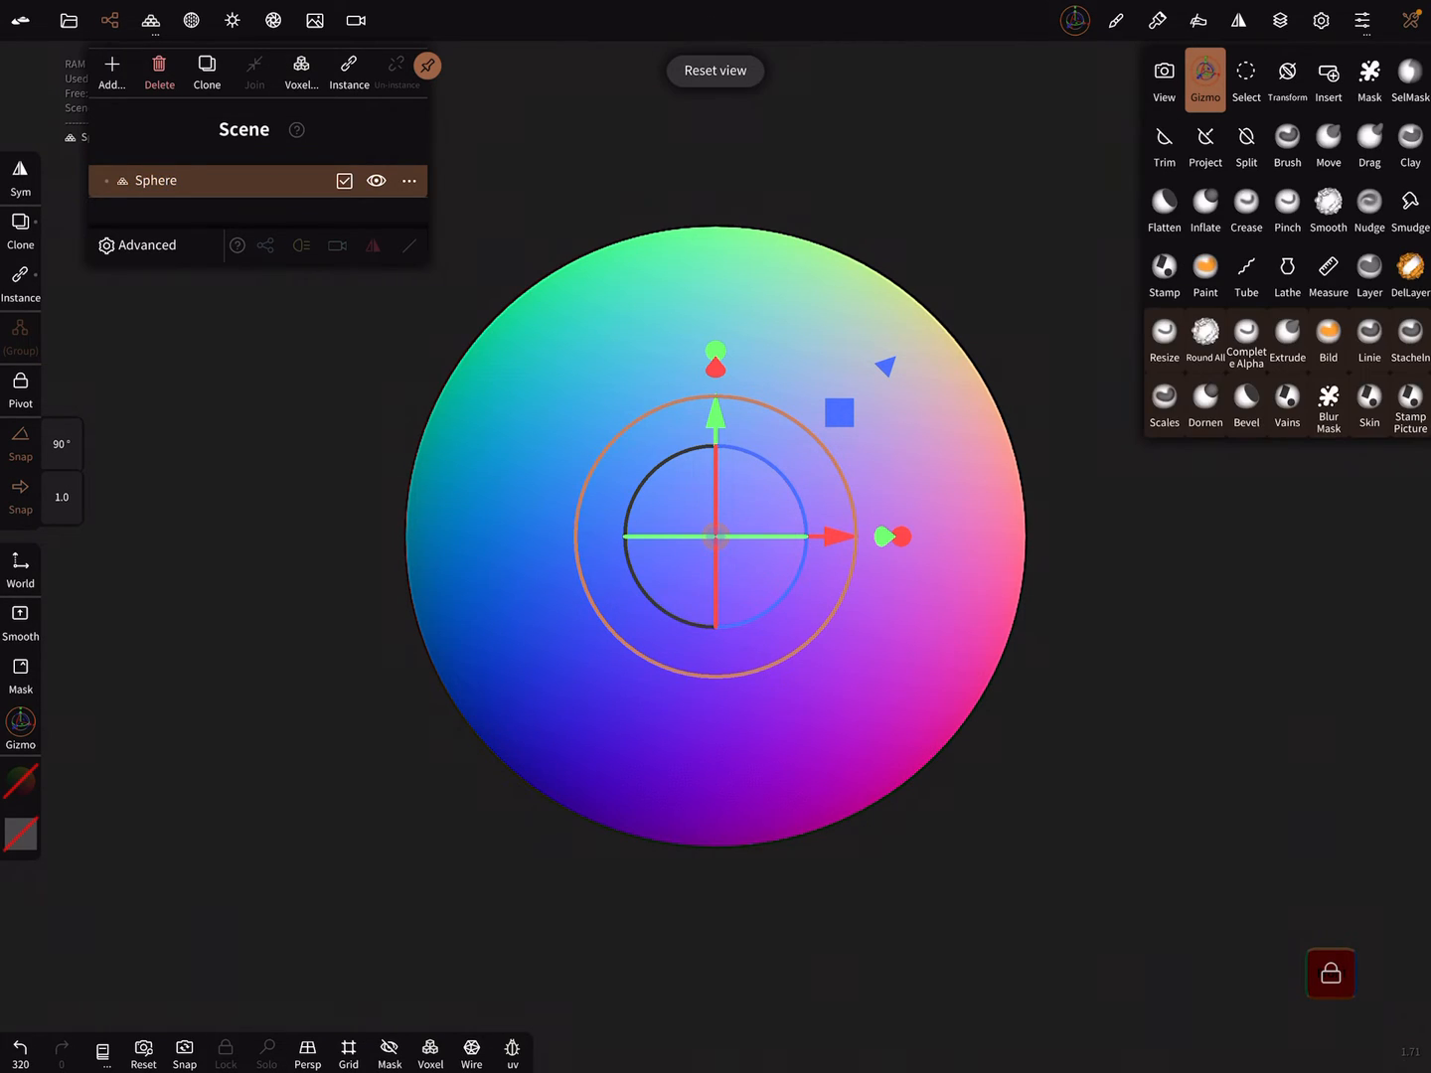
- Import the face normal map into the sphere material's Normal texture slot
{"action": "left_click", "coordinate": [231, 20]}
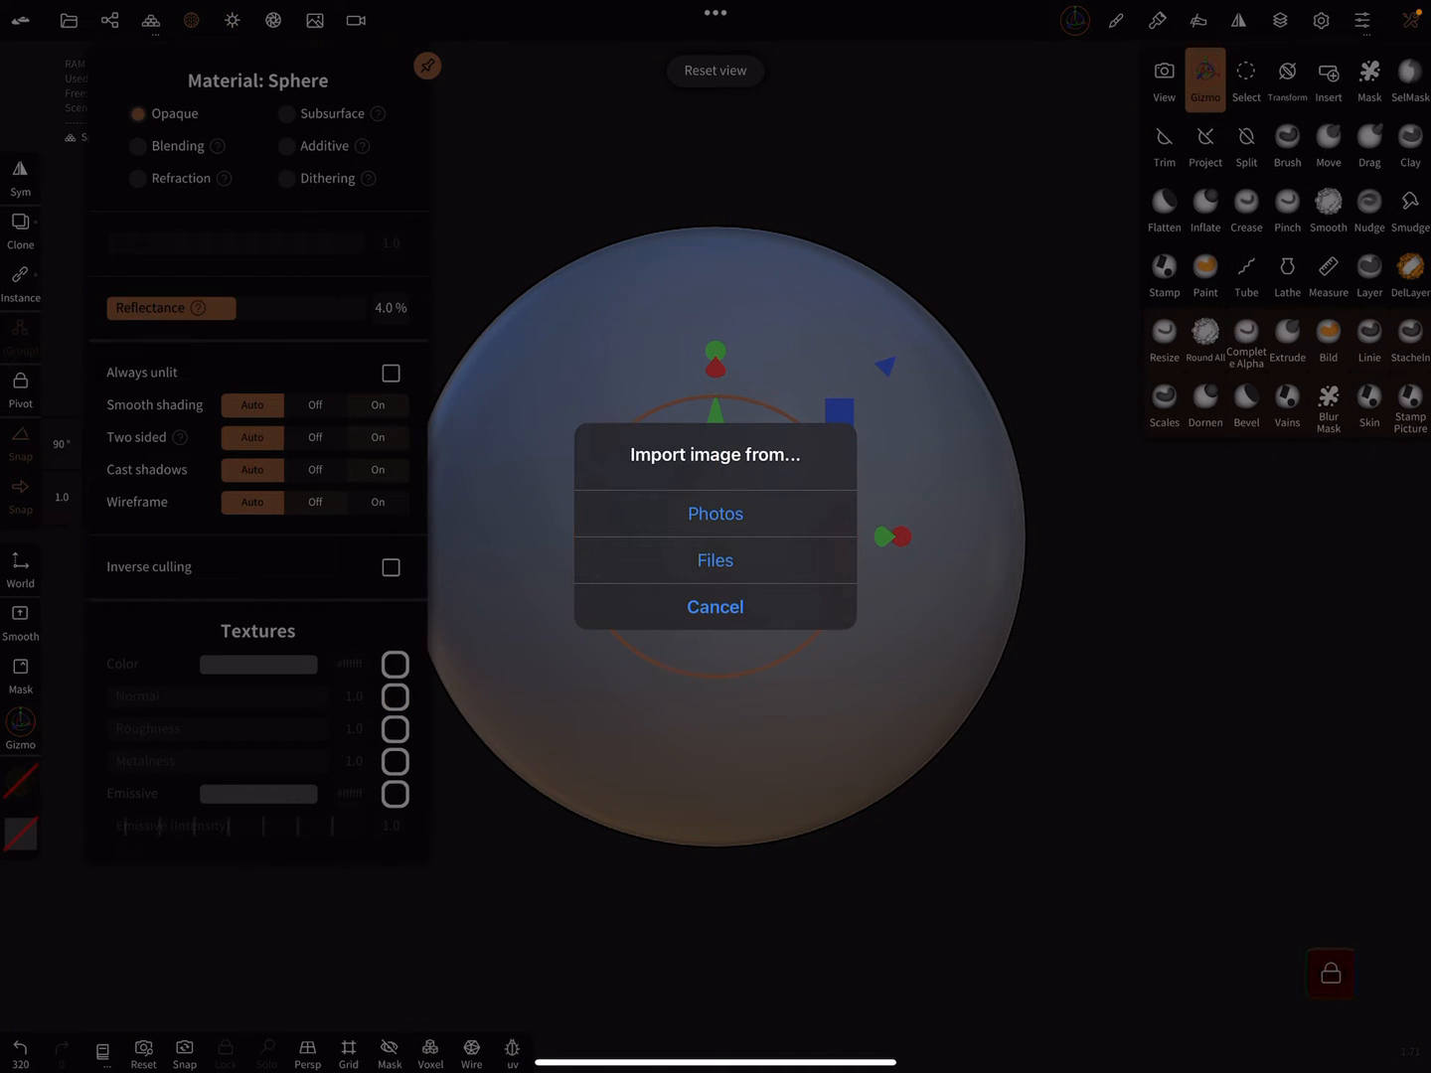
{"action": "left_click", "coordinate": [714, 559]}
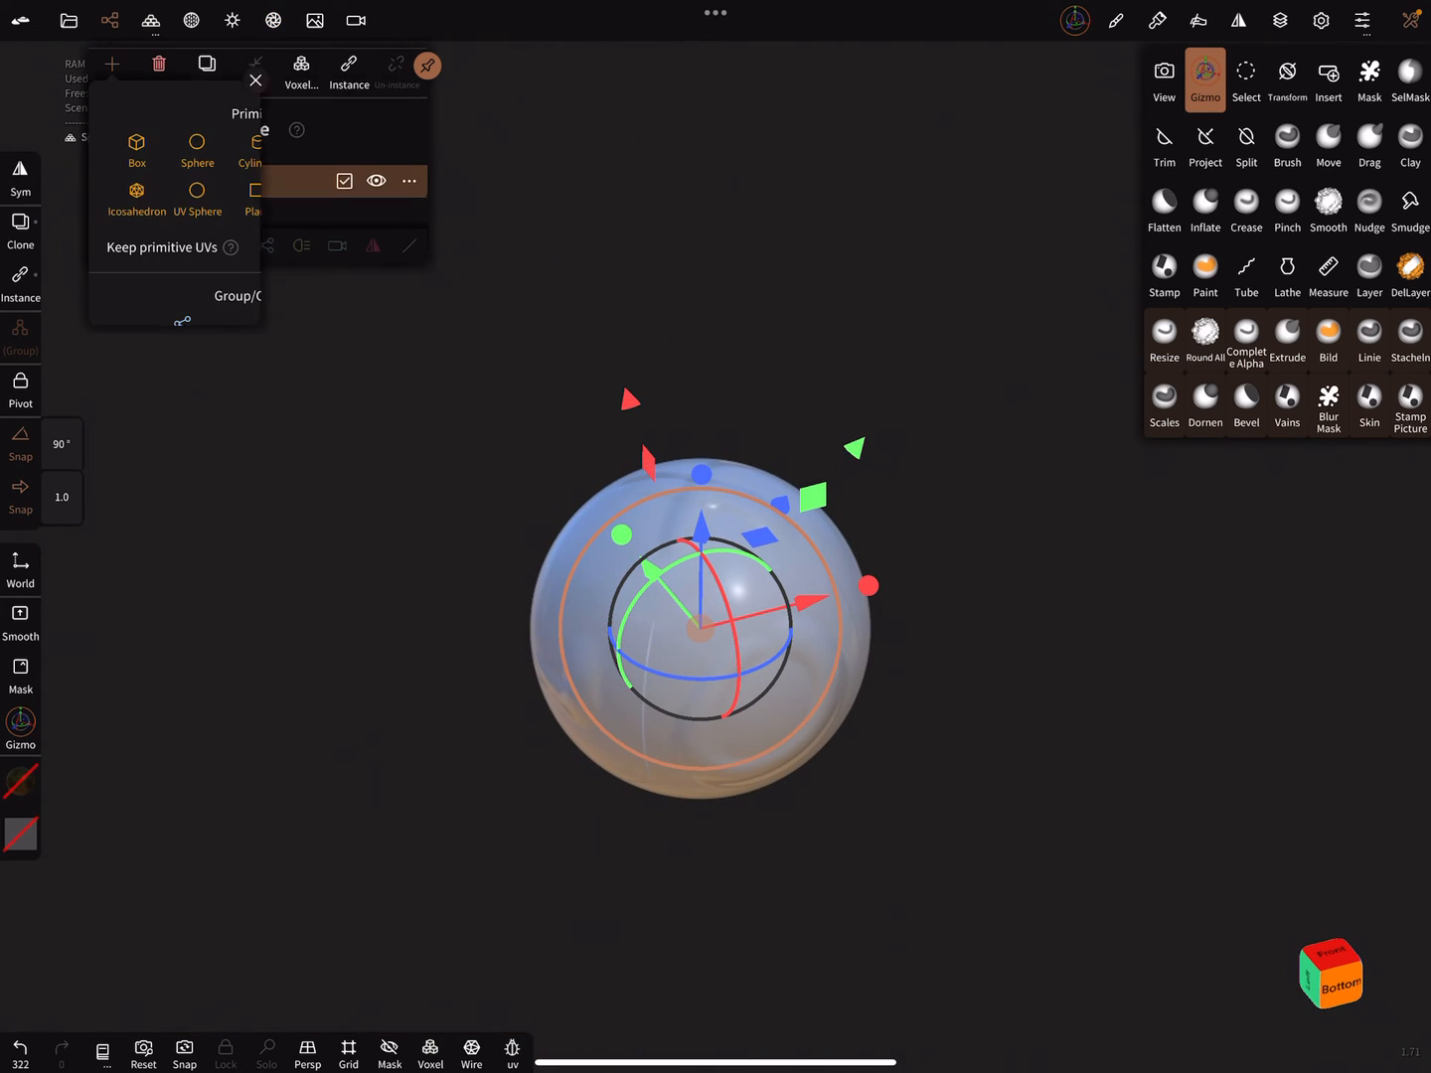
- Add a Box and start importing a Normal texture for it from Files
{"action": "left_click", "coordinate": [136, 149]}
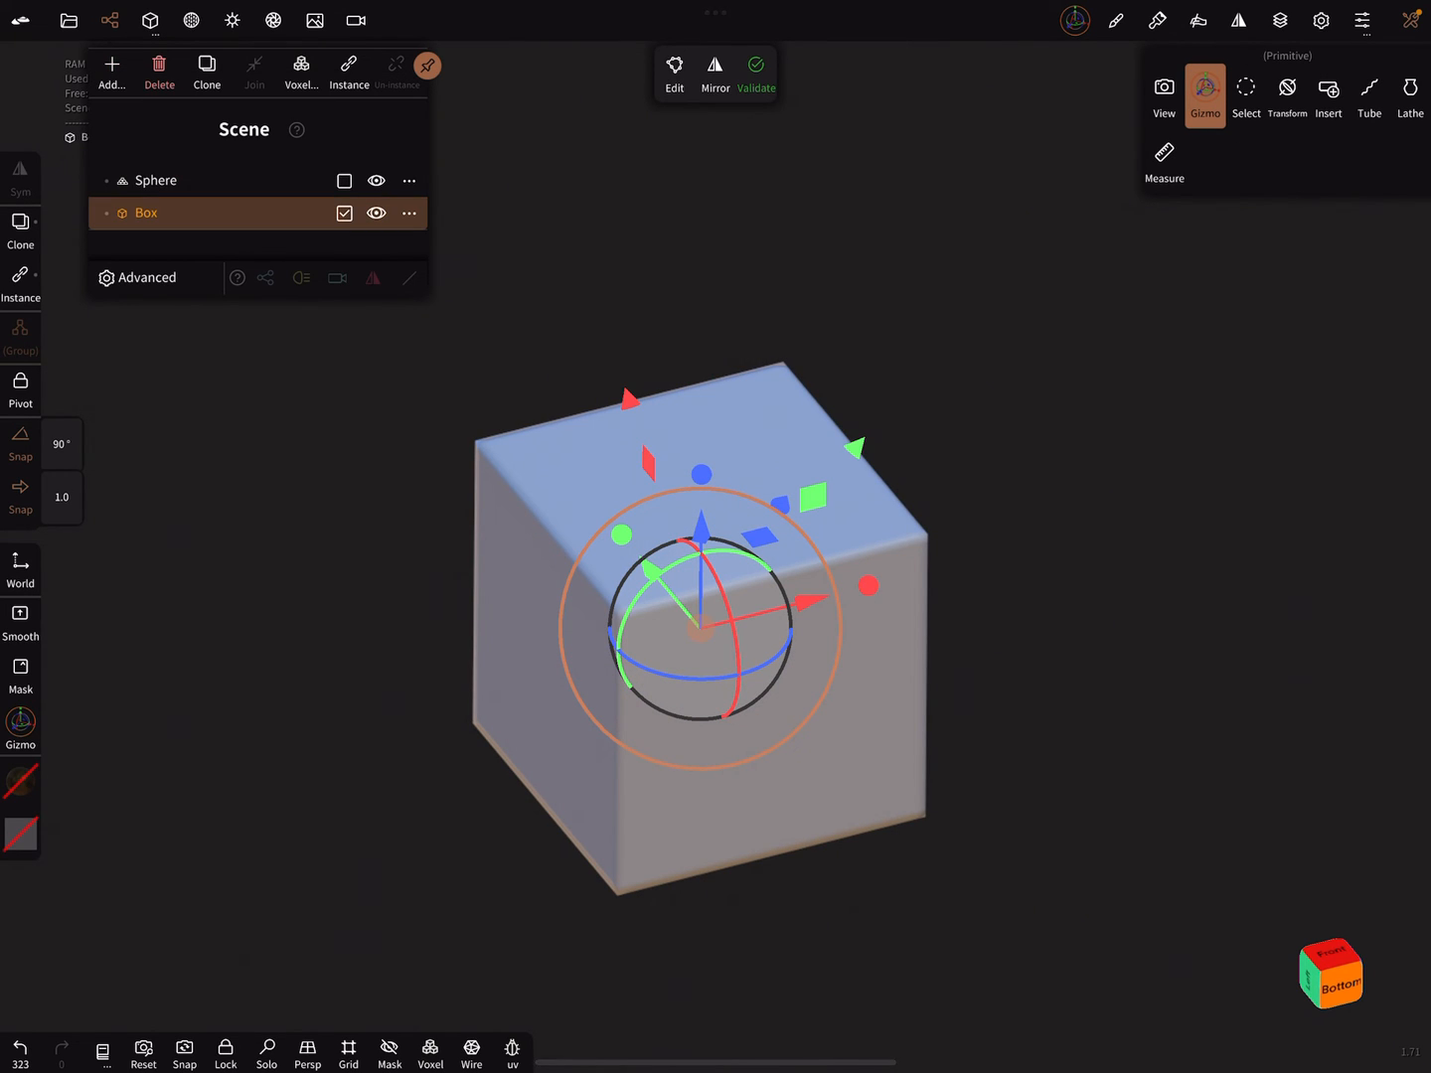
{"action": "left_click", "coordinate": [155, 180]}
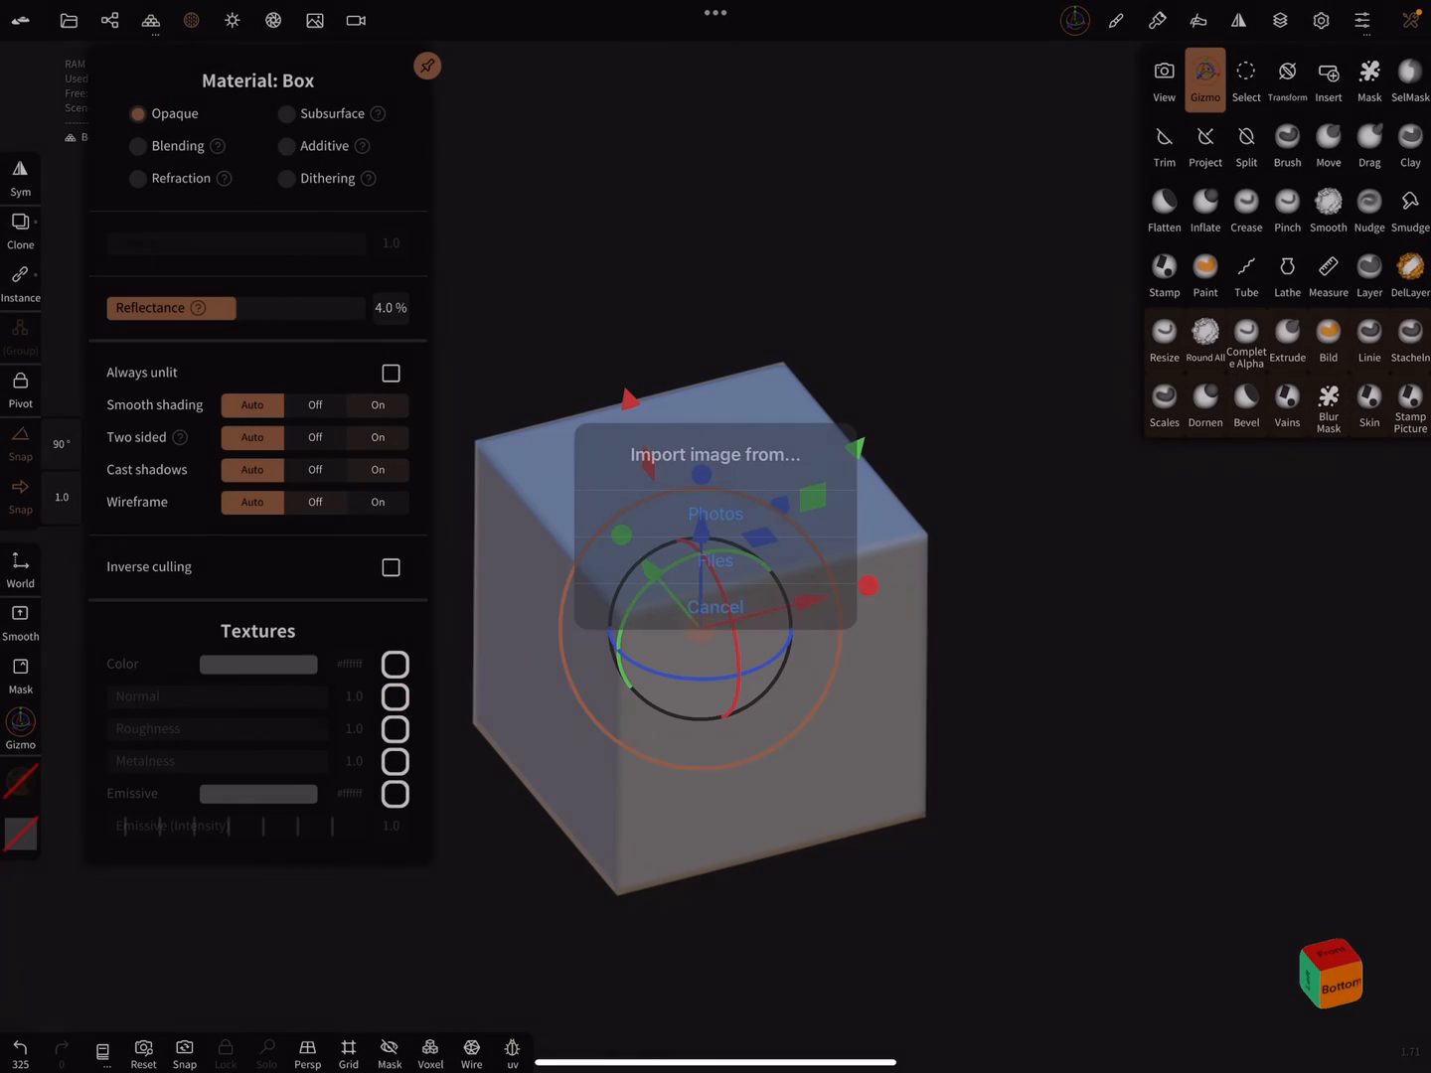
{"action": "left_click", "coordinate": [715, 561]}
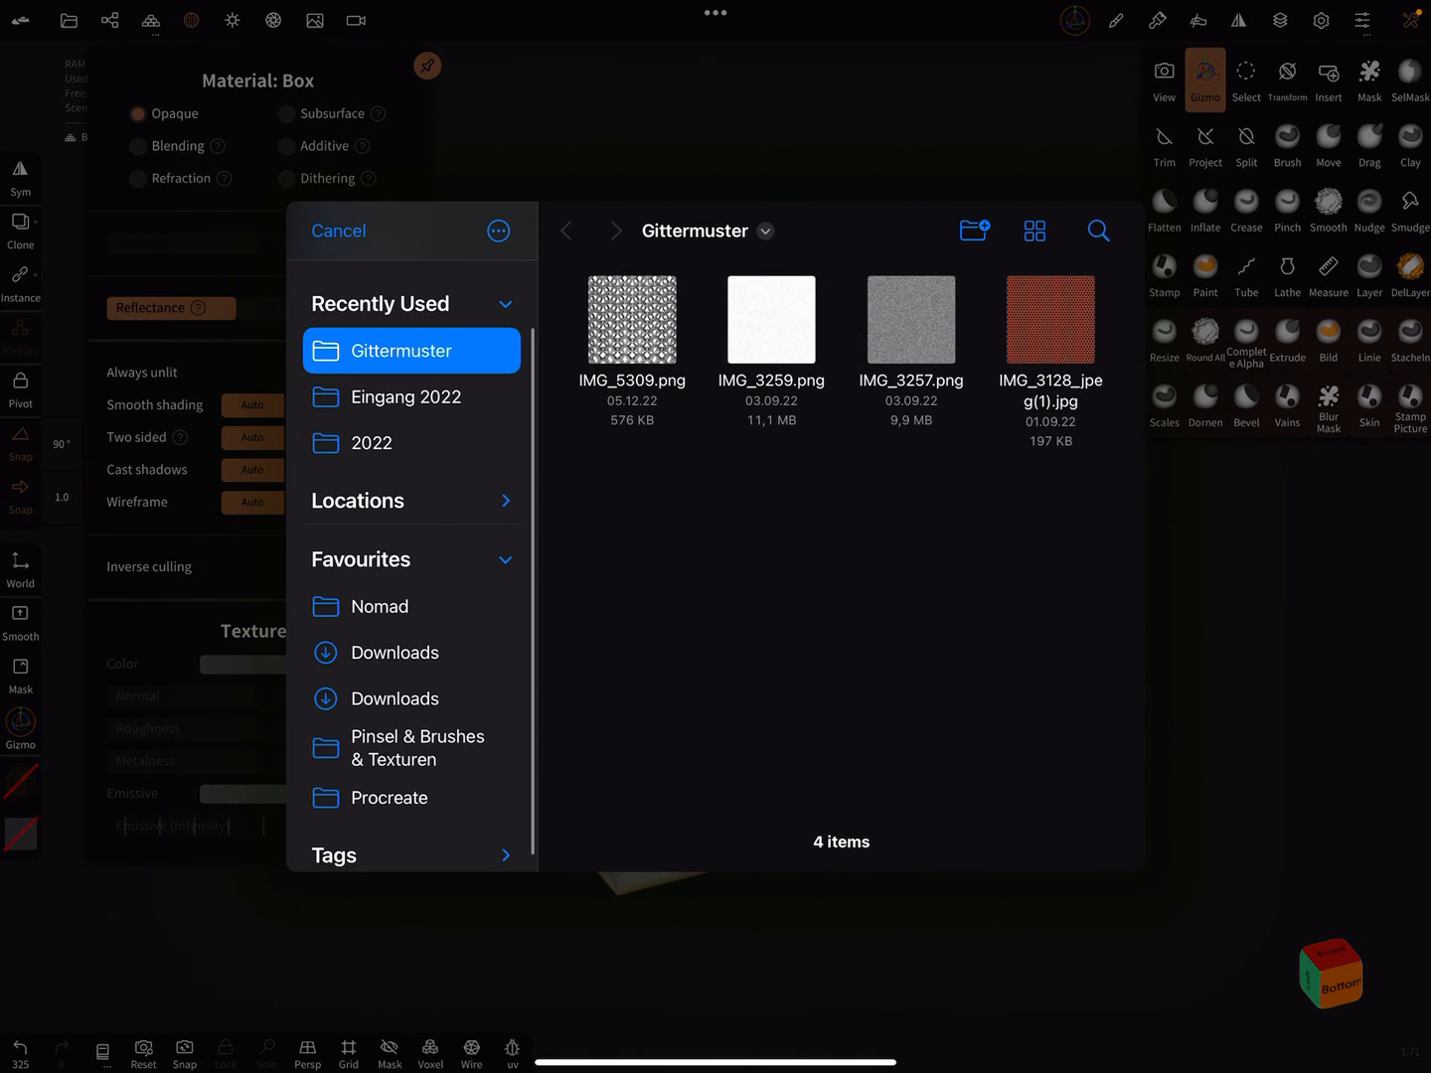